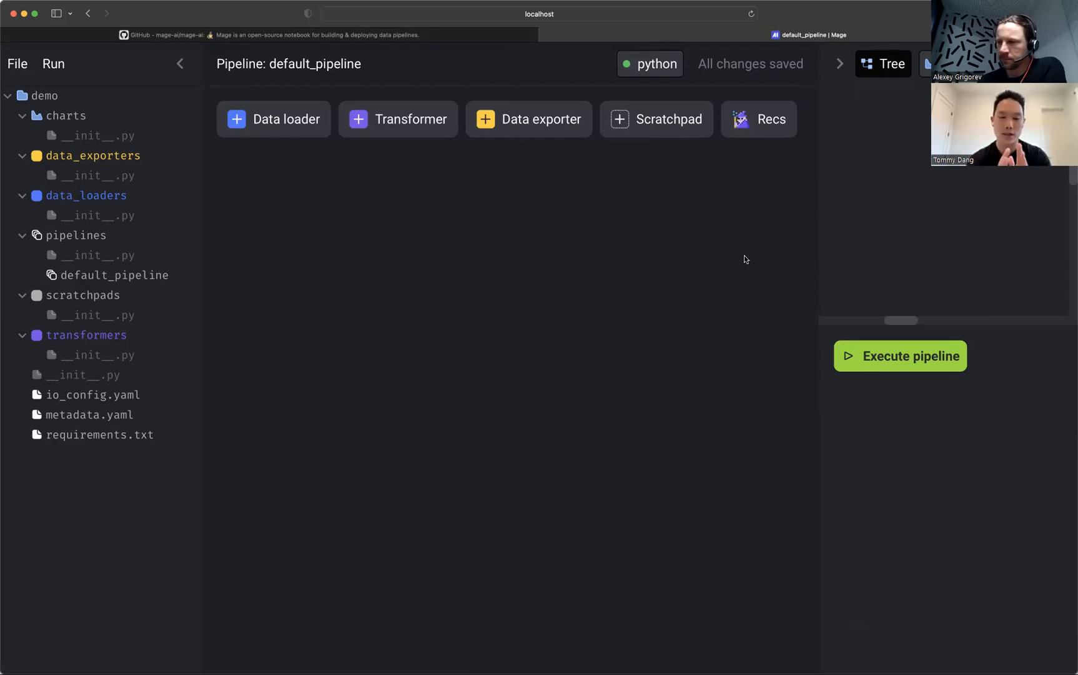
Review the Mage quick start instructions, then return to the pipeline editor.
click(656, 119)
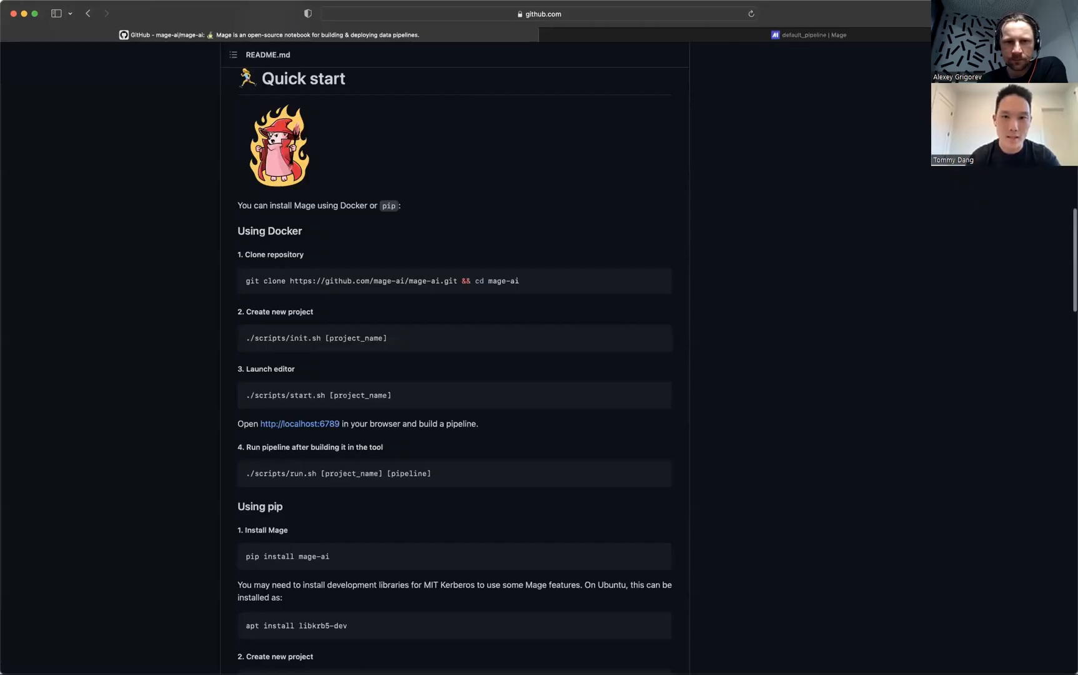
click(810, 18)
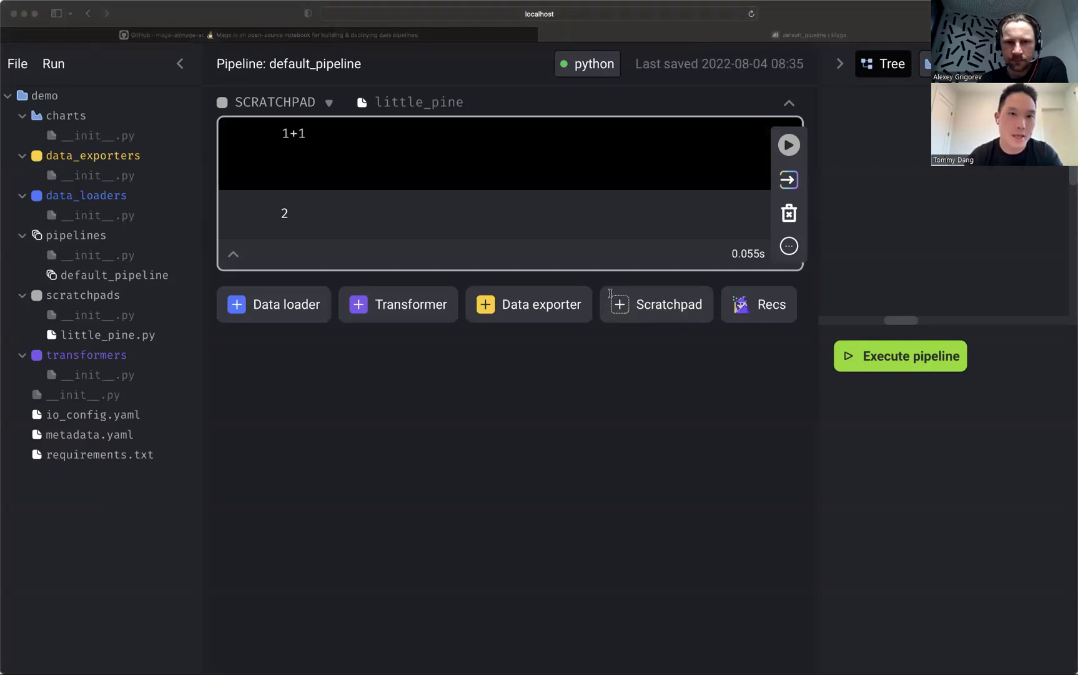
mouse_move(692, 370)
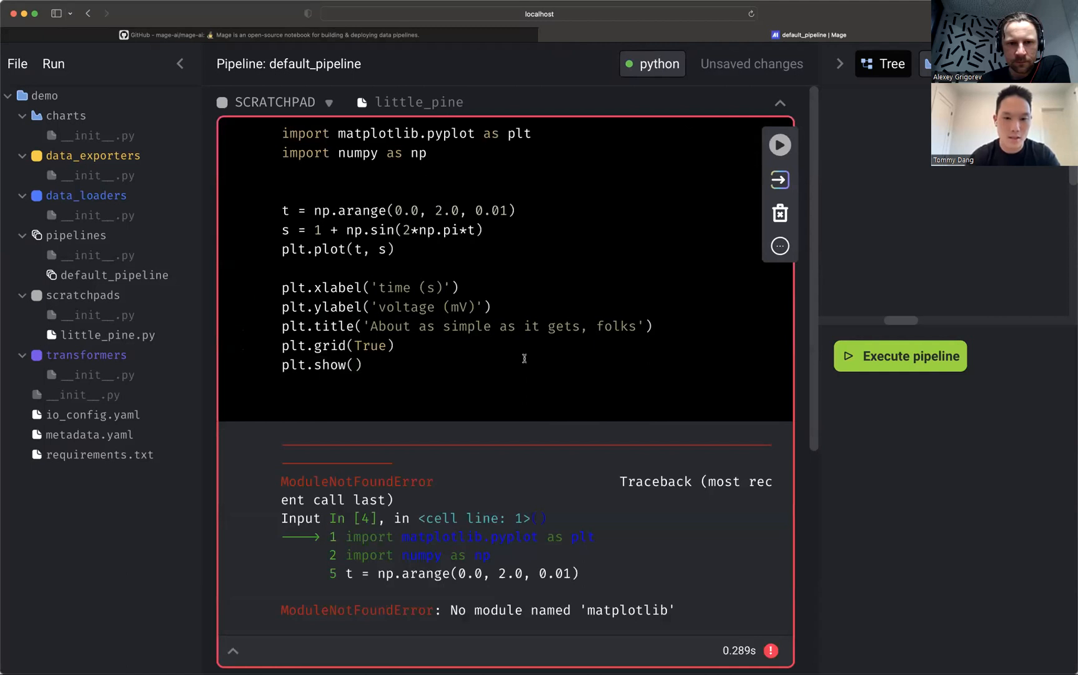
Add matplotlib to the project's requirements.txt file.
click(100, 455)
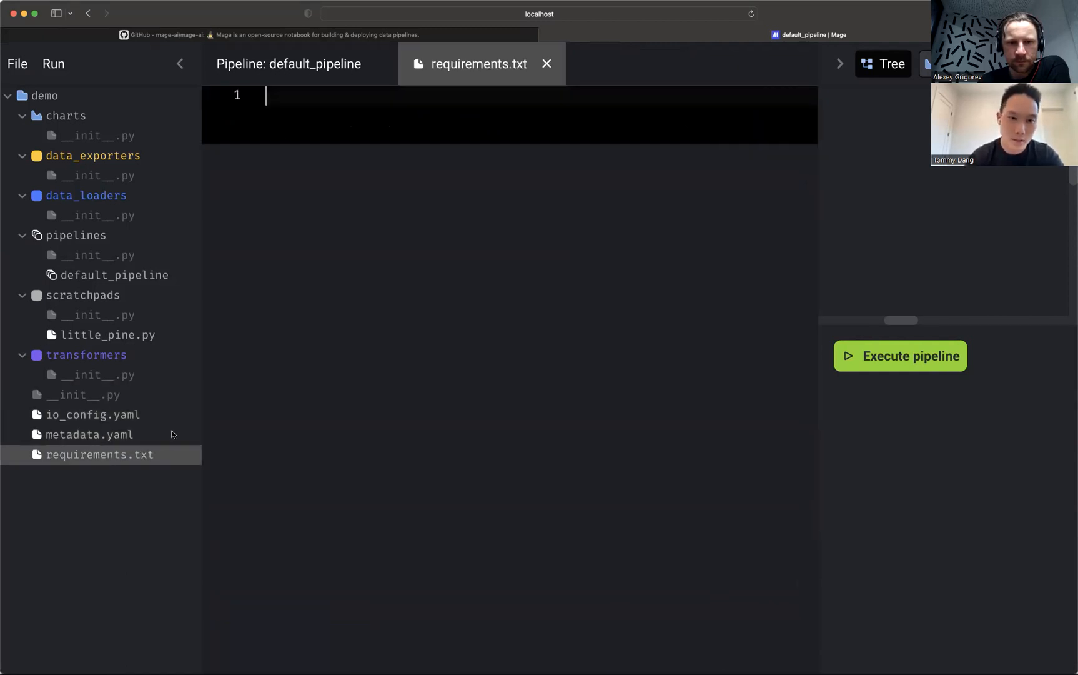
text(im)
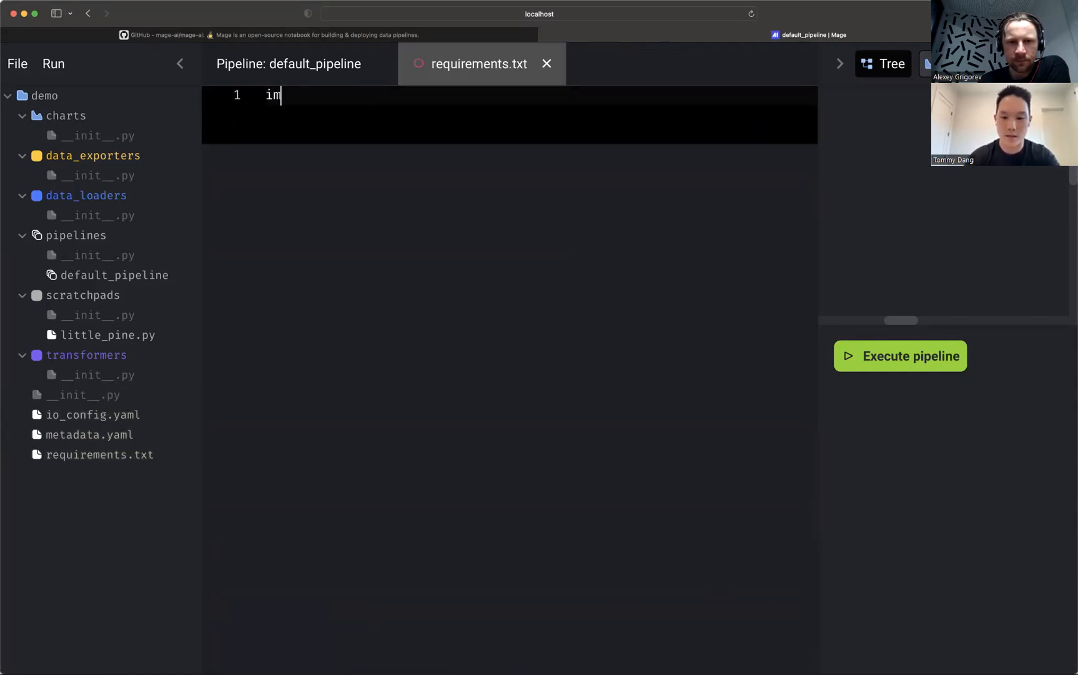
text(matplotlib)
text(%pip install -r)
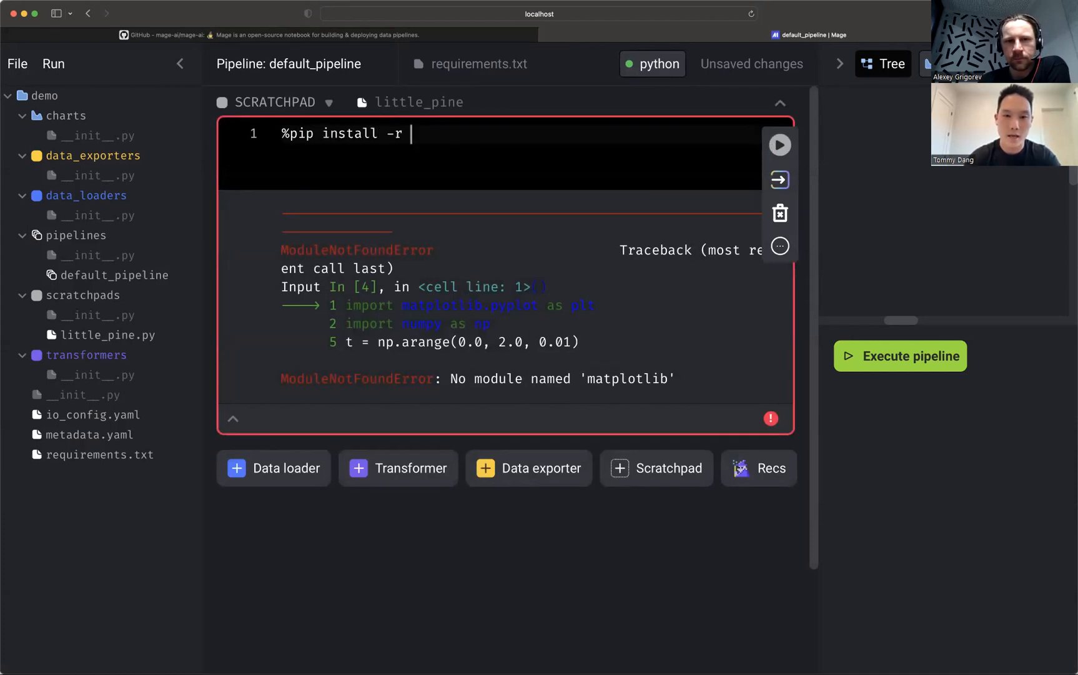
Install the packages from demo/requirements.txt in the scratchpad.
text(demo)
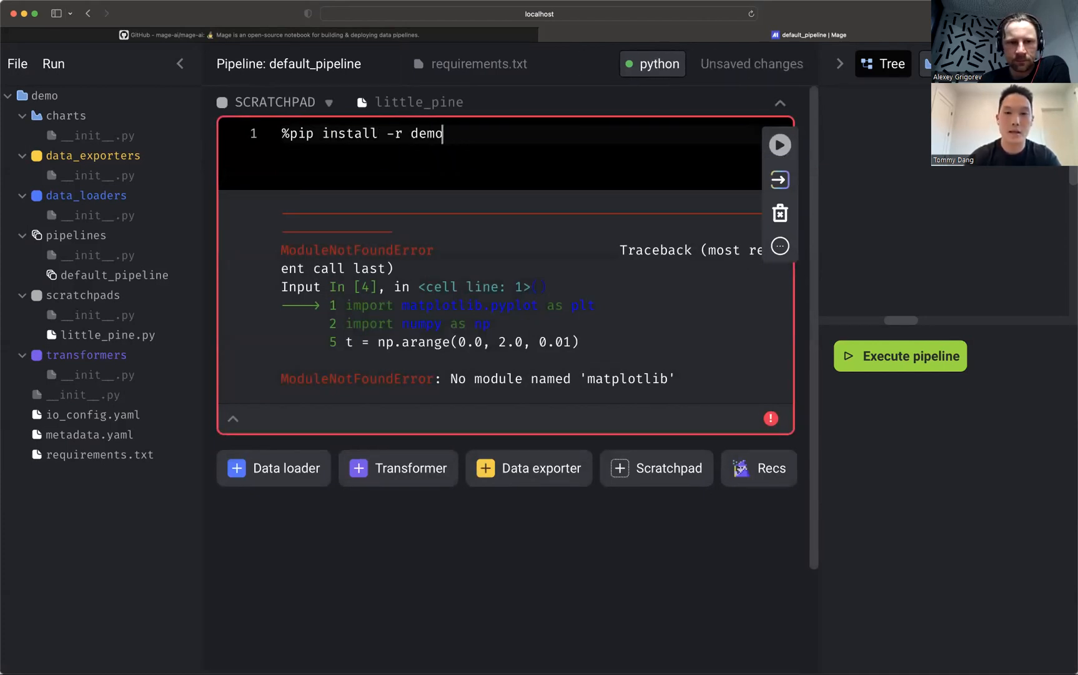
text(/requirem)
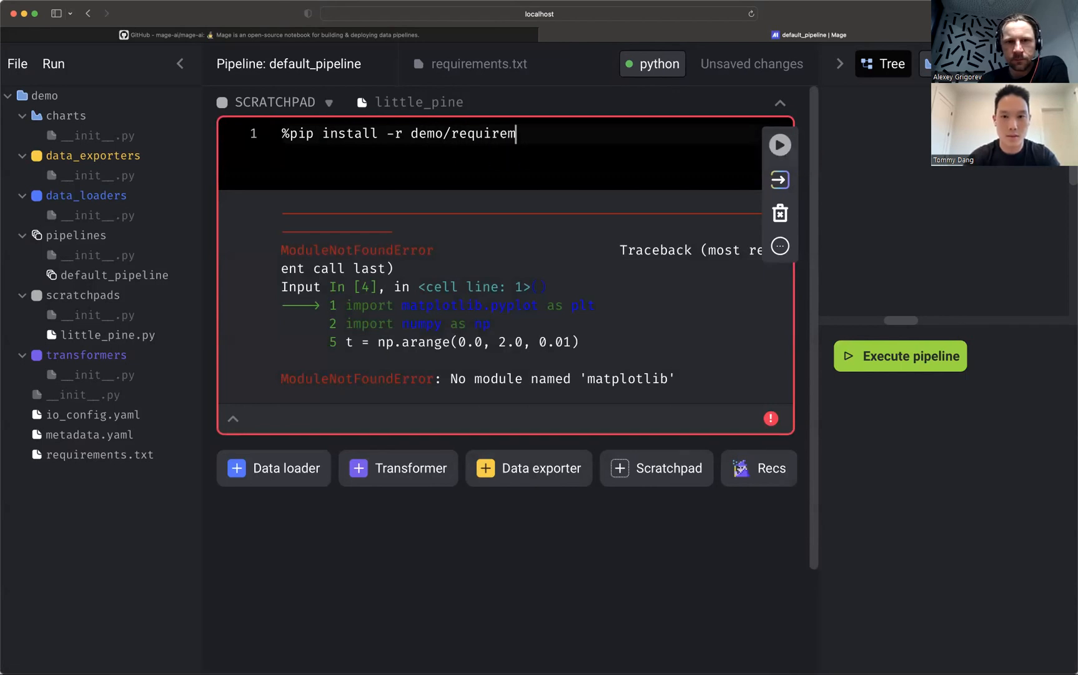
click(780, 145)
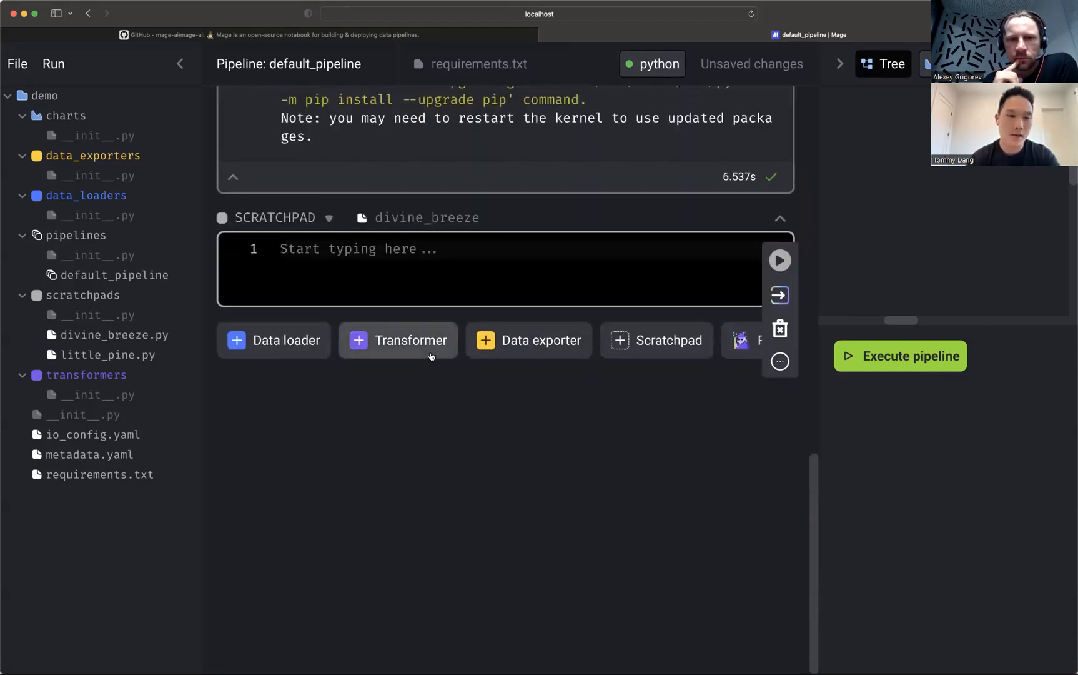
mouse_move(493, 396)
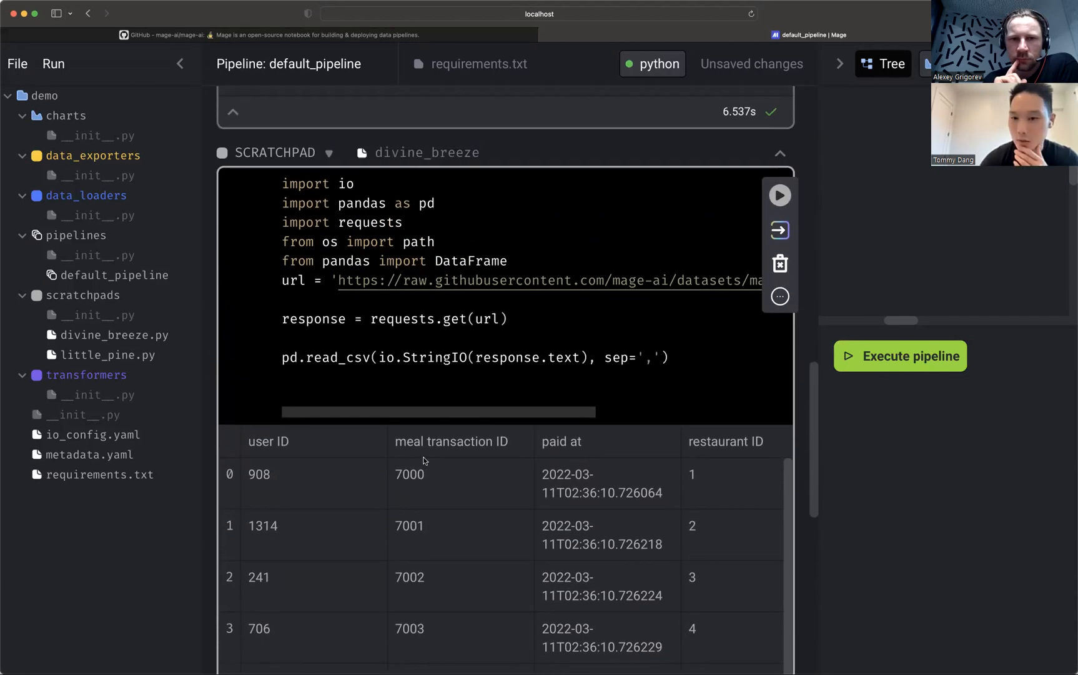
Run the divine_breeze code that loads the remote meal transactions CSV.
click(666, 358)
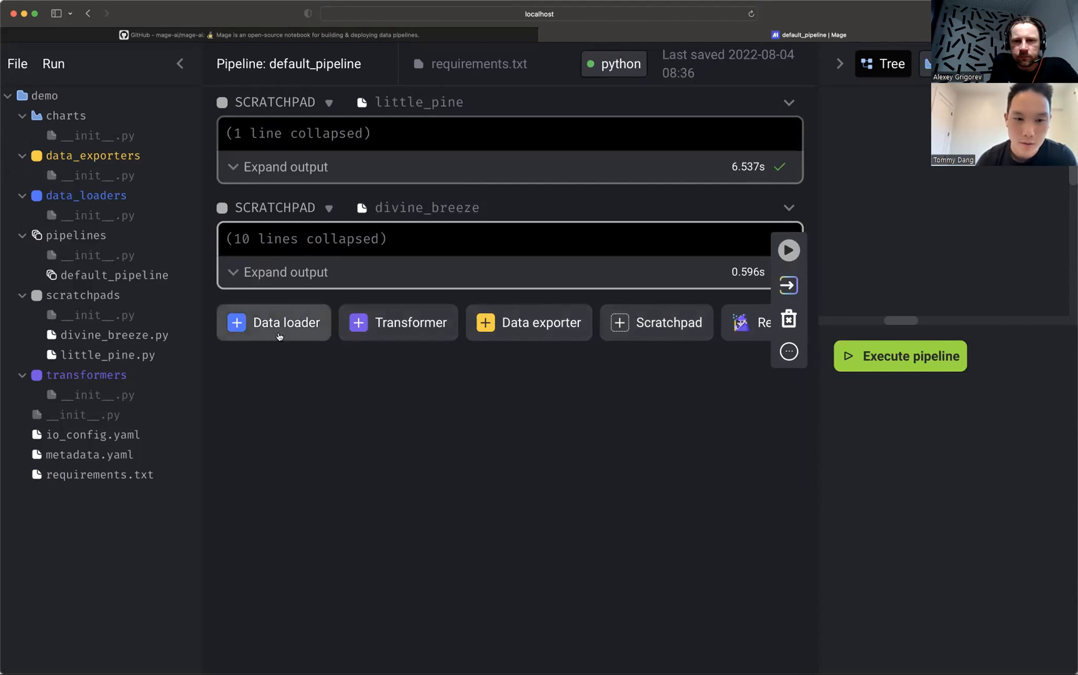
mouse_move(627, 330)
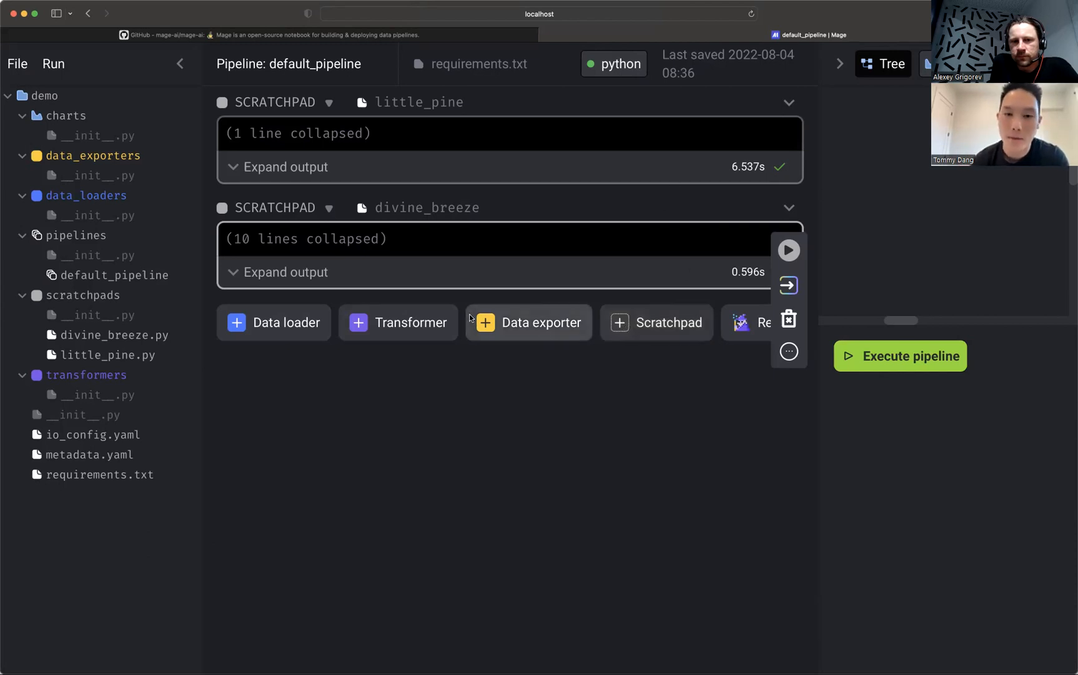
mouse_move(566, 339)
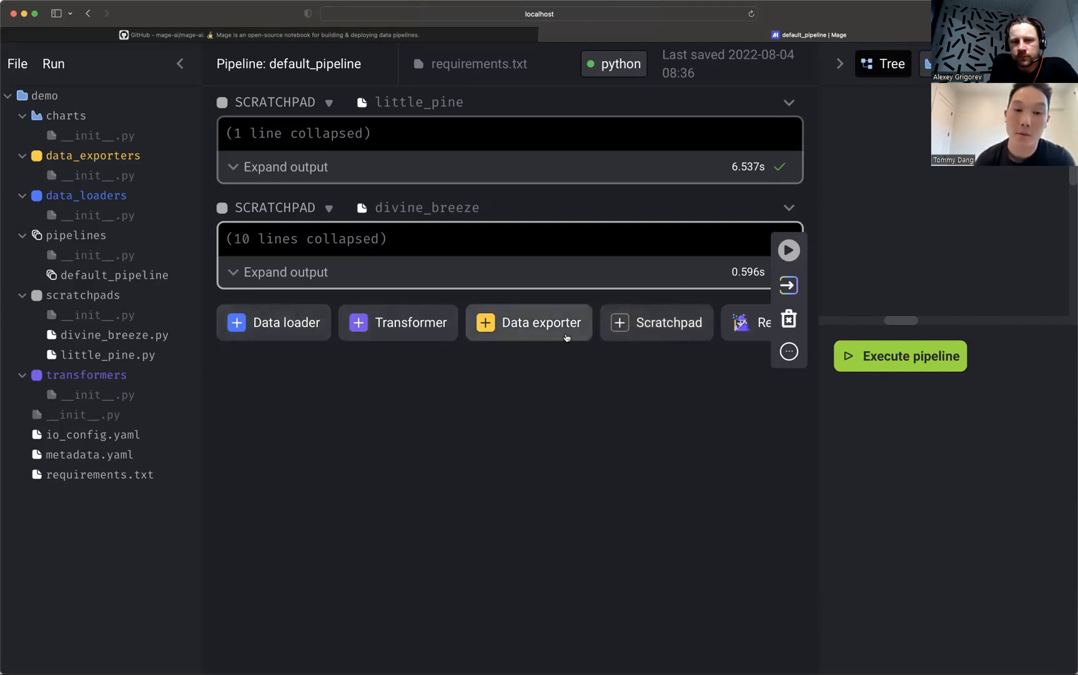
mouse_move(301, 335)
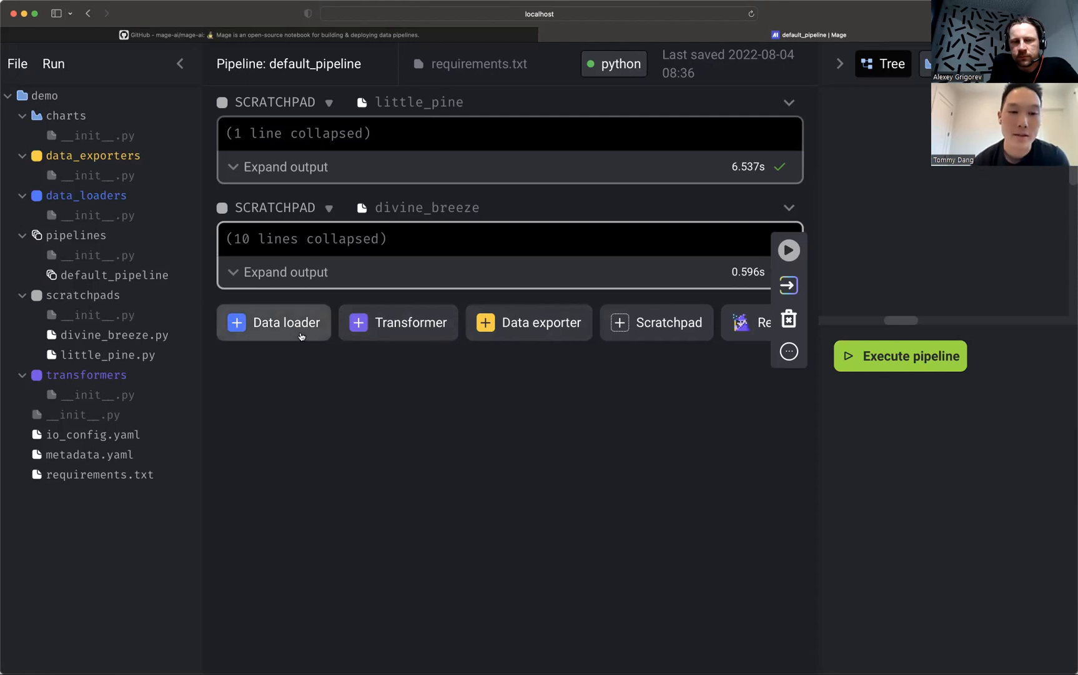
Show the data loader templates: generic, local file, API and database.
click(286, 322)
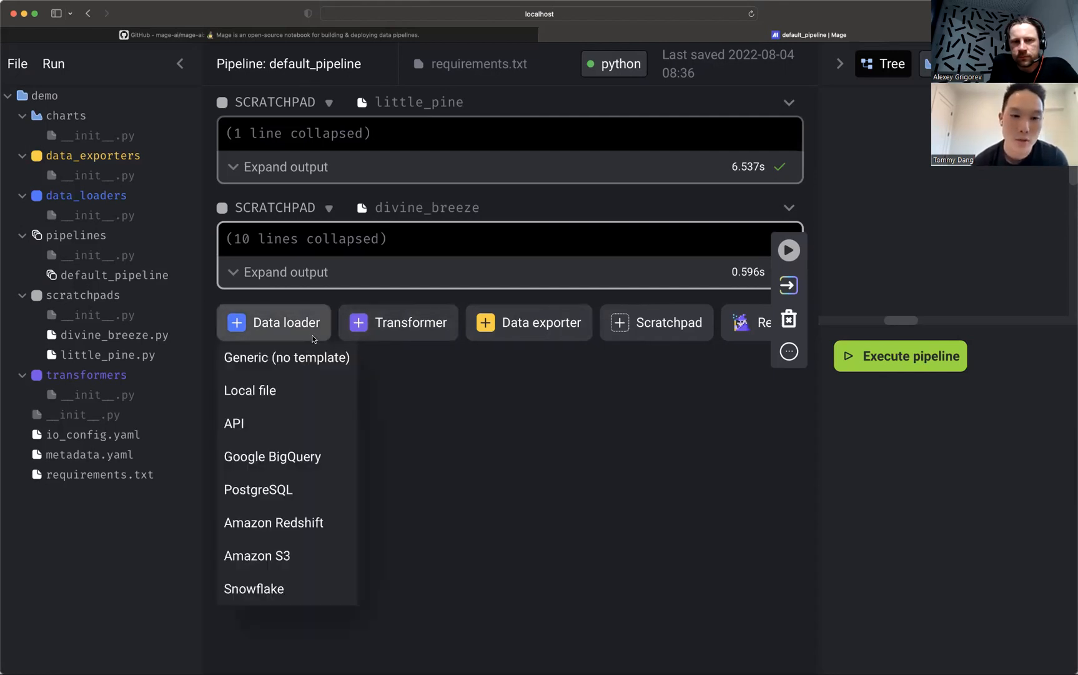
mouse_move(322, 420)
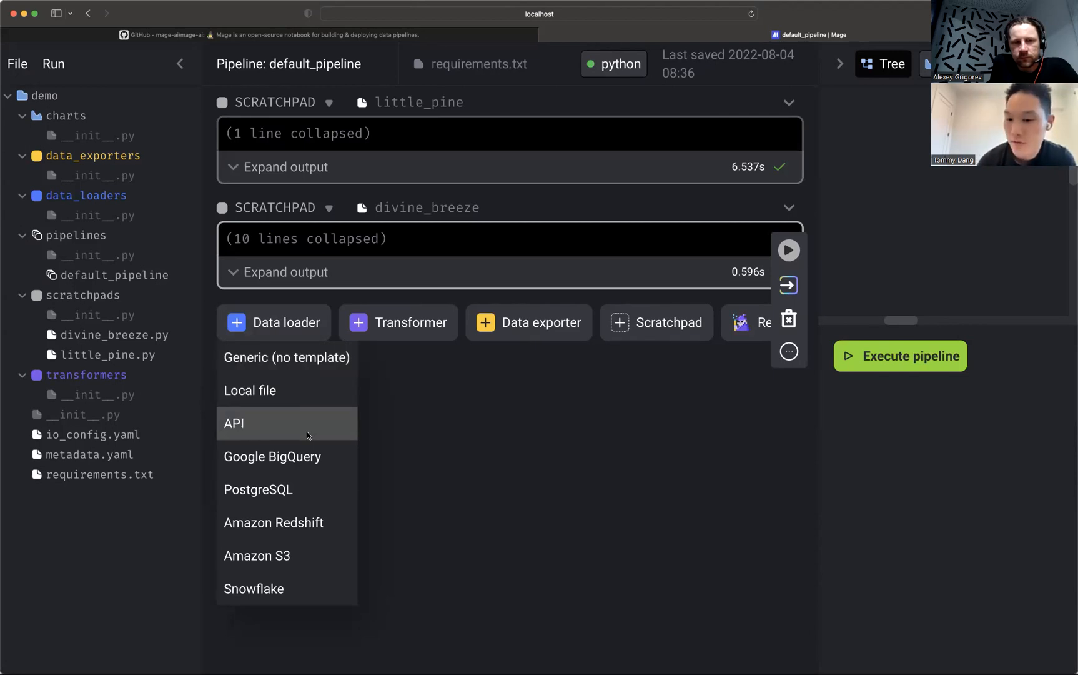
Add an API data loader block named load_data_from_internet.
click(234, 423)
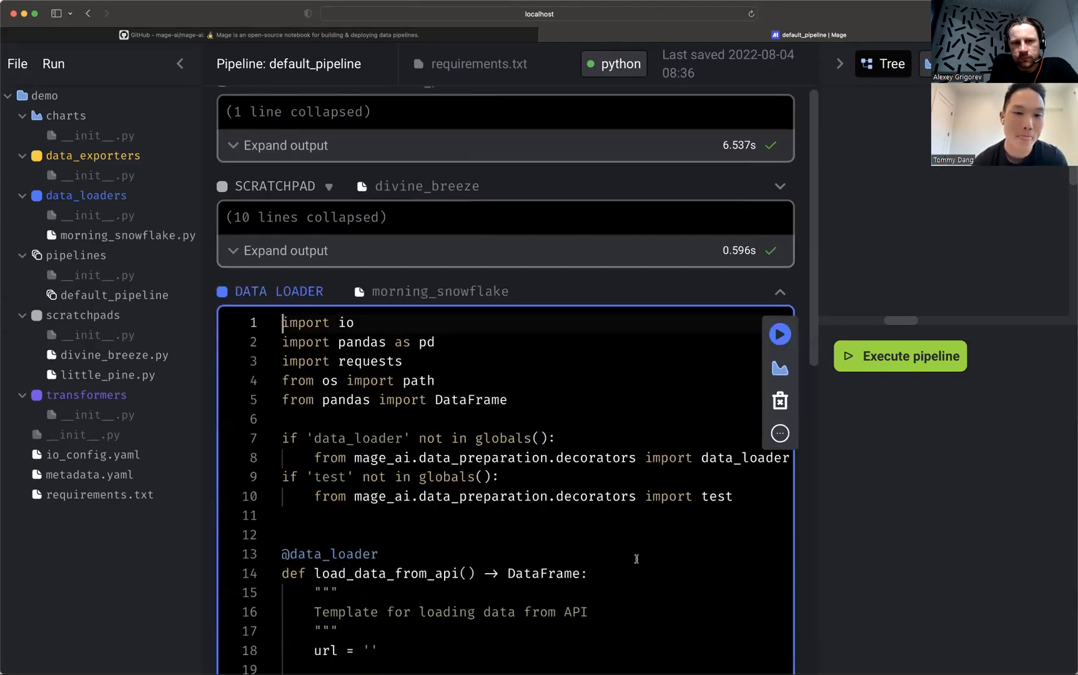
scroll(down, 3)
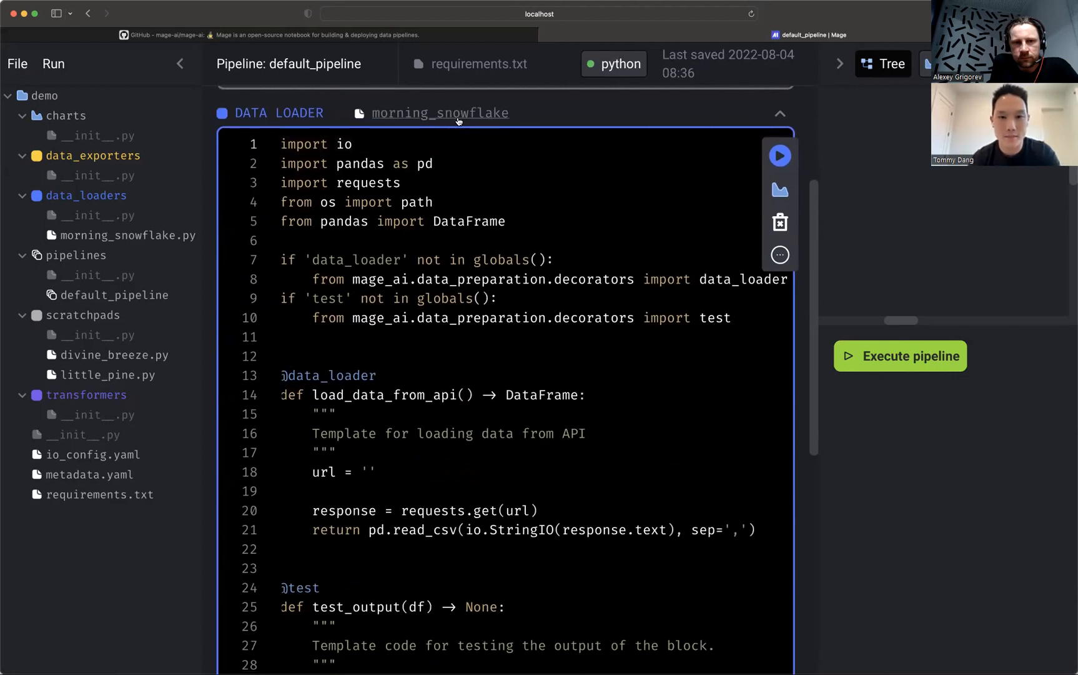
text(load data from)
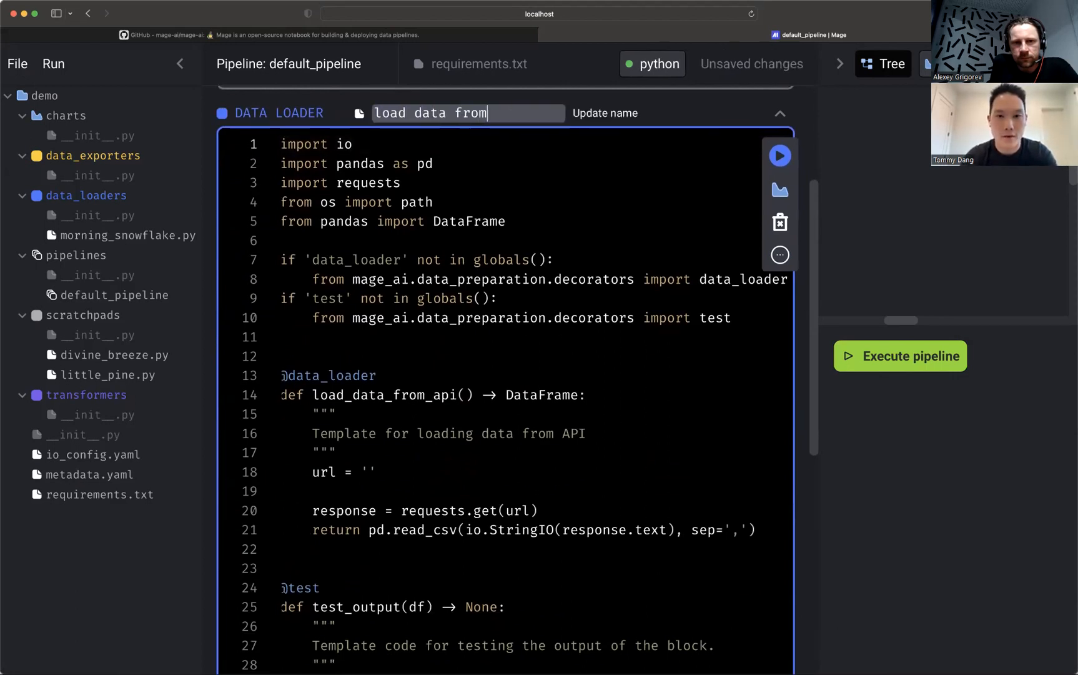
text(internet)
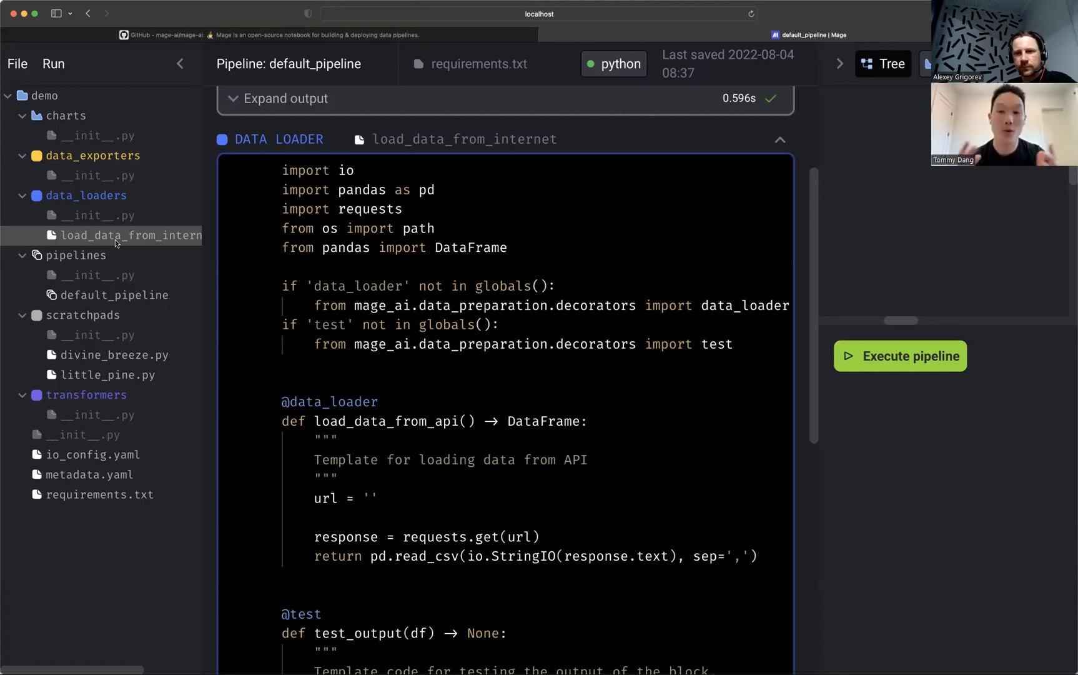
Point the loader at restaurant_user_transactions.csv, run it, and close the data preview.
click(587, 487)
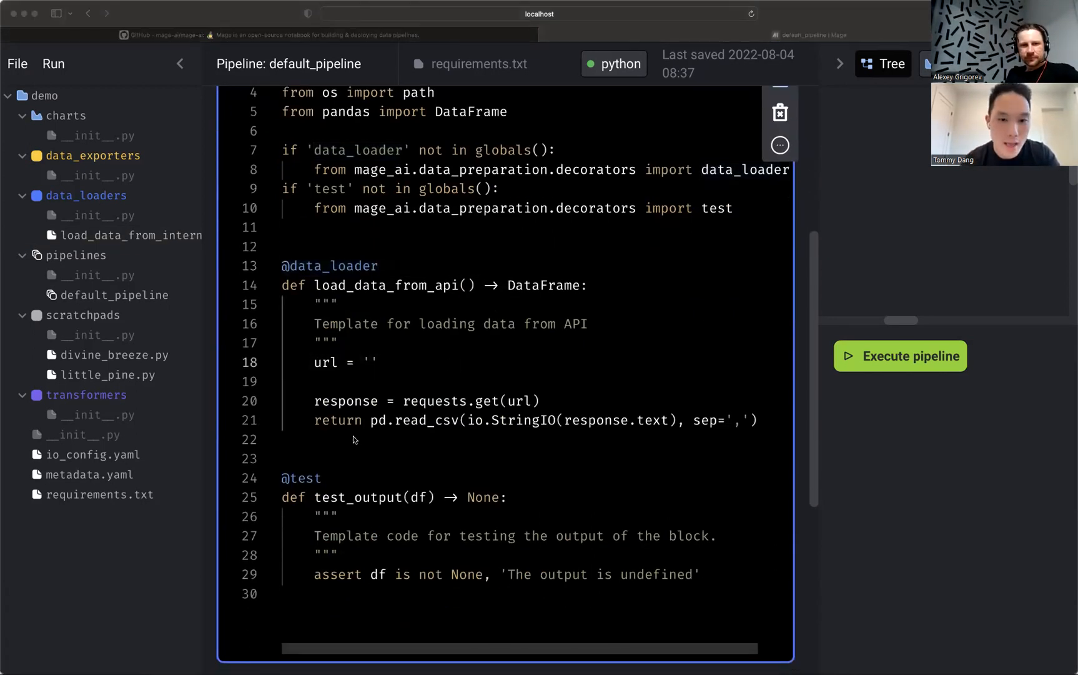
mouse_move(653, 433)
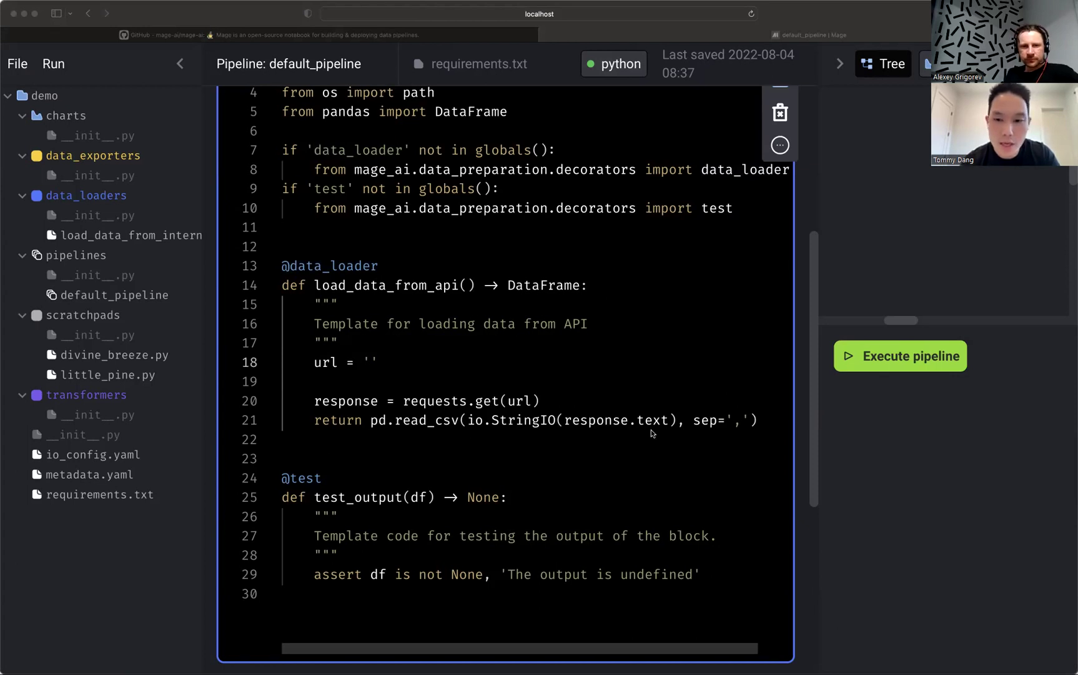
click(456, 378)
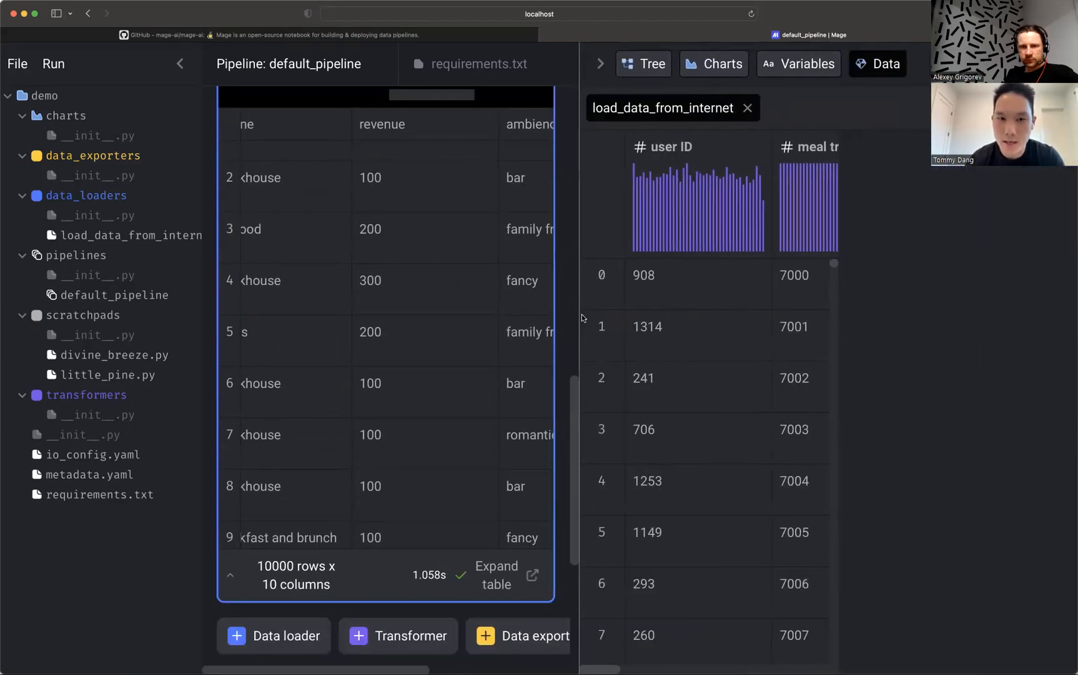
click(180, 64)
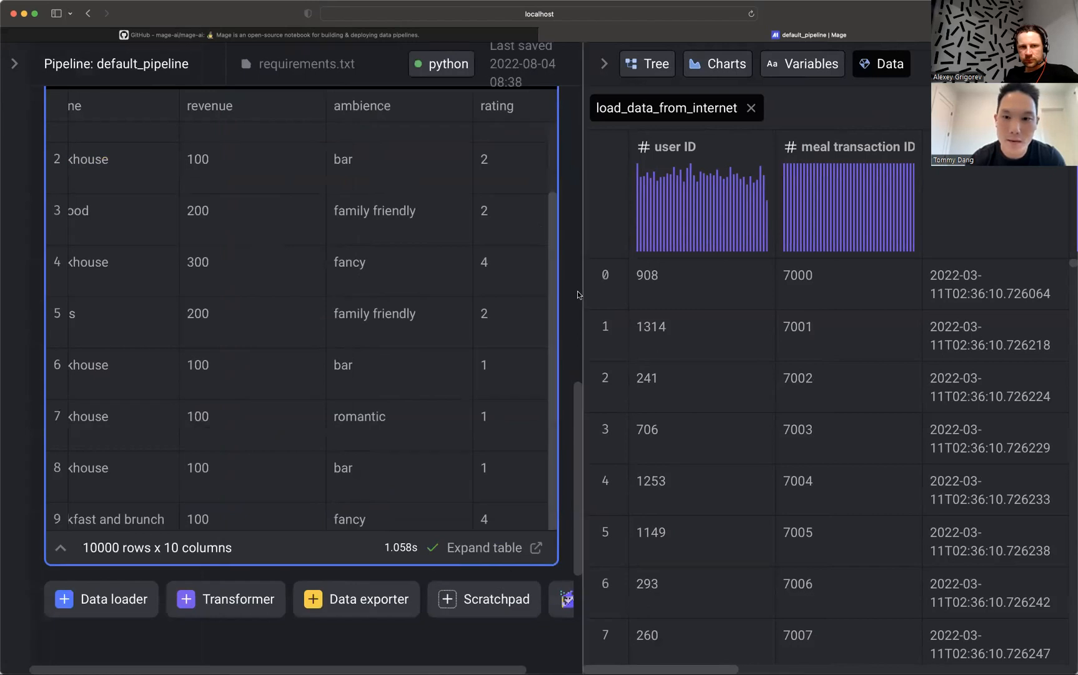
scroll(down, 3)
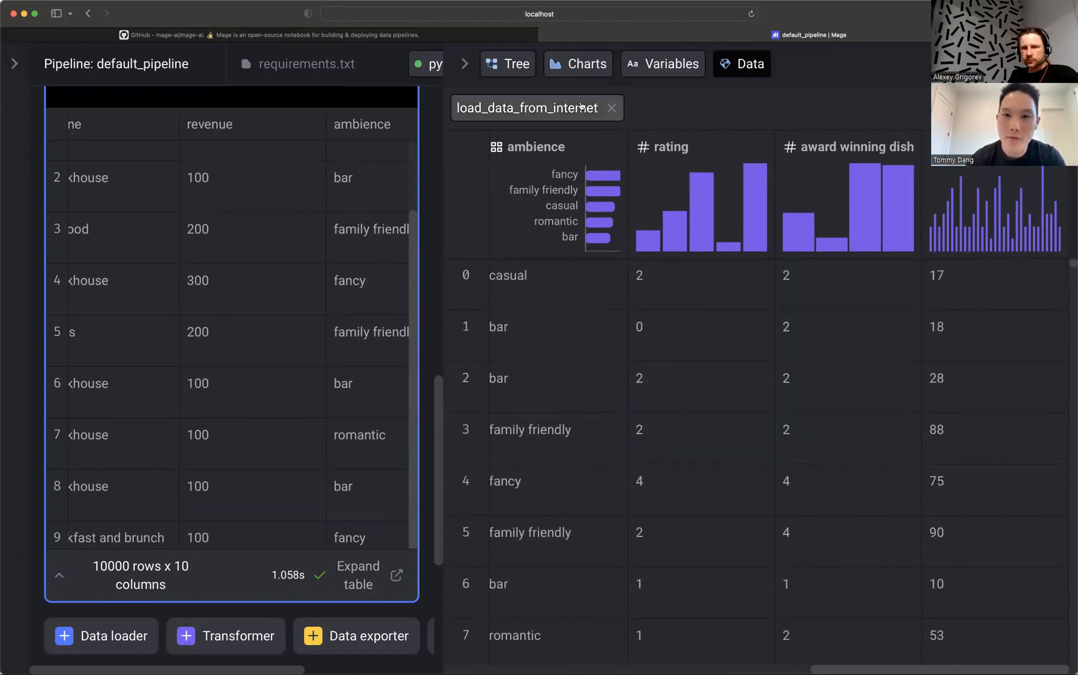
click(742, 64)
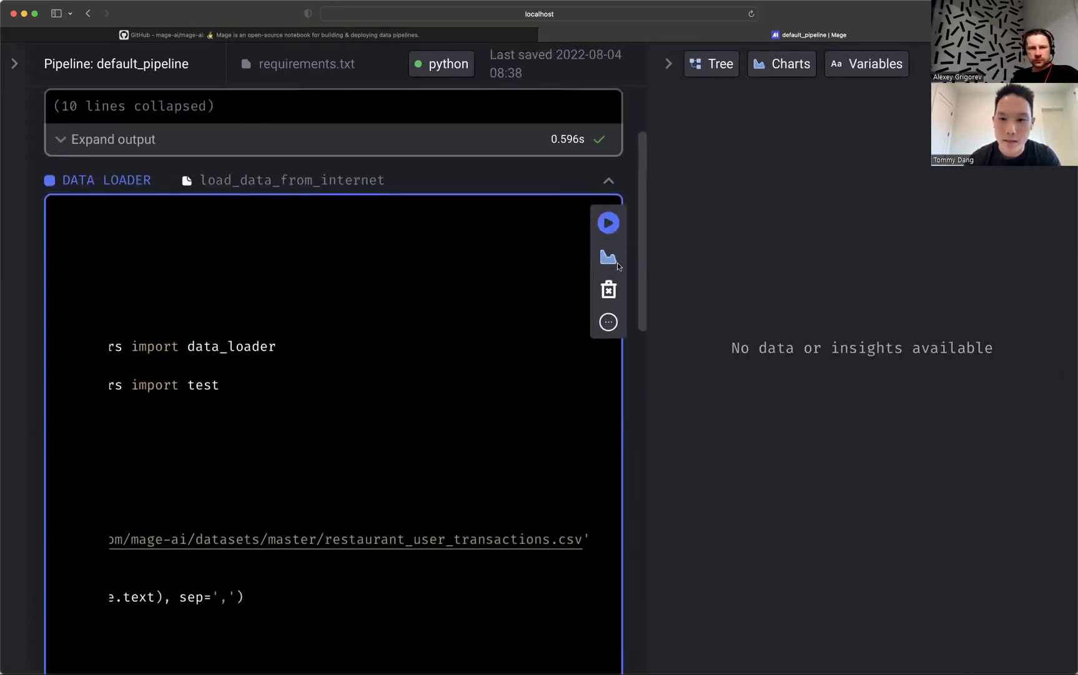
Add a bar chart of count_distinct meal transaction ID grouped by user ID.
click(608, 257)
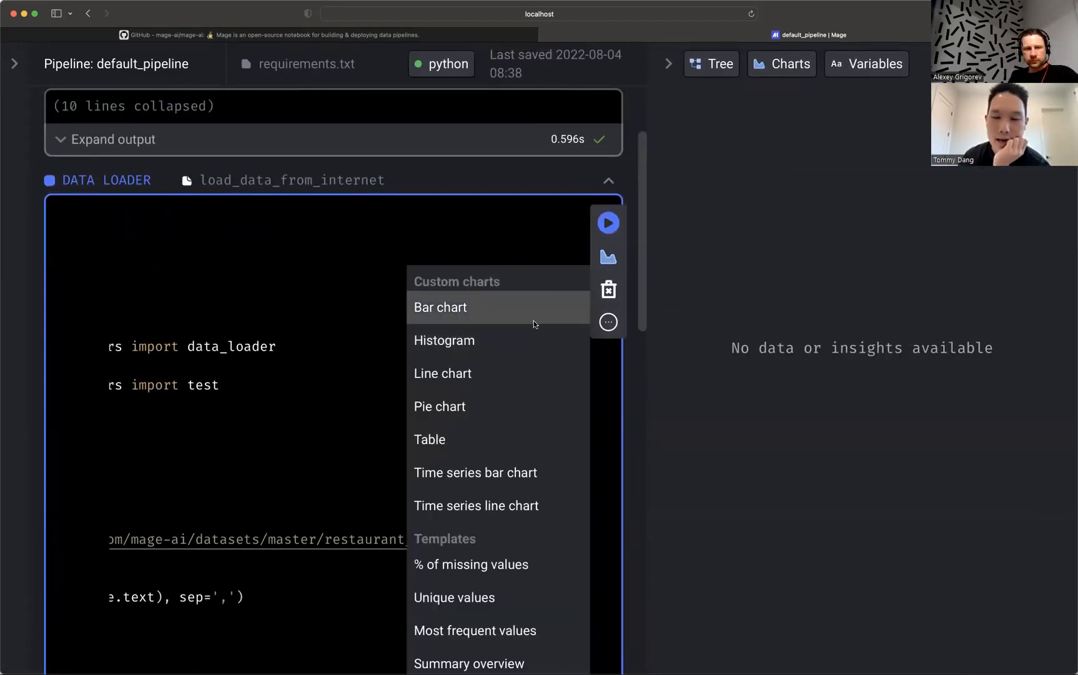
click(441, 308)
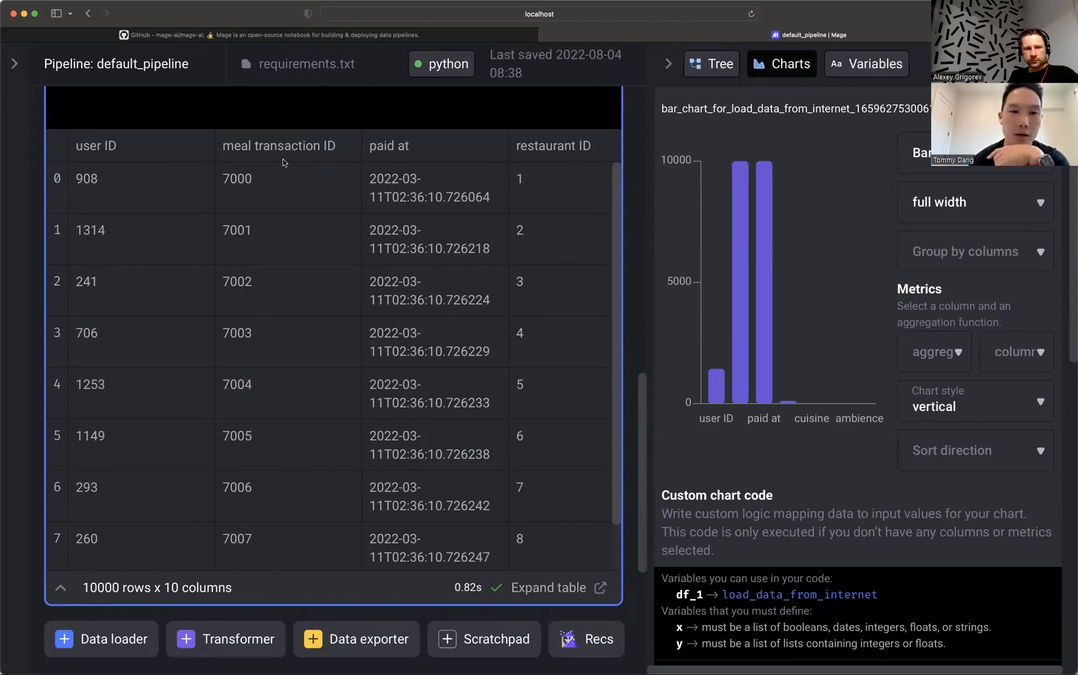
mouse_move(886, 235)
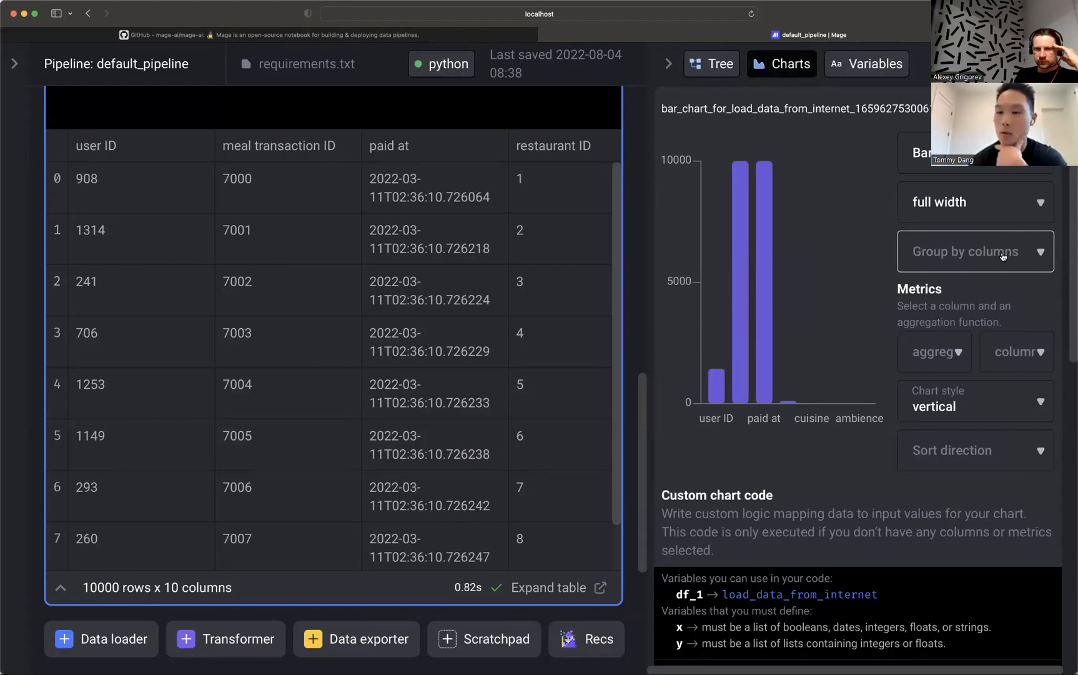
click(975, 251)
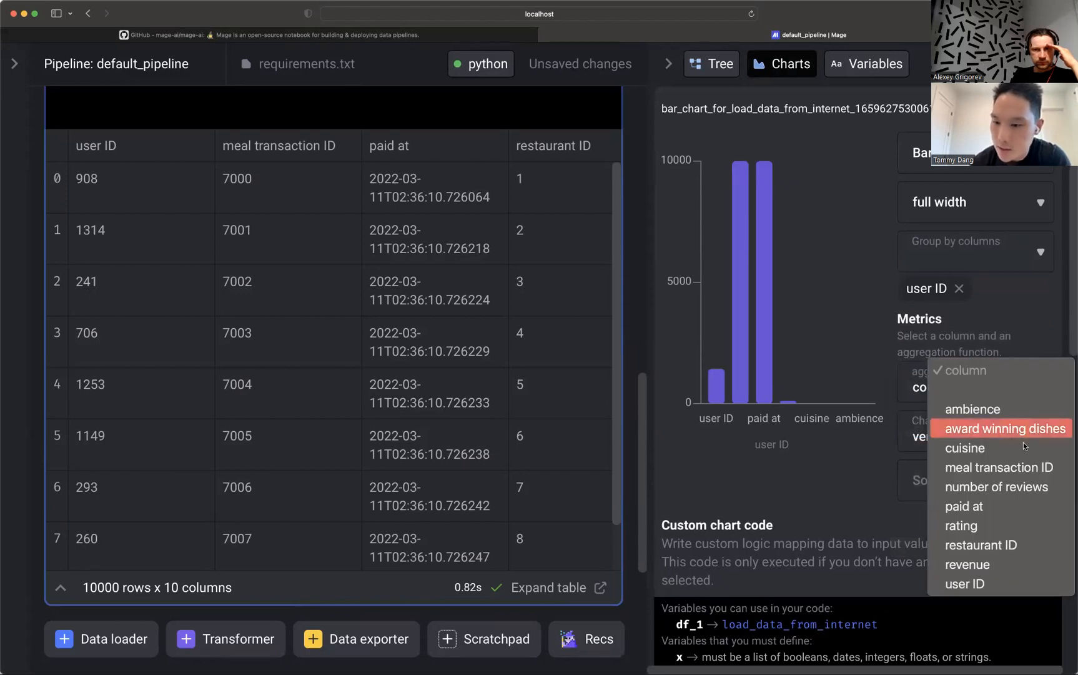
click(998, 467)
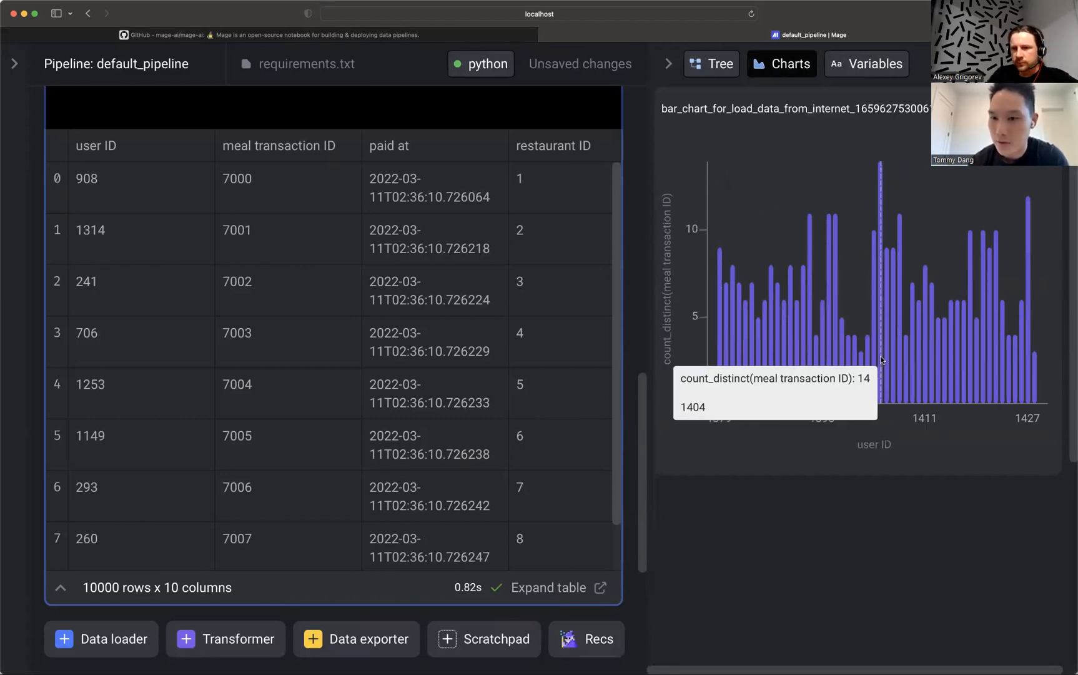
mouse_move(1021, 379)
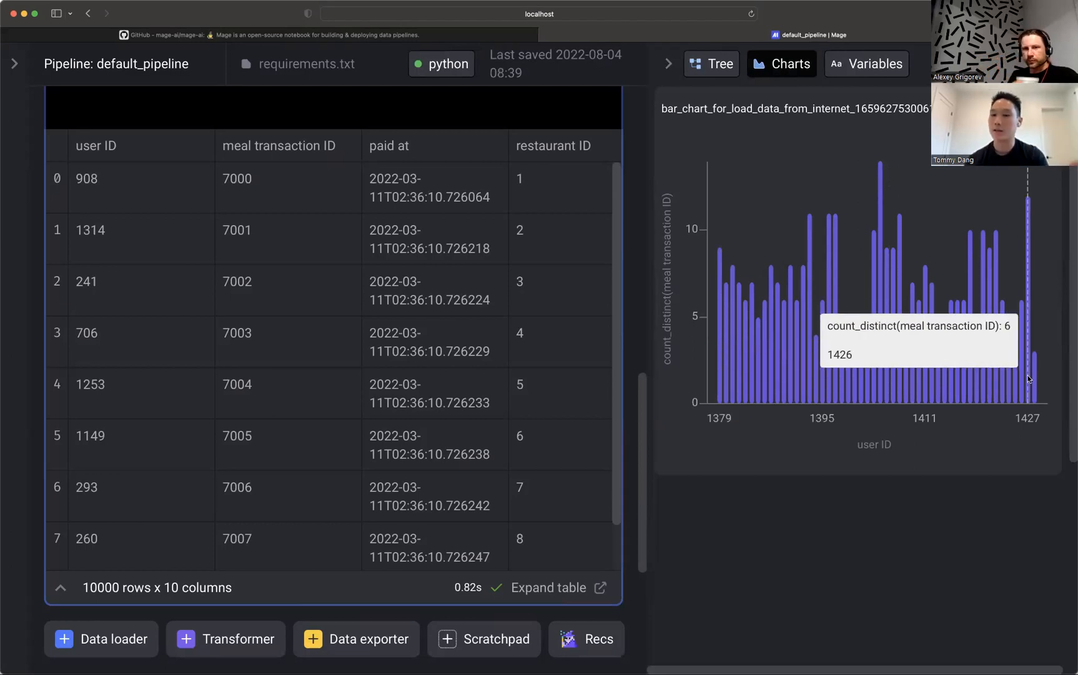
mouse_move(1018, 373)
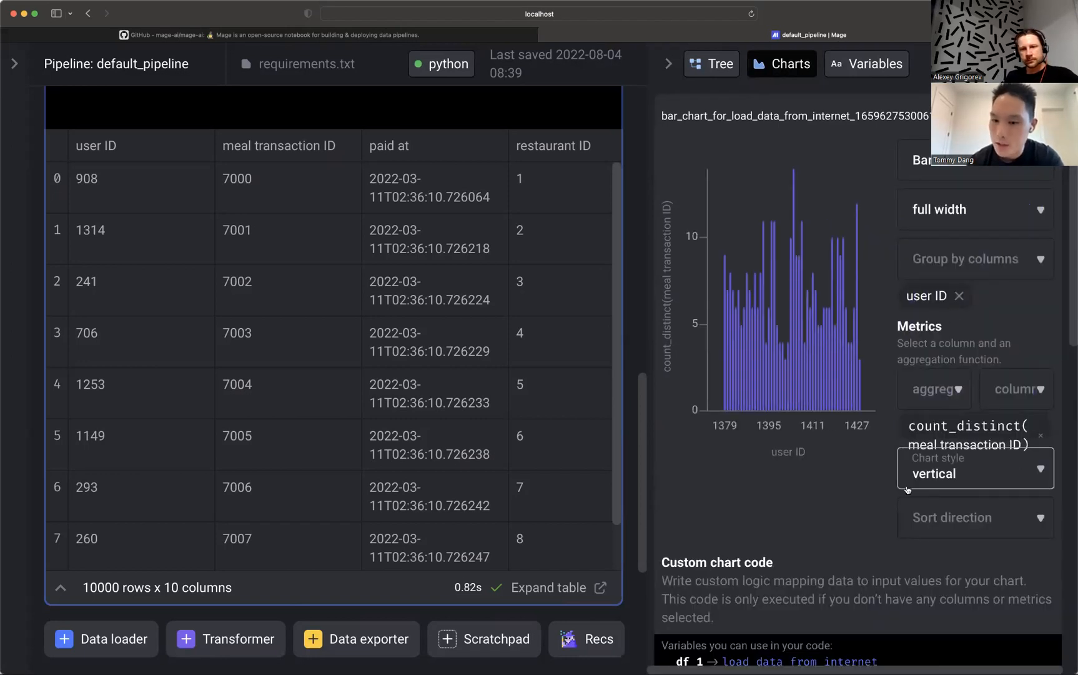
scroll(down, 3)
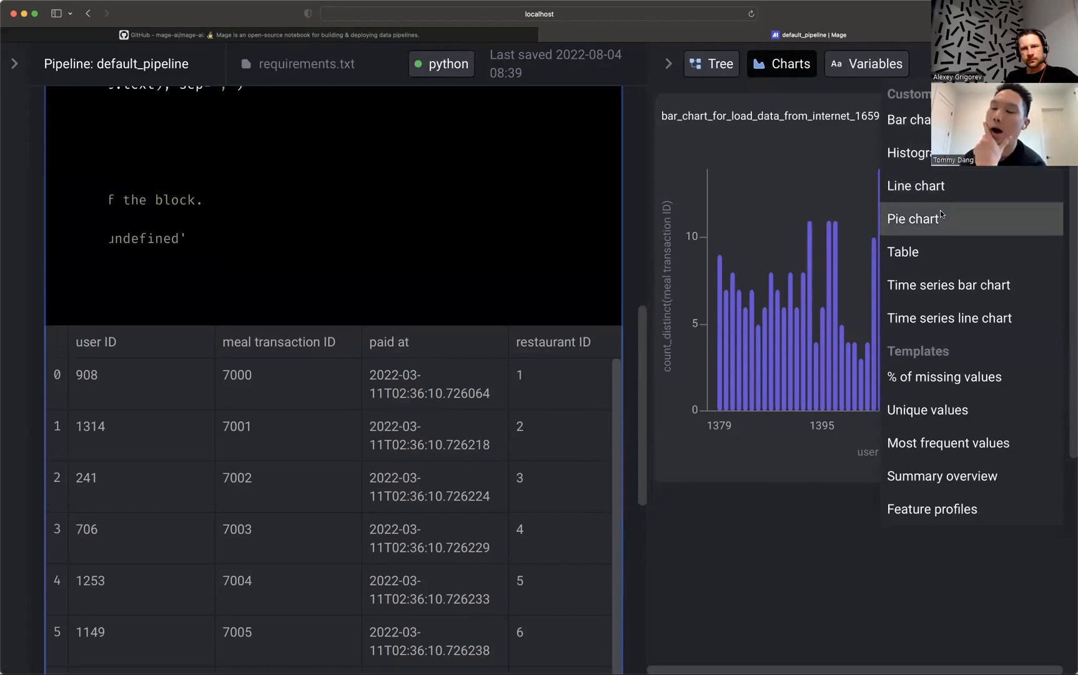
Add a histogram chart plotting the rating column.
click(913, 218)
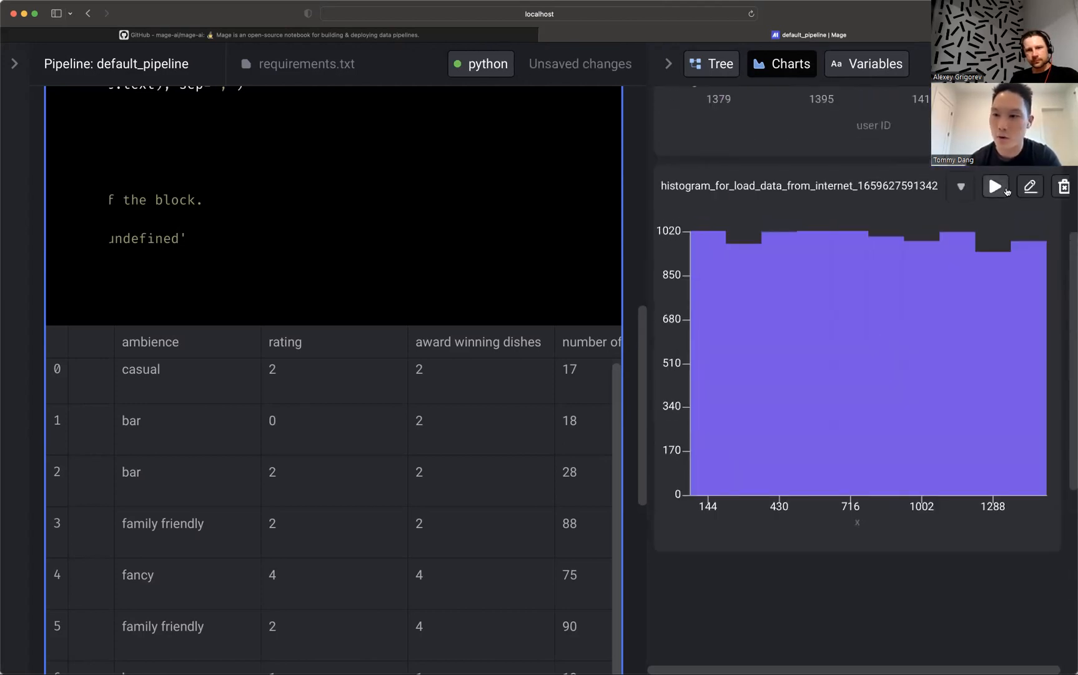
click(1031, 187)
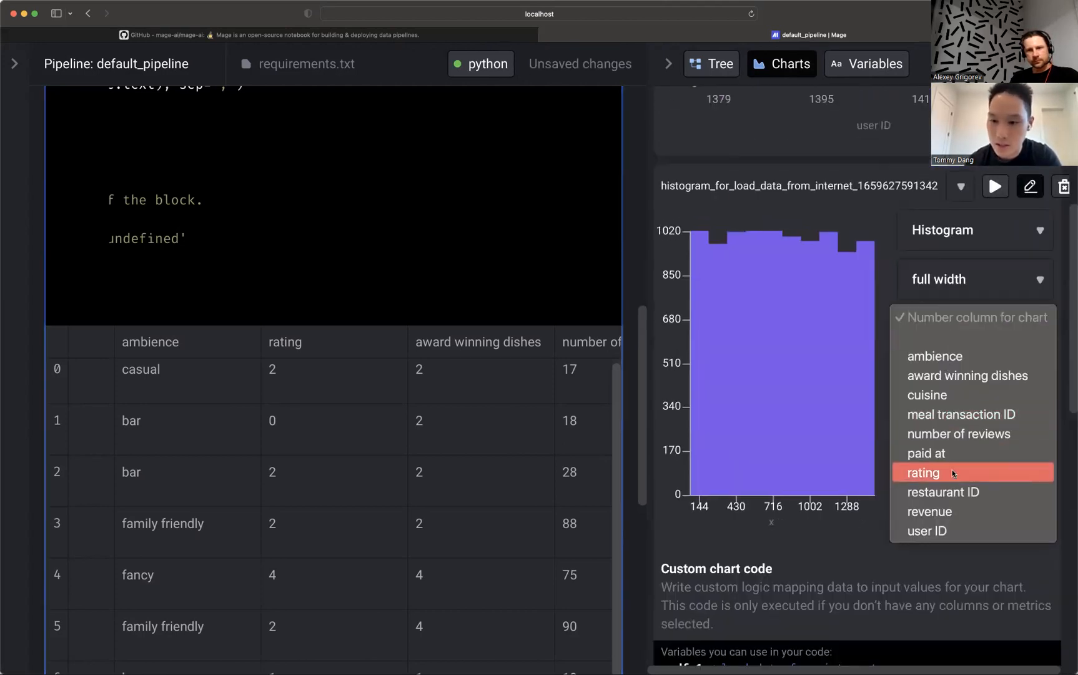
click(923, 473)
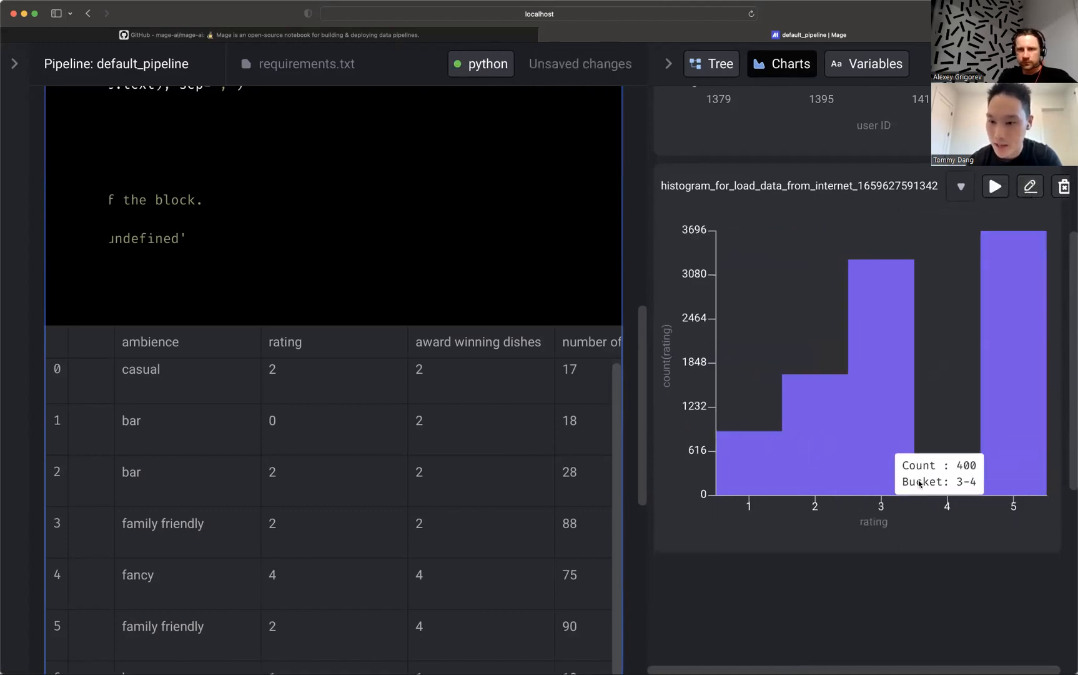
mouse_move(874, 398)
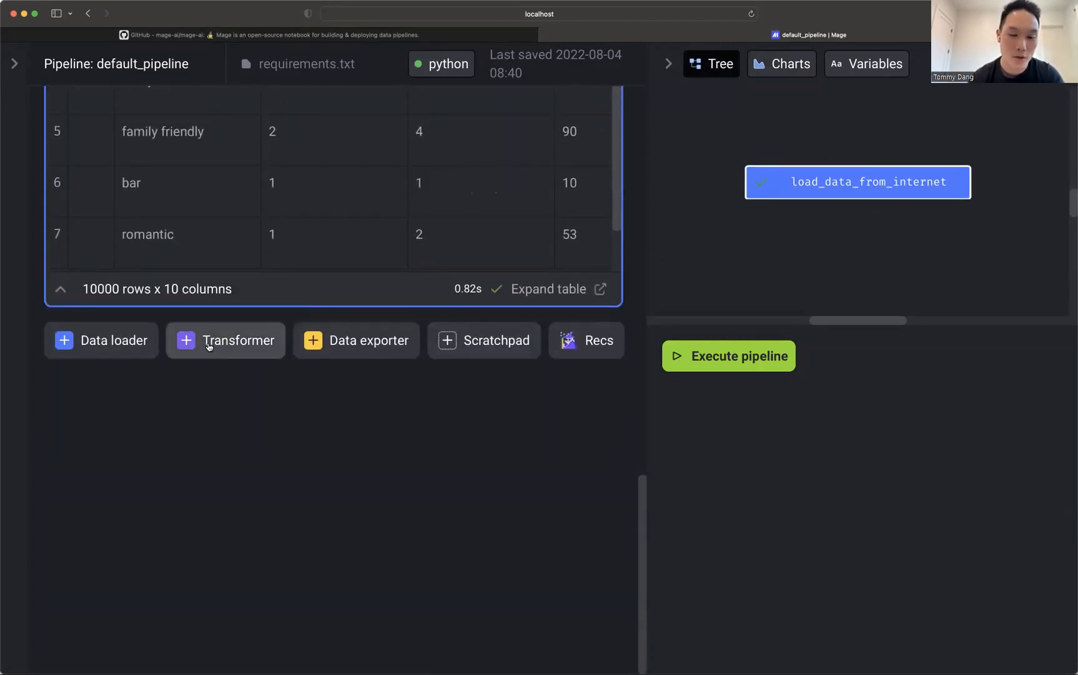
Add a generic transformer block and rename it transform_awesome_data.
click(225, 340)
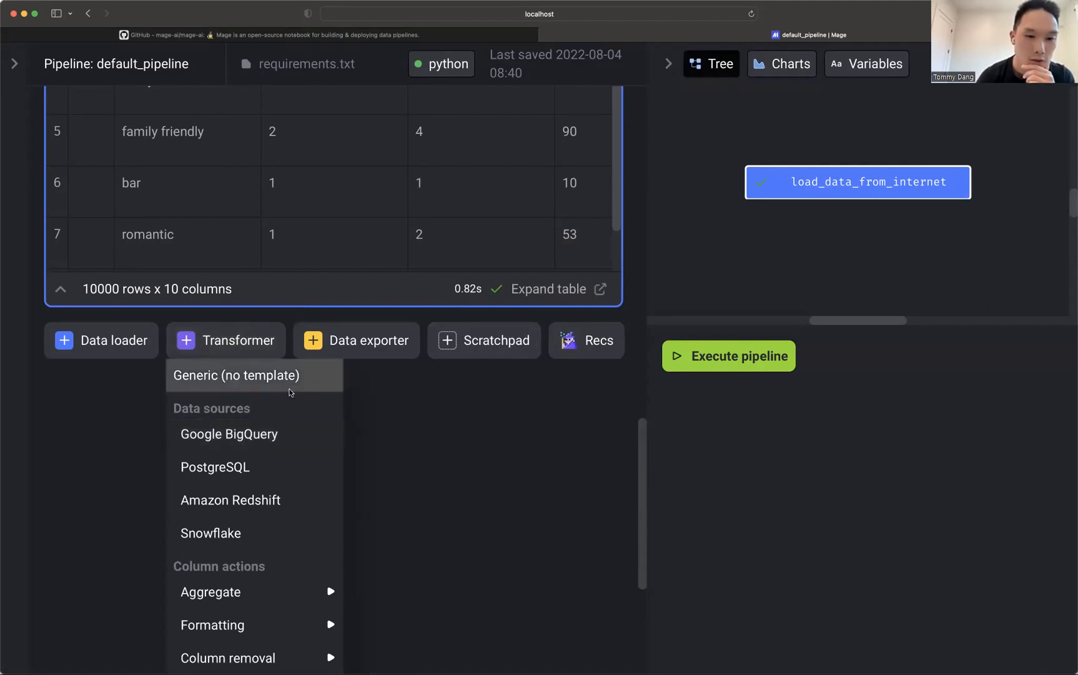
scroll(down, 3)
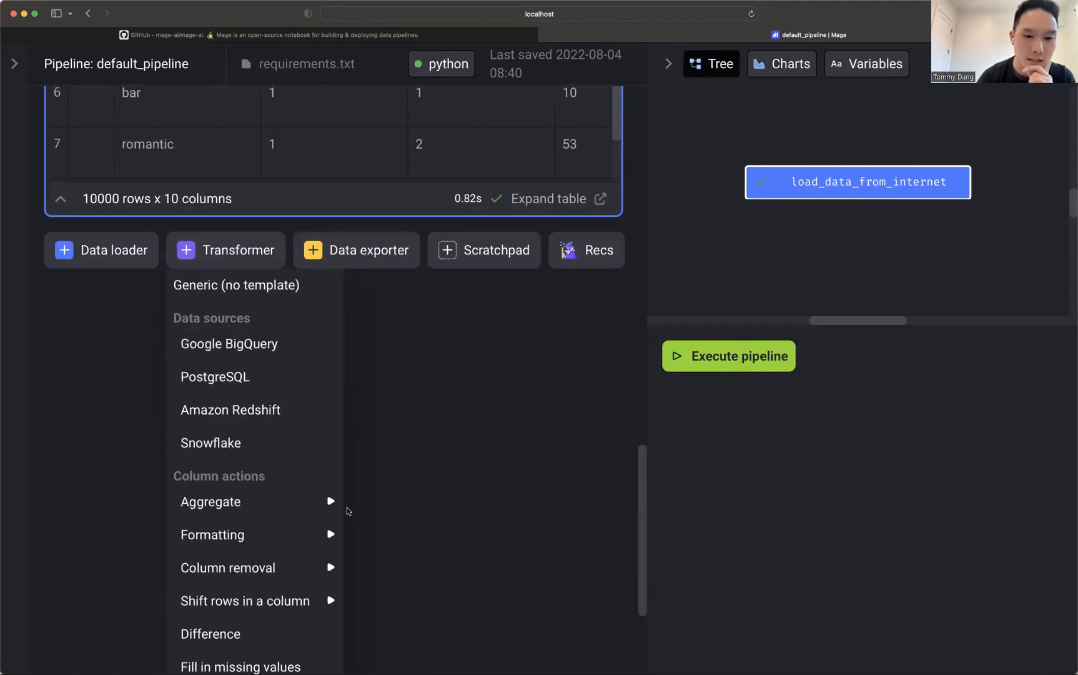
click(236, 285)
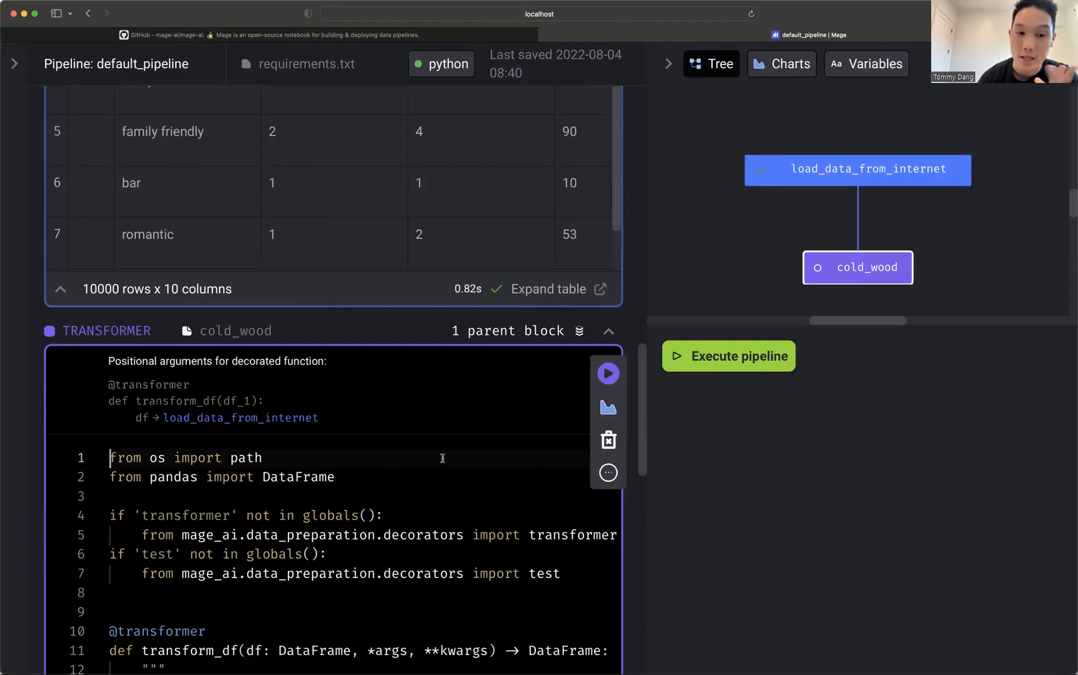
scroll(down, 3)
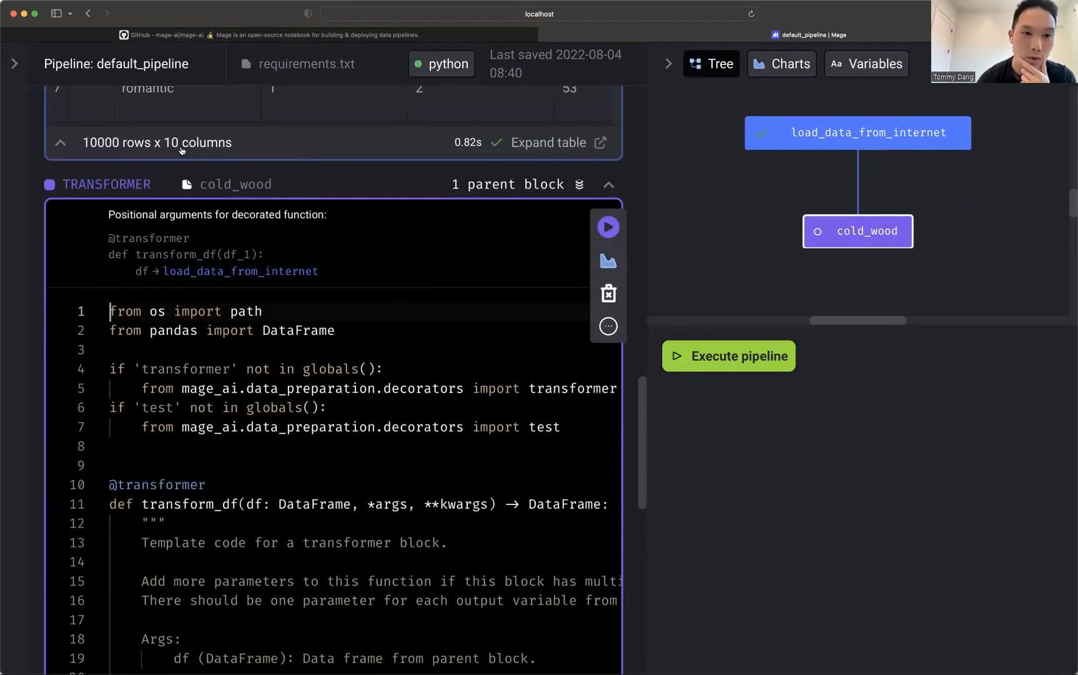
click(235, 184)
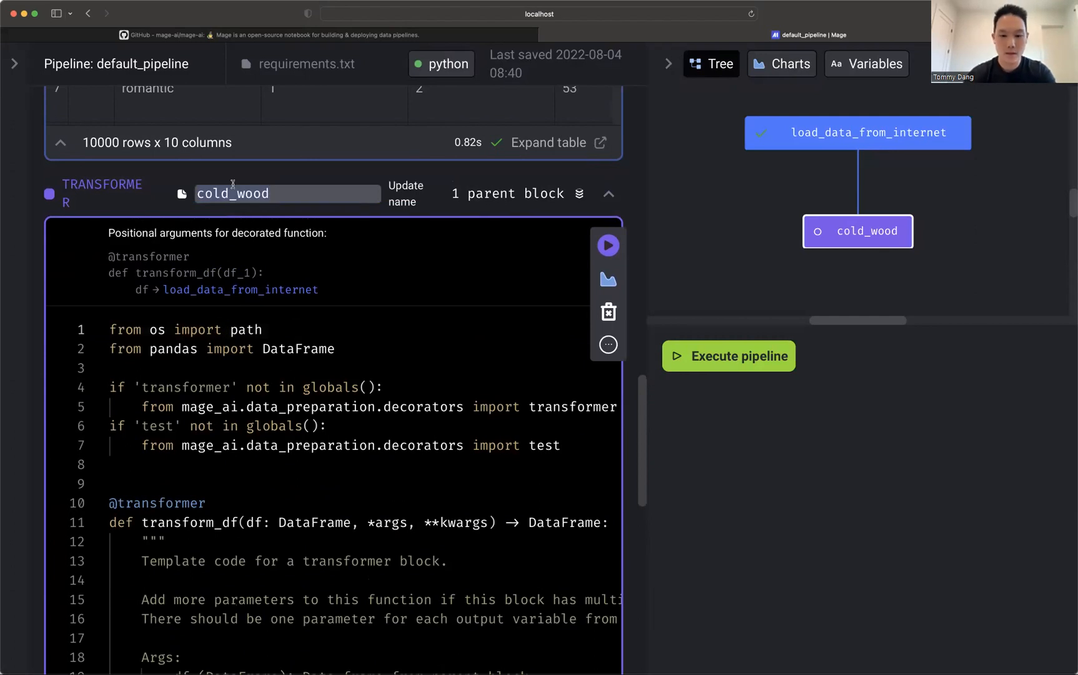
text(transform_awesome_data)
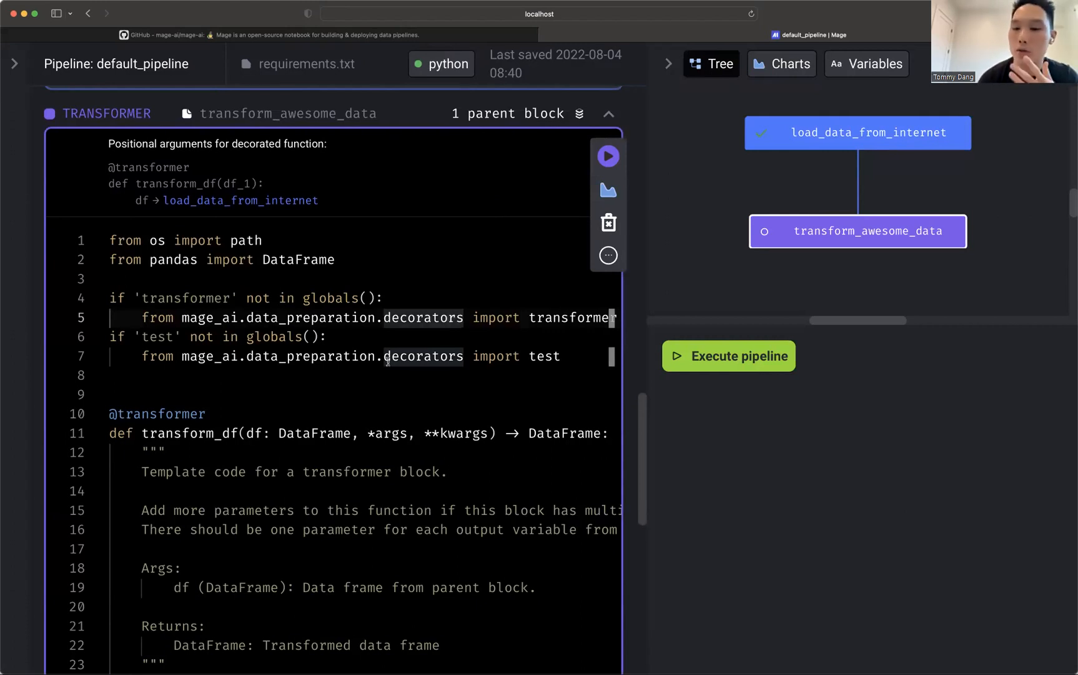
scroll(down, 3)
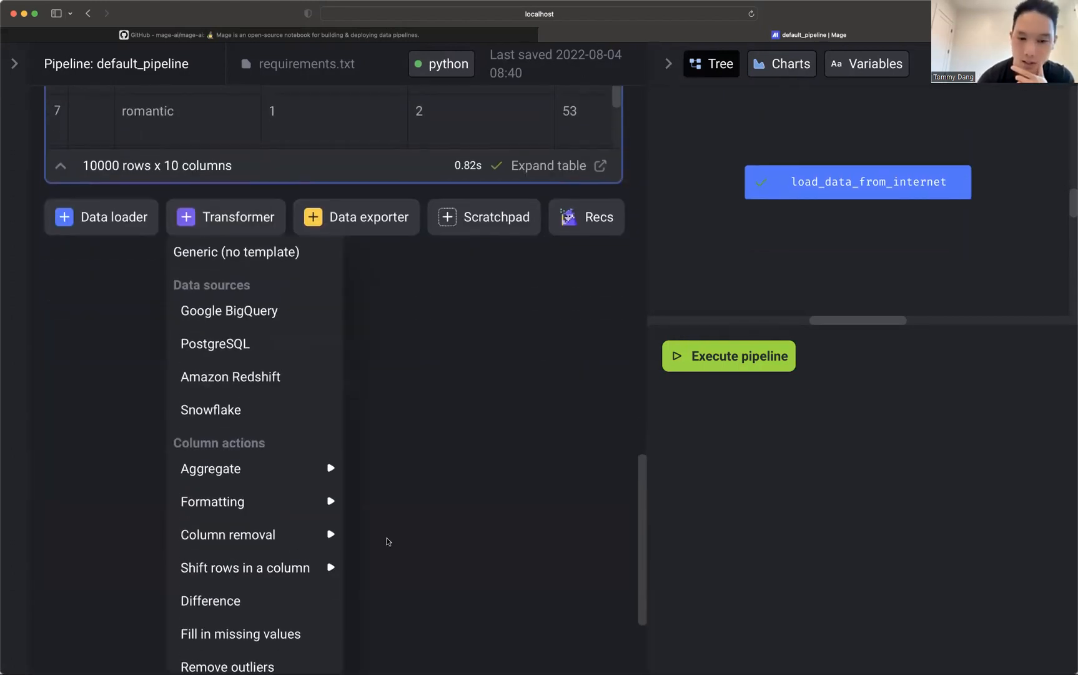
mouse_move(210, 436)
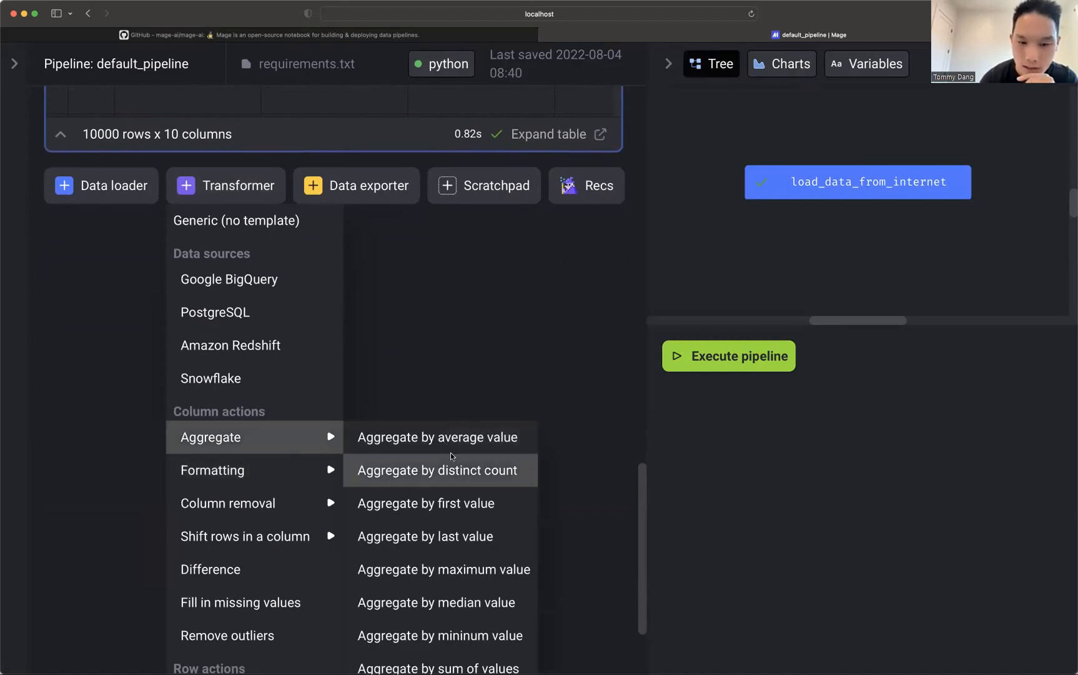
Add a distinct-count transformer on meal transaction ID per user ID, outputting 'number of meals'.
click(437, 470)
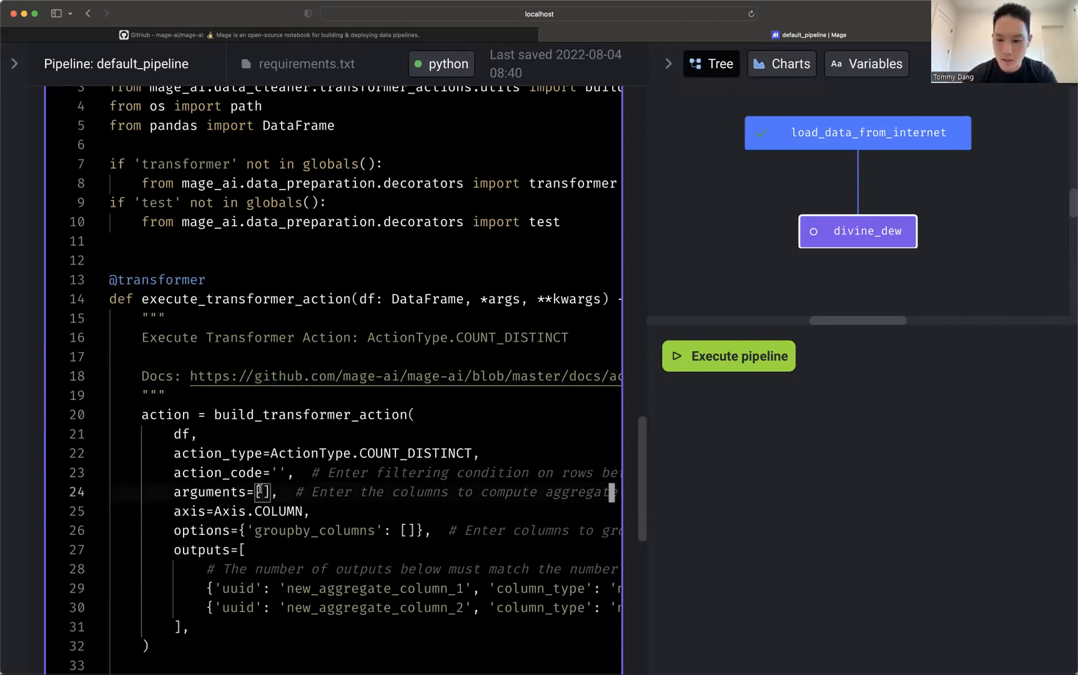
text('meal transacti')
click(398, 530)
text('user ID)
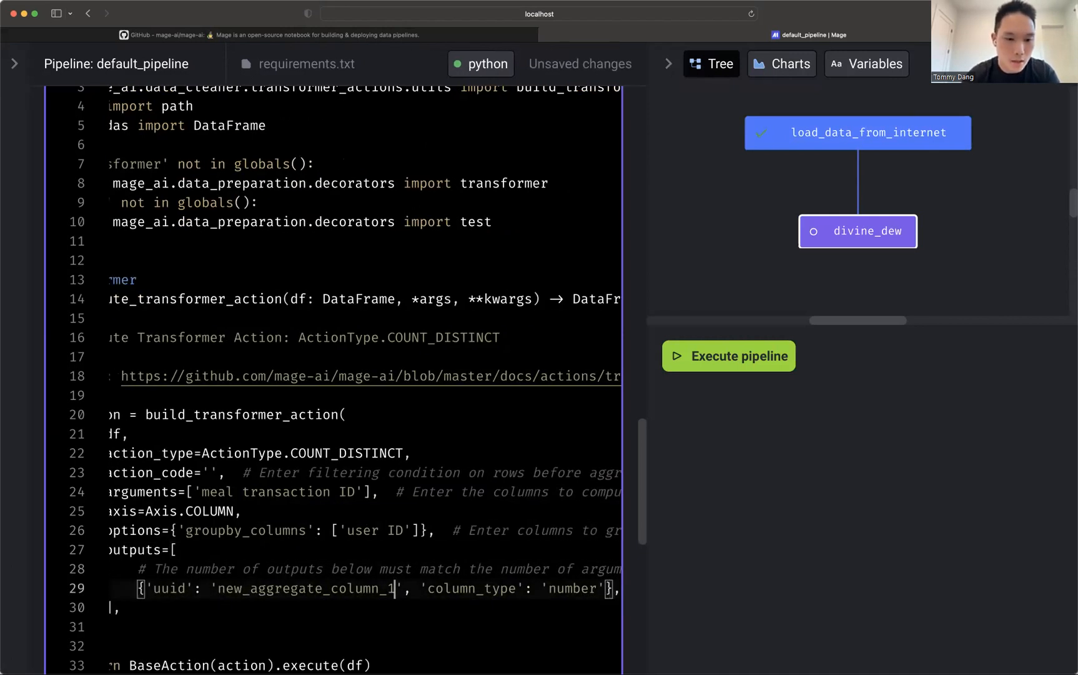
text(number of mea)
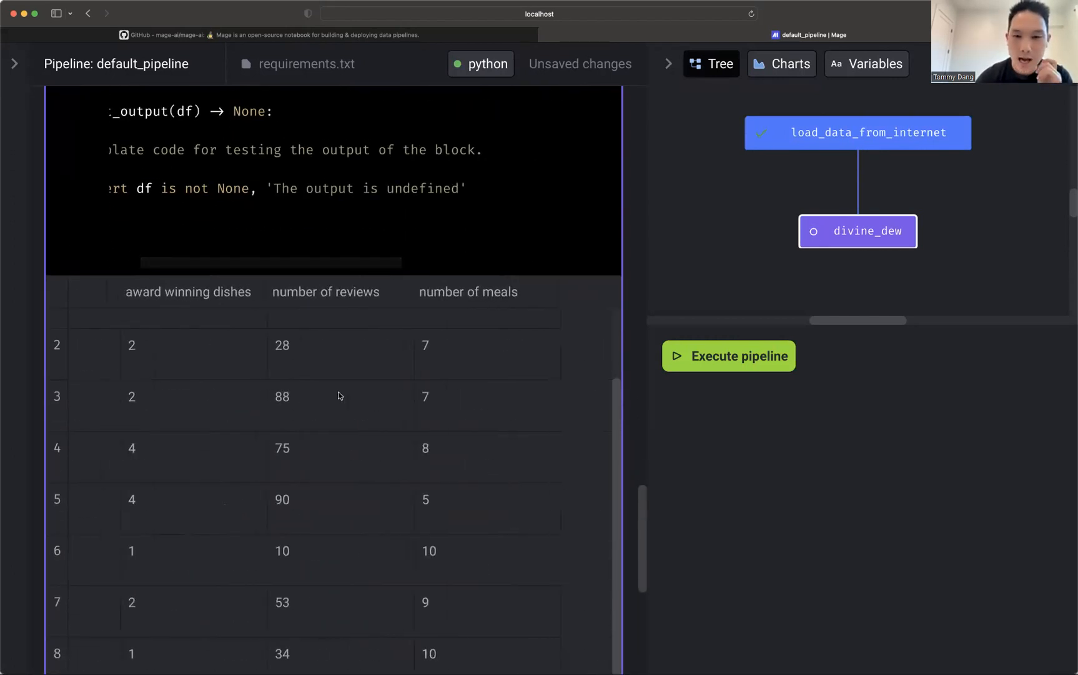
scroll(down, 3)
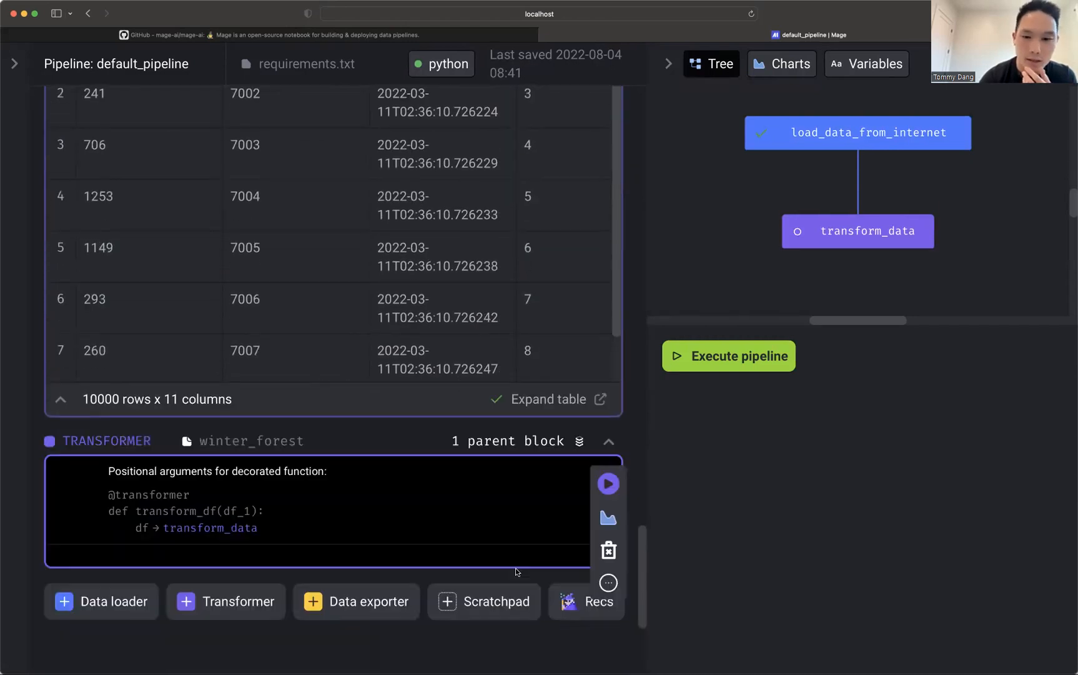
Set transform_data as the parent block of the extra transformer.
click(579, 441)
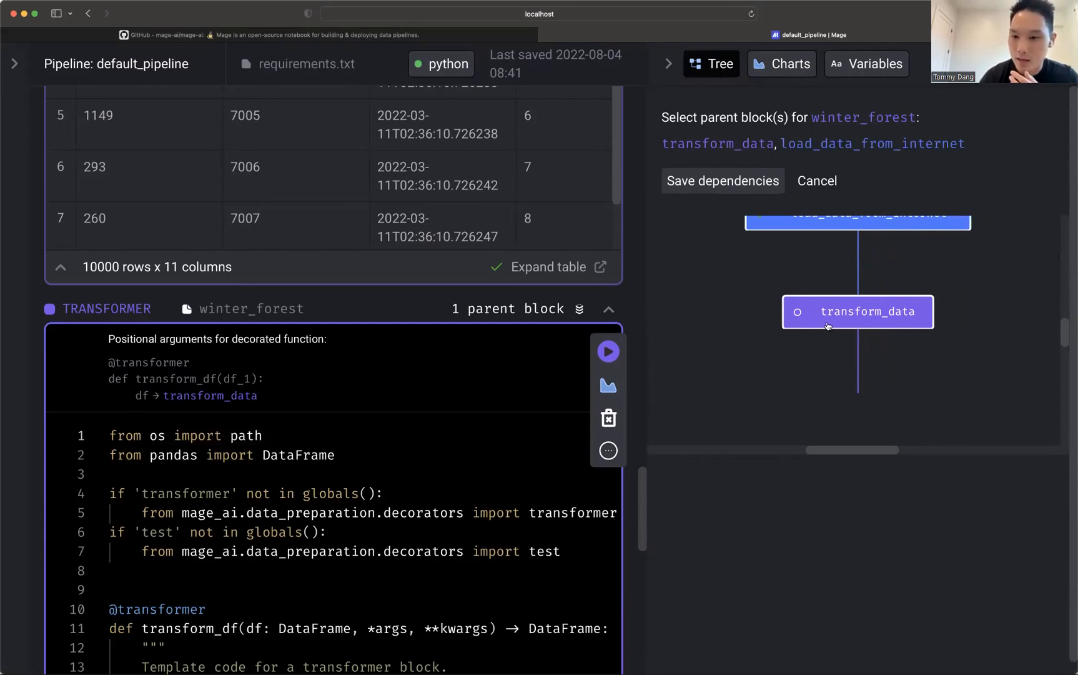
click(724, 181)
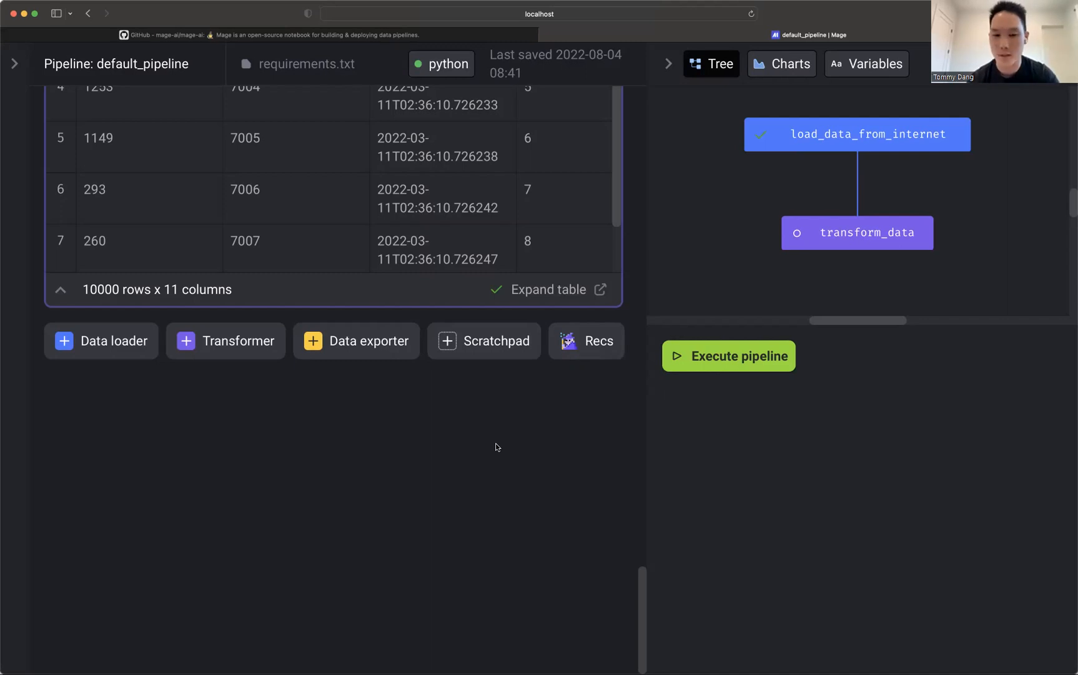
Add a PostgreSQL exporter after transform_data, writing to public.transformed_restaurant_data_demo_123.
click(361, 340)
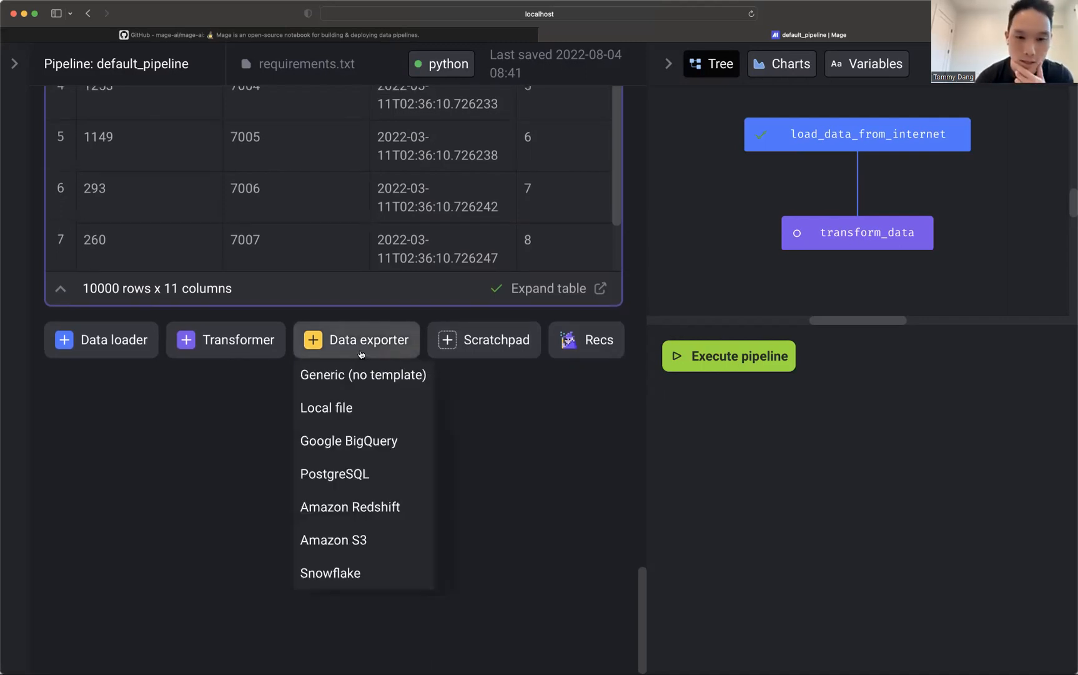
mouse_move(364, 375)
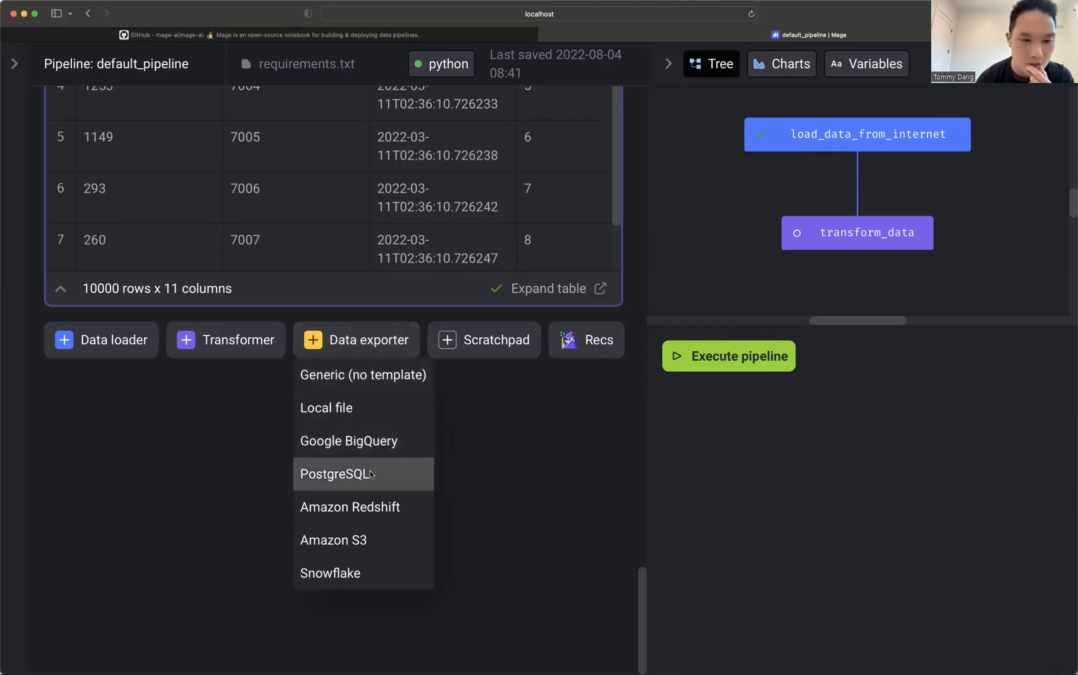
click(335, 474)
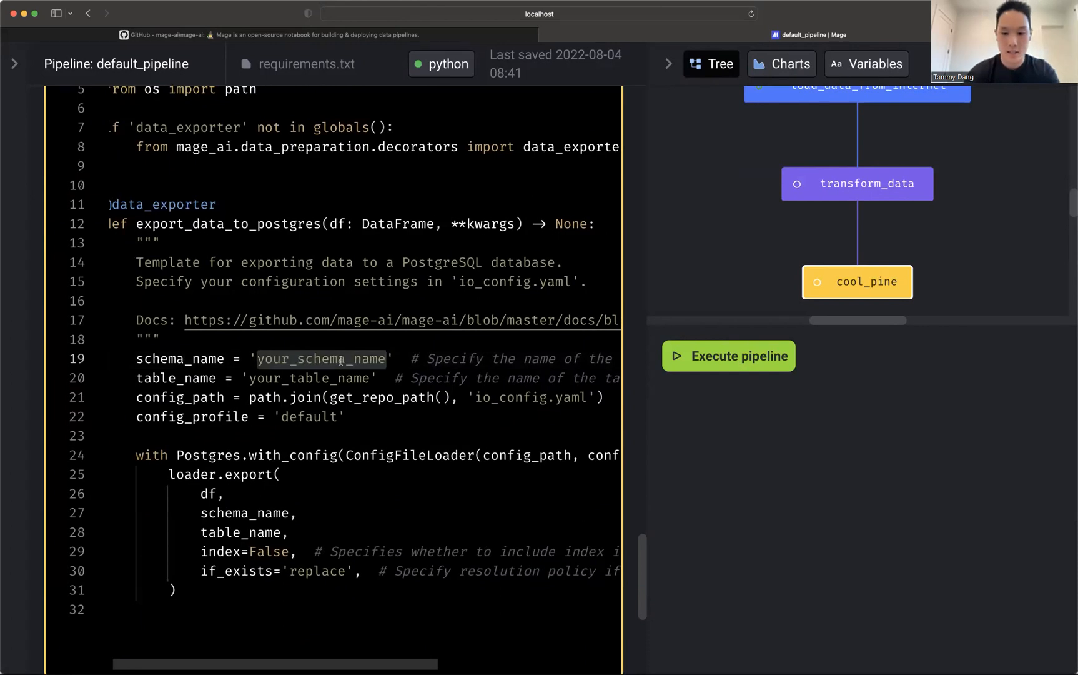
text(public)
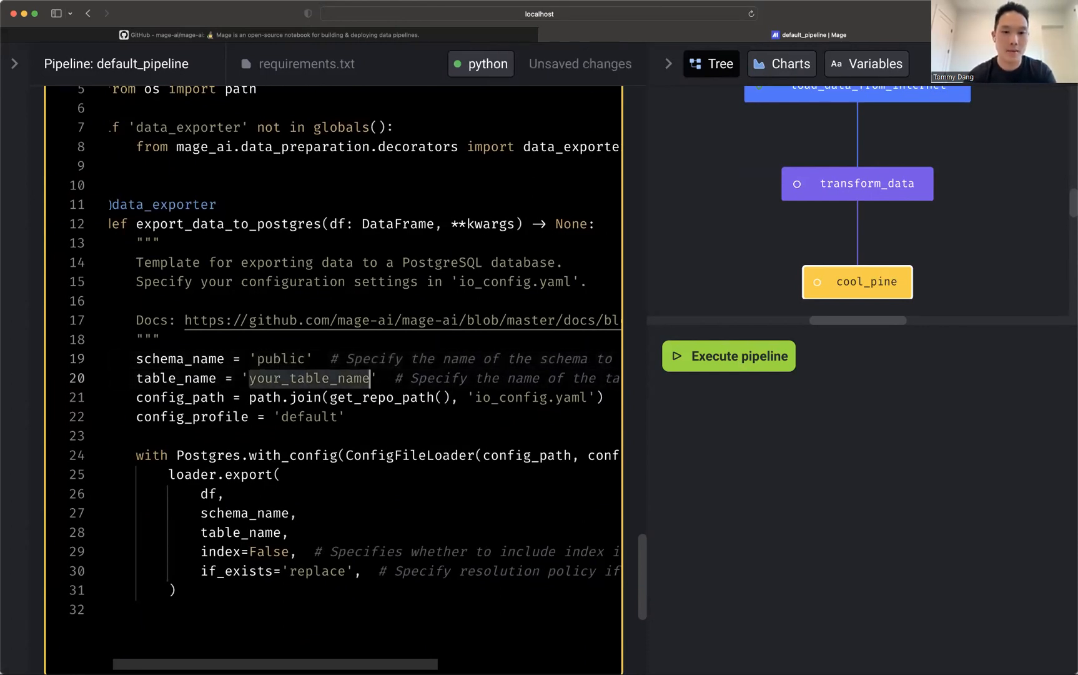
text(transformed_restaurant)
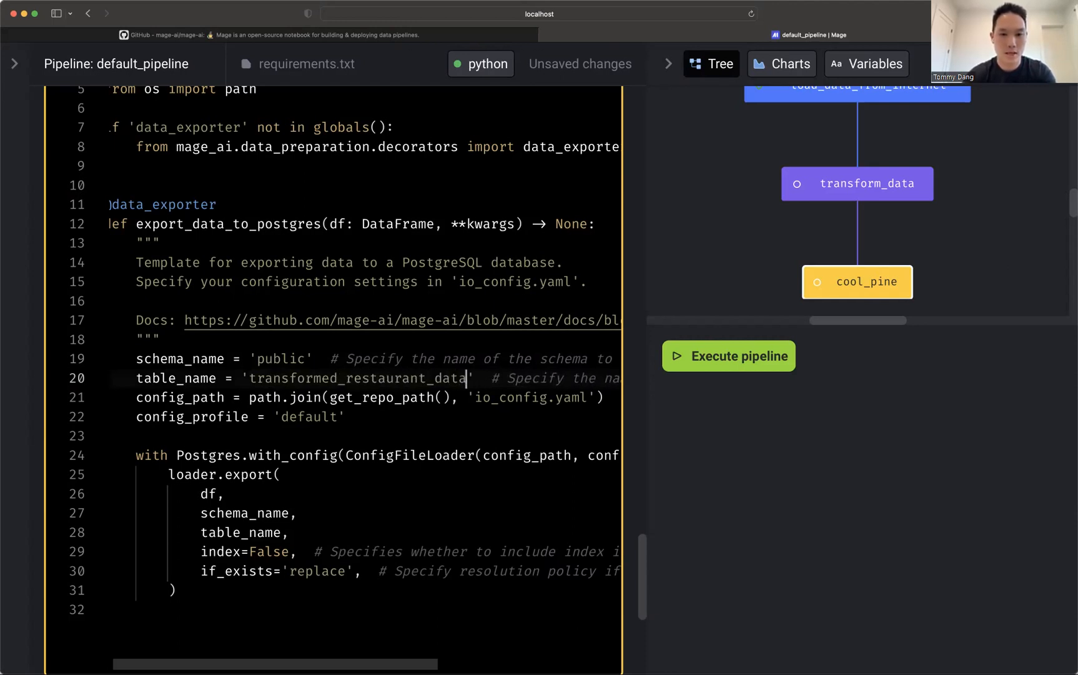
text(_demo_123)
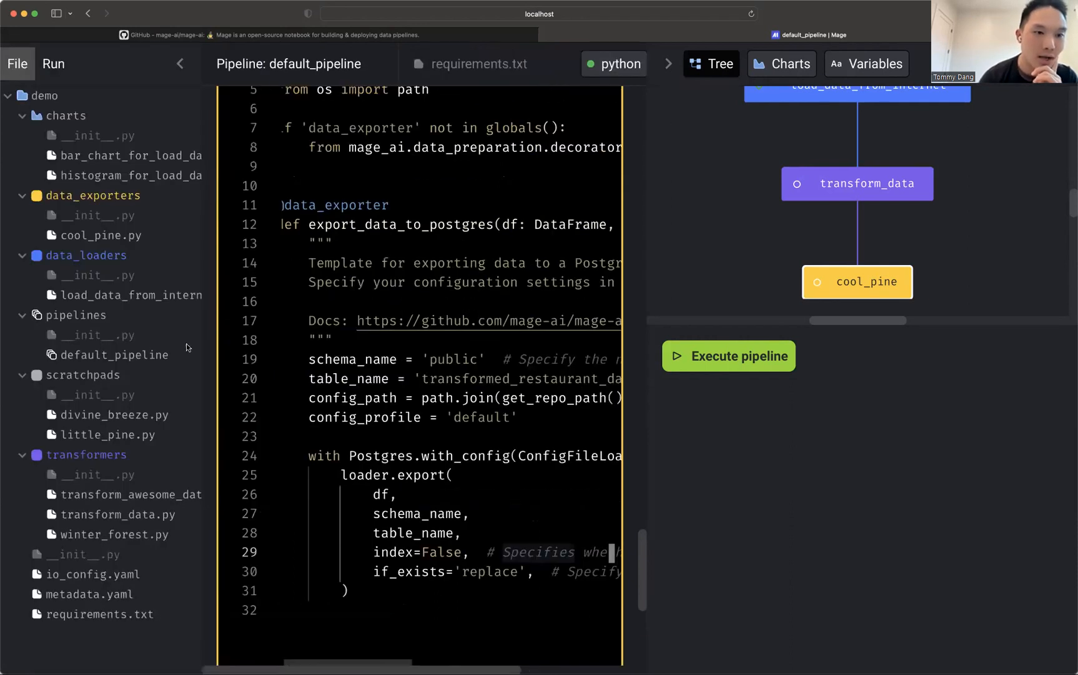
mouse_move(88, 574)
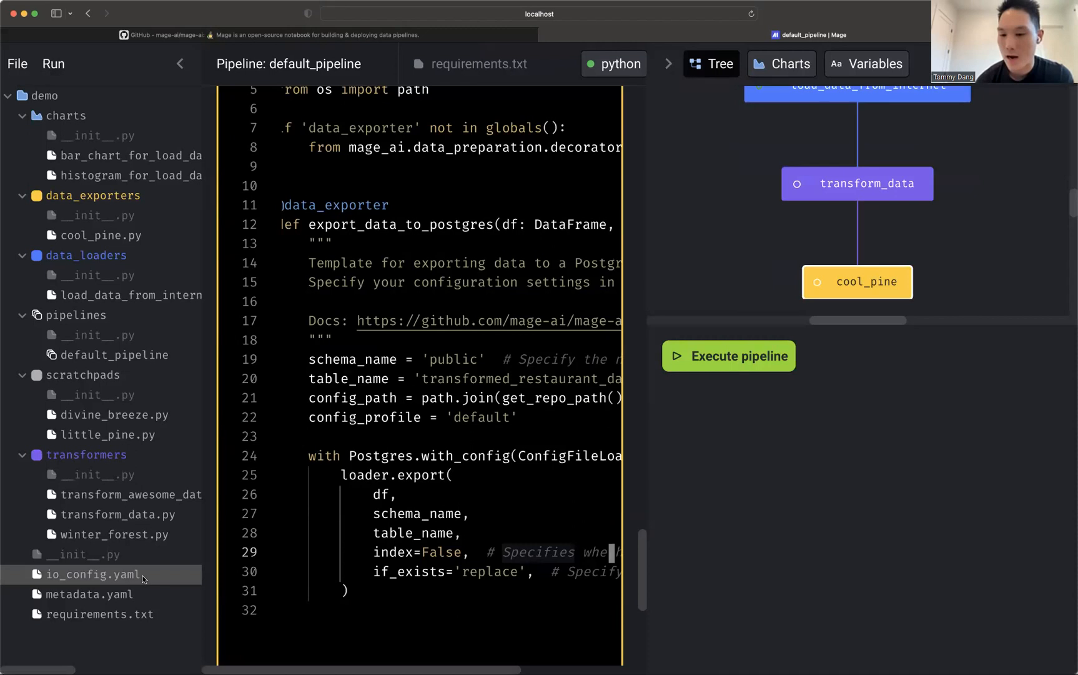
Open io_config.yaml from the file browser in its own tab.
click(86, 574)
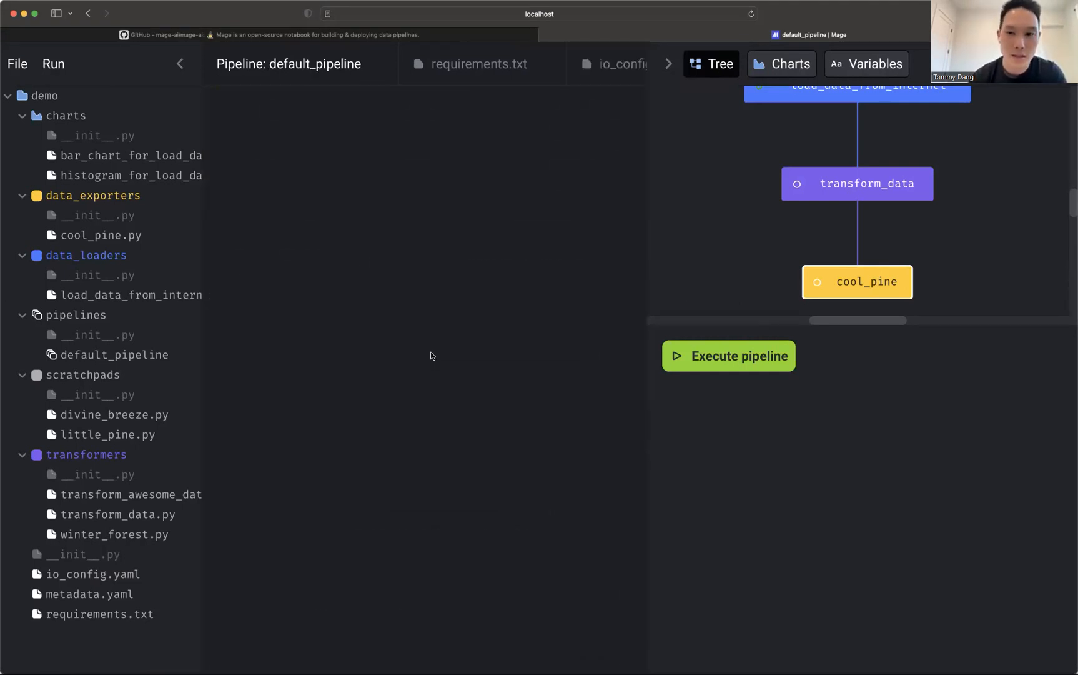
Execute default_pipeline and review the log as cool_pine exports to Postgres.
click(93, 235)
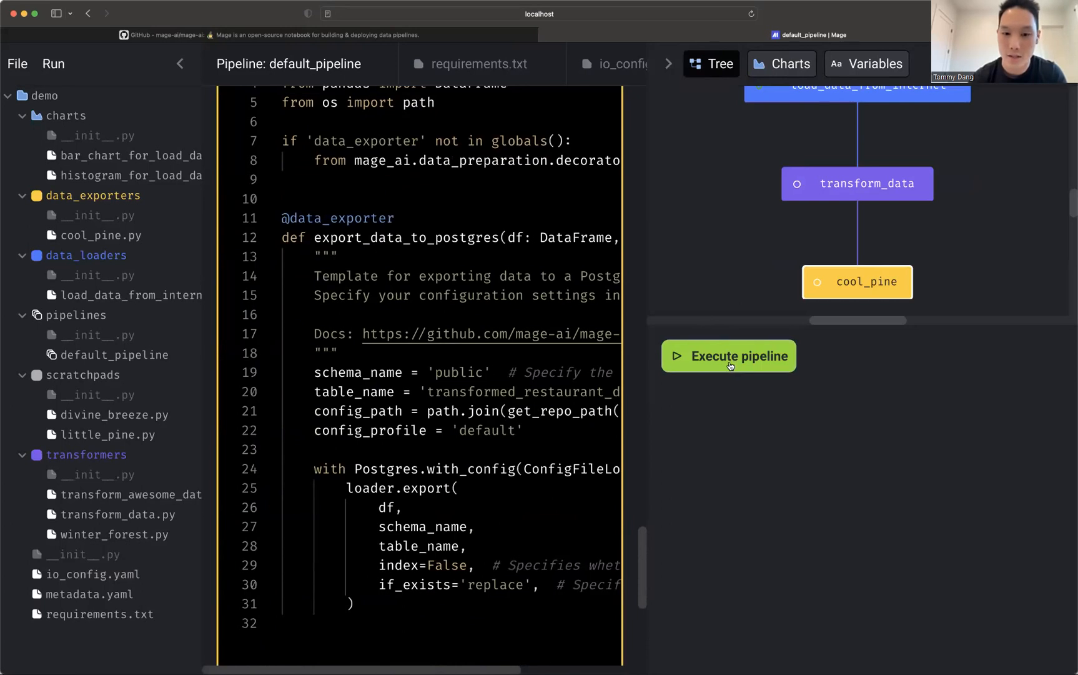
click(729, 356)
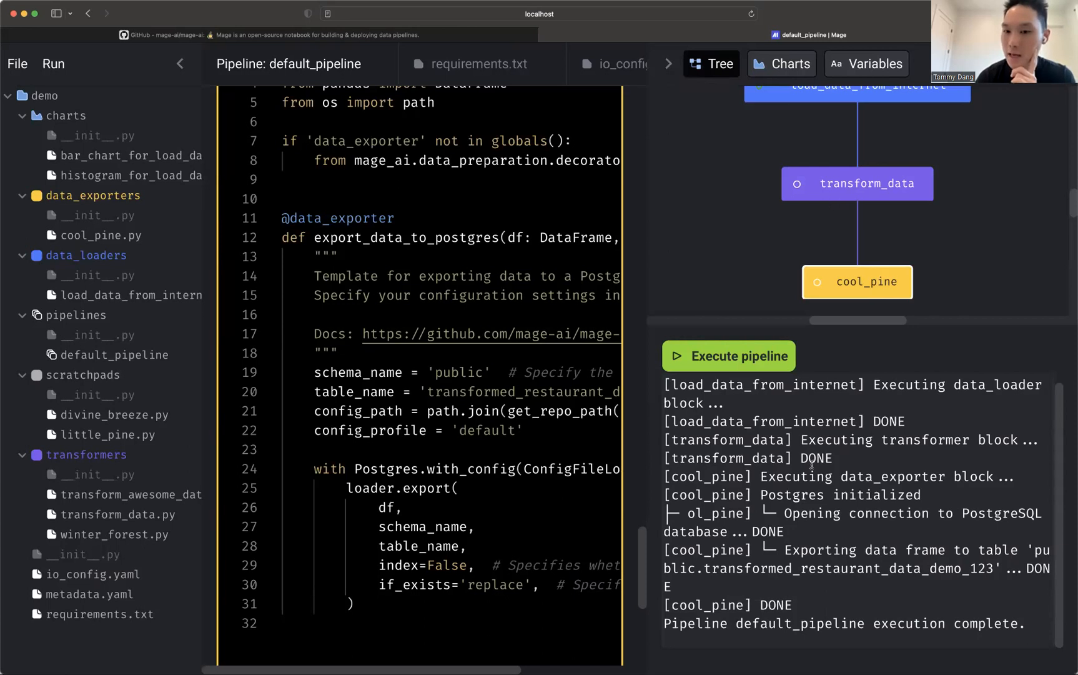
mouse_move(660, 415)
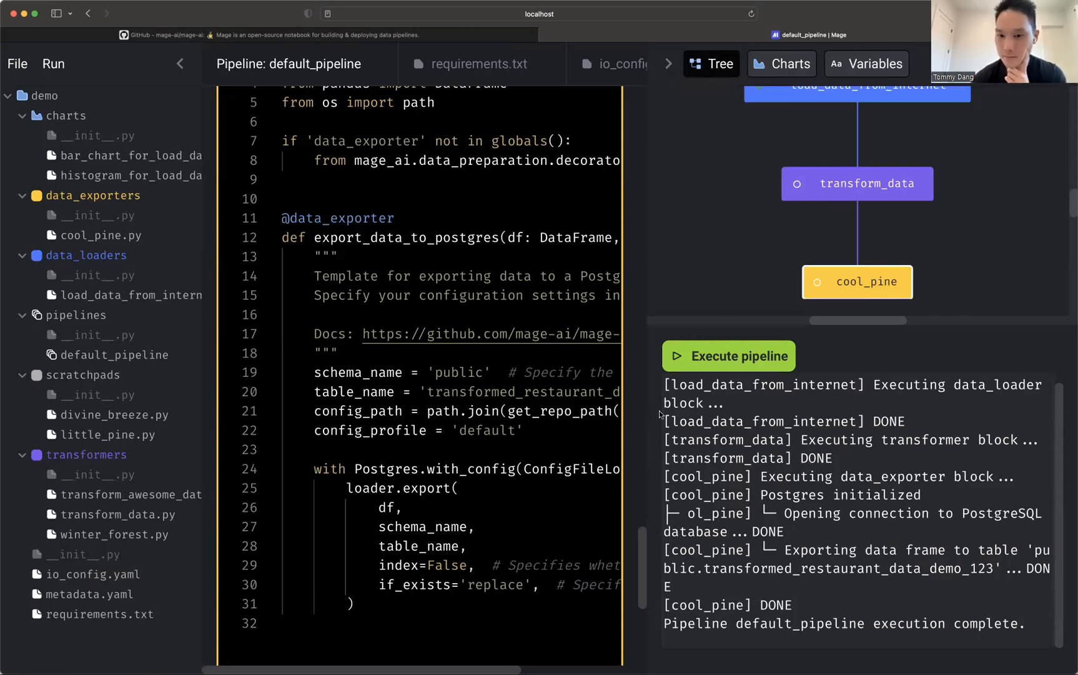
mouse_move(885, 560)
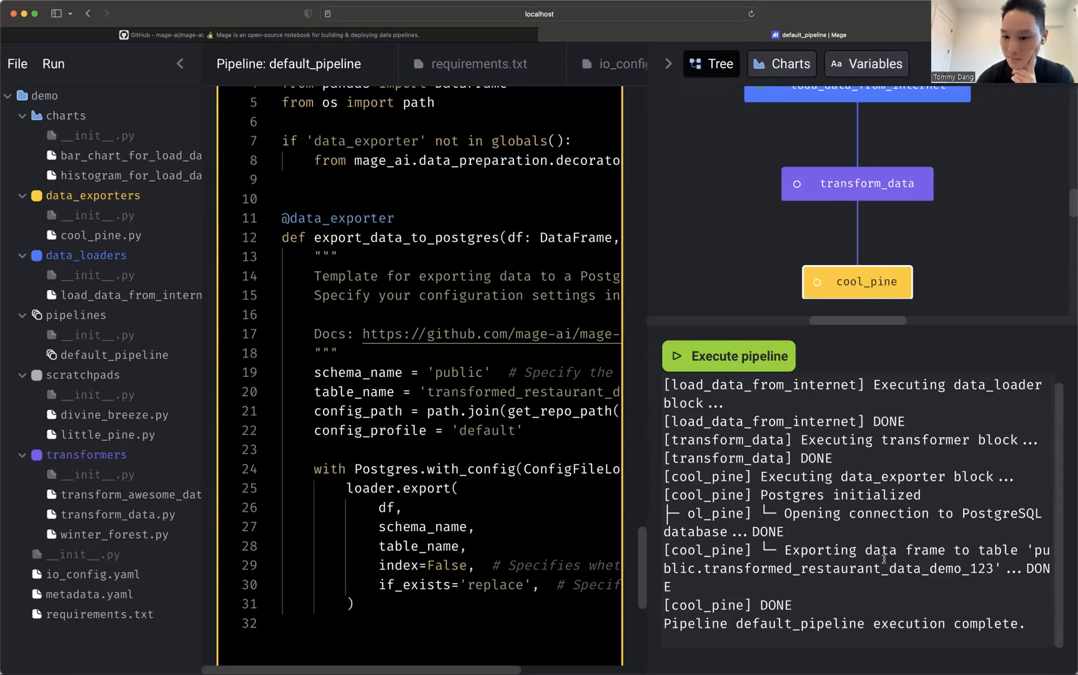
scroll(right, 3)
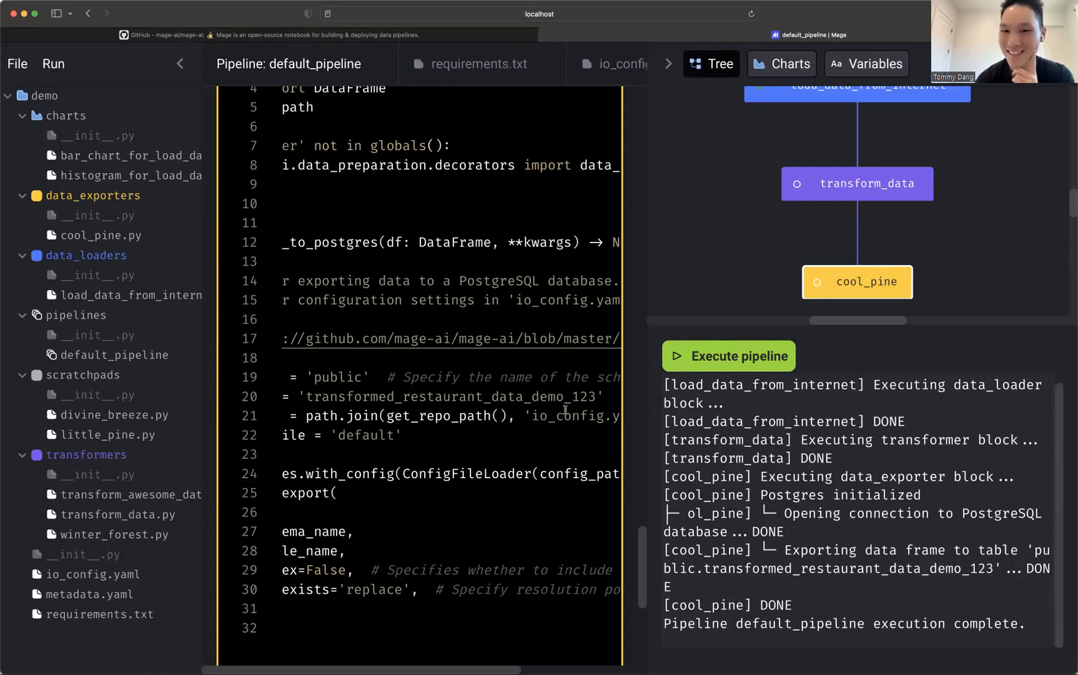
mouse_move(818, 525)
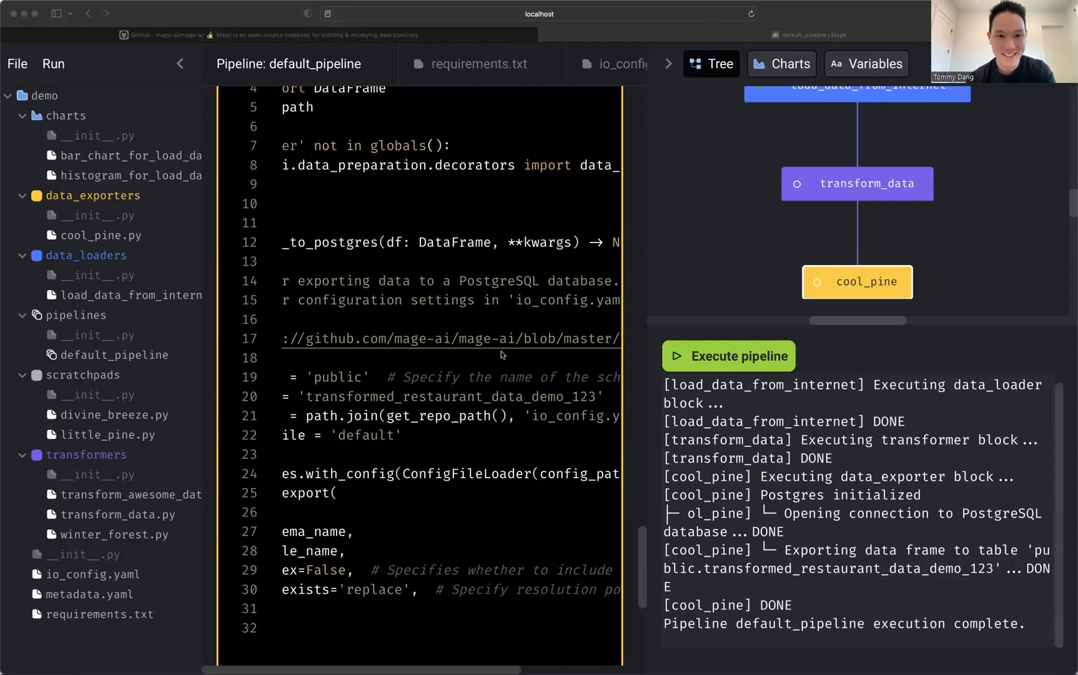
mouse_move(465, 341)
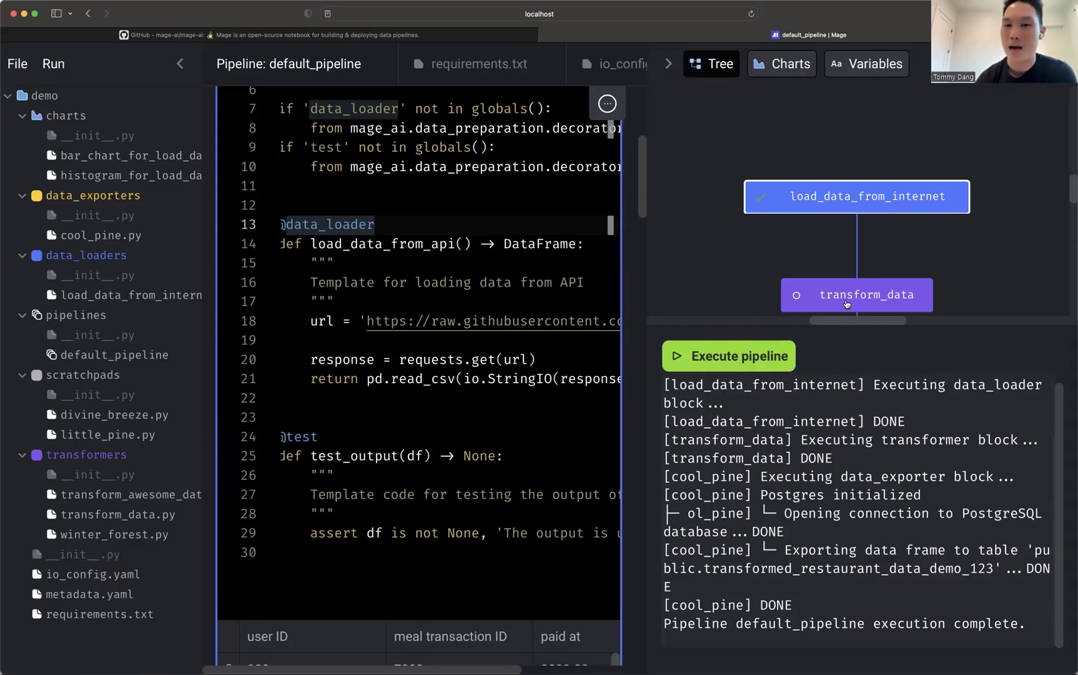
mouse_move(694, 308)
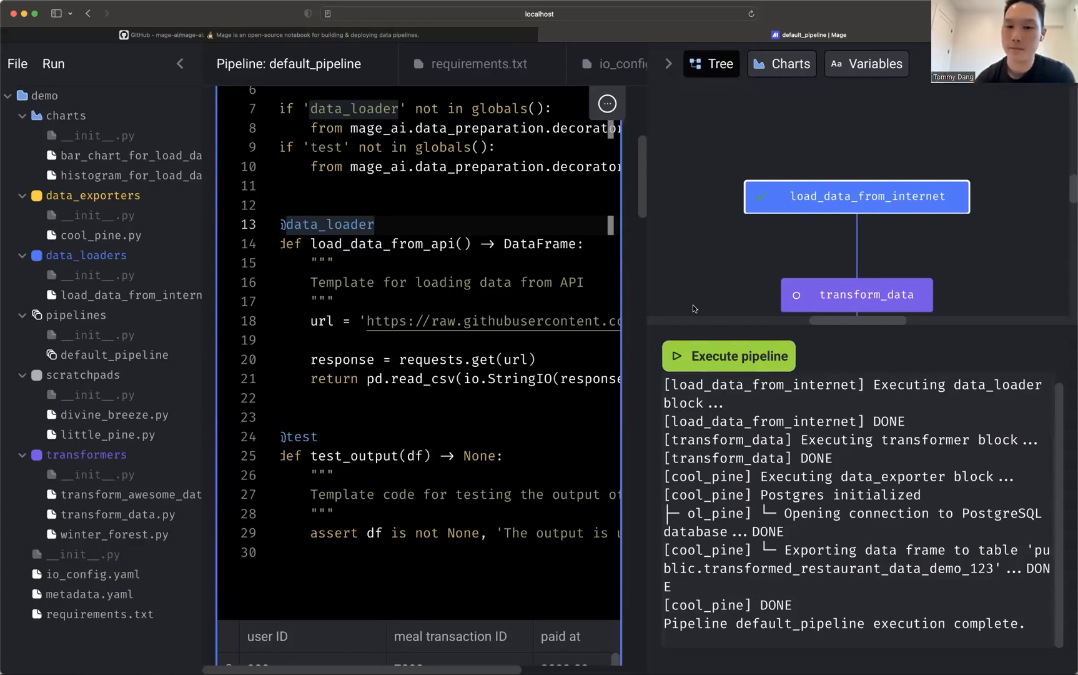
scroll(down, 3)
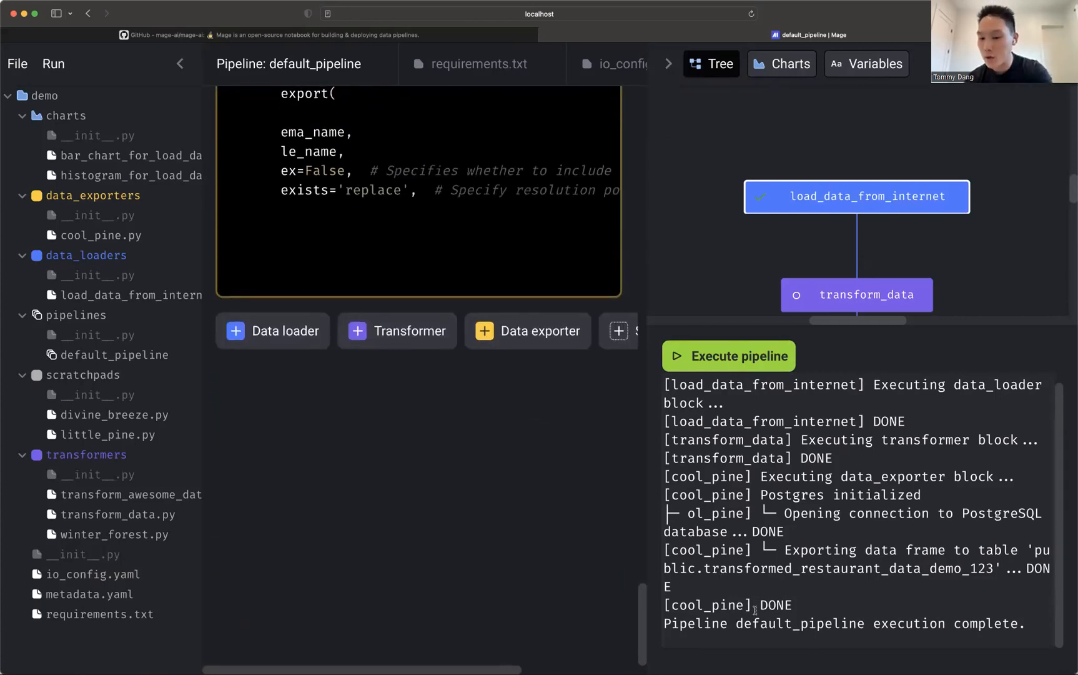
mouse_move(477, 446)
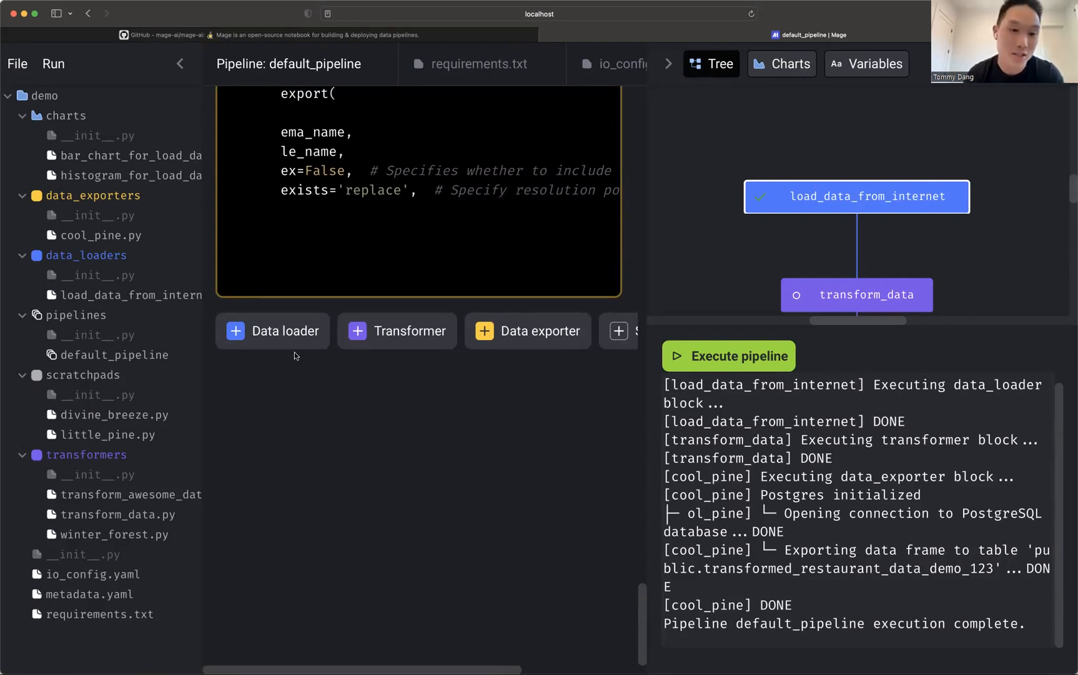
Add PostgreSQL loader old_brook querying SELECT * FROM transformed_restaurant_data_demo_123 and run it.
click(273, 331)
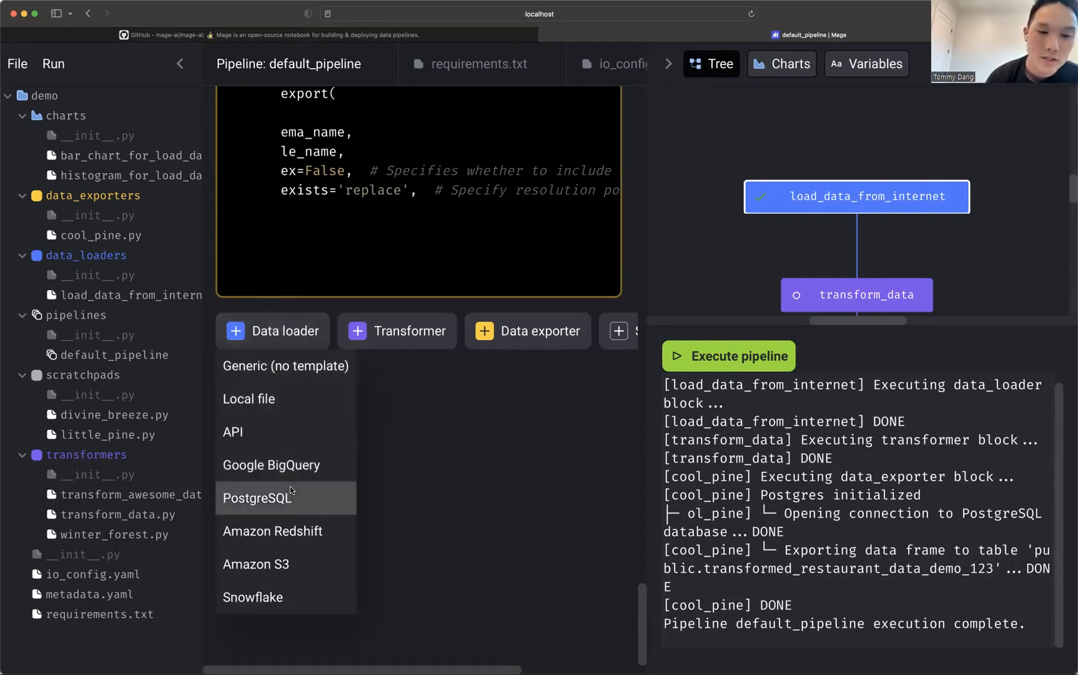
click(257, 497)
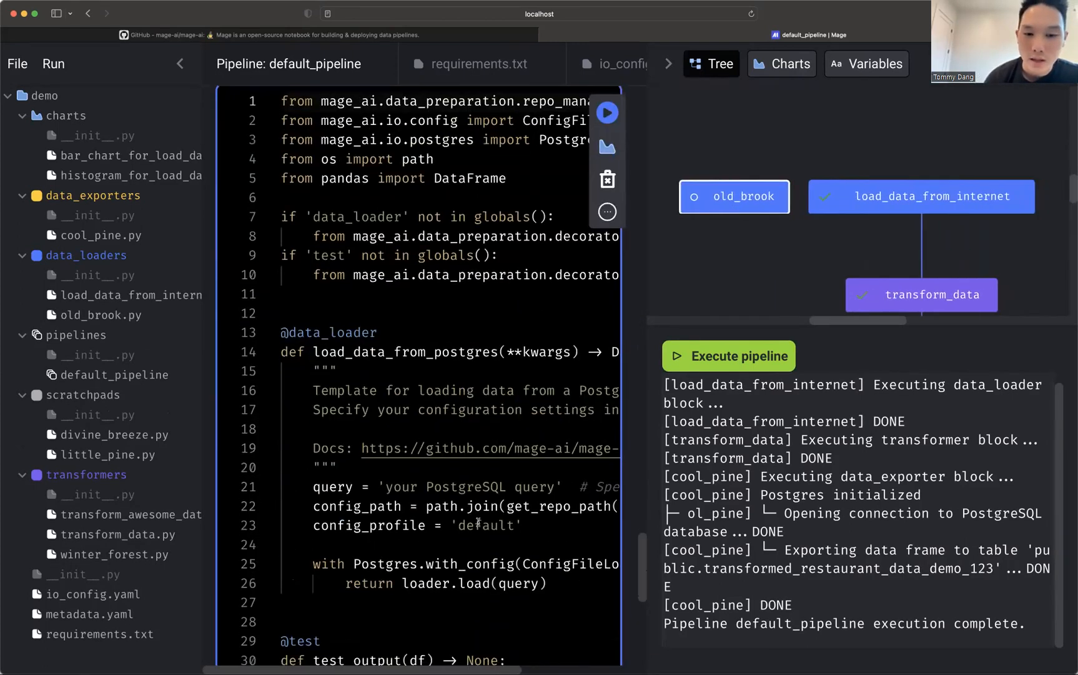
scroll(down, 3)
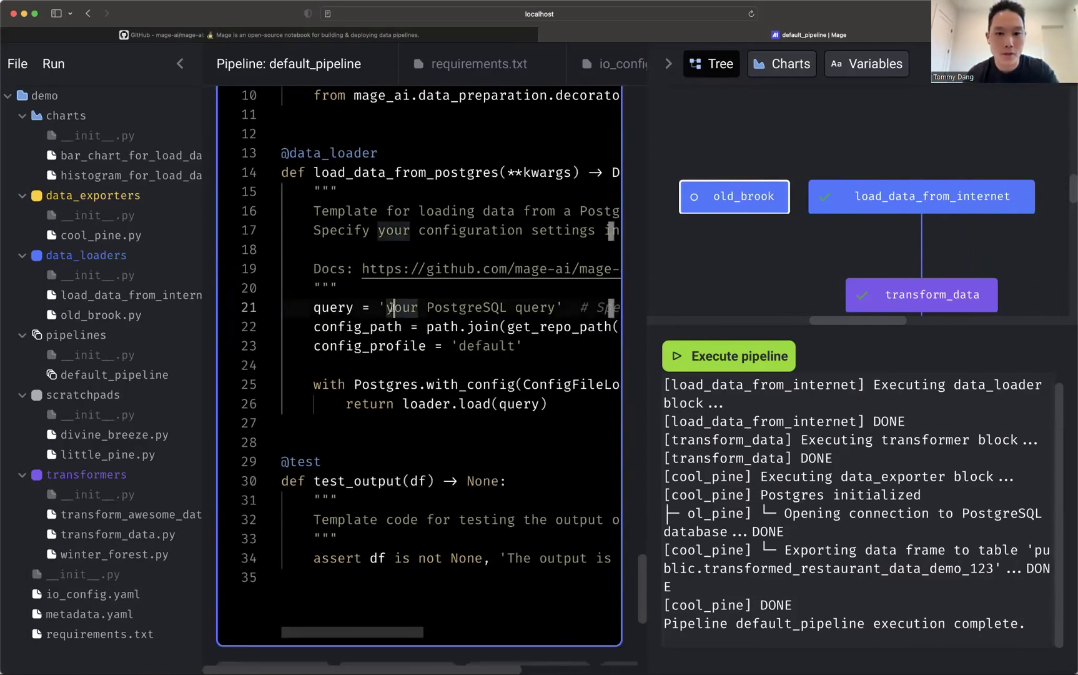
text(SELECT *)
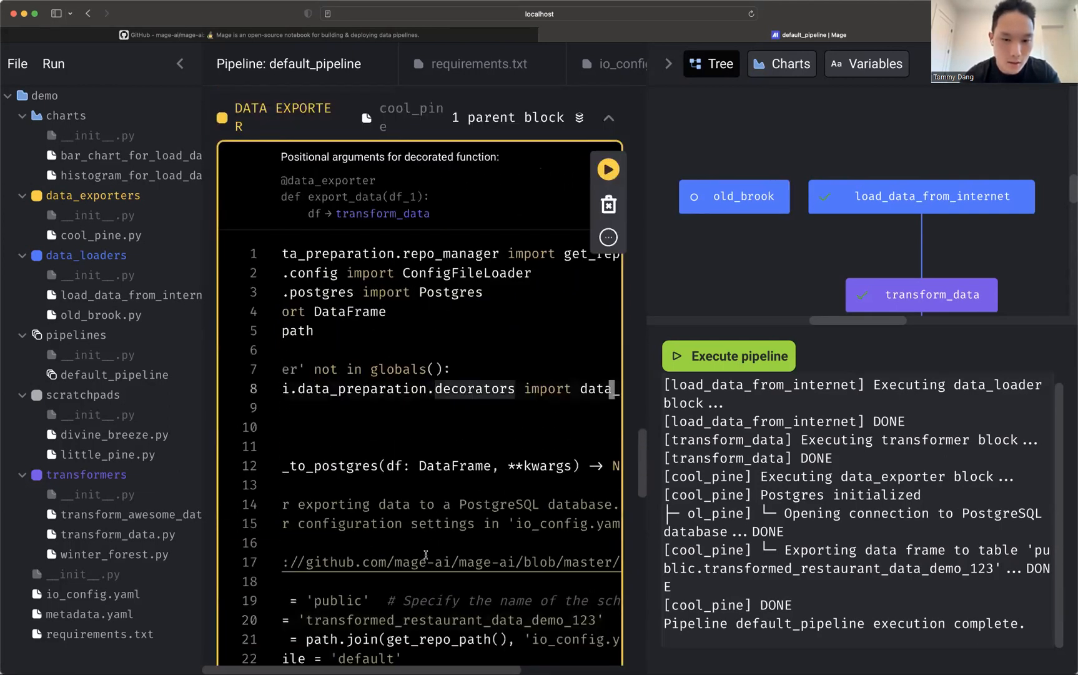
scroll(down, 3)
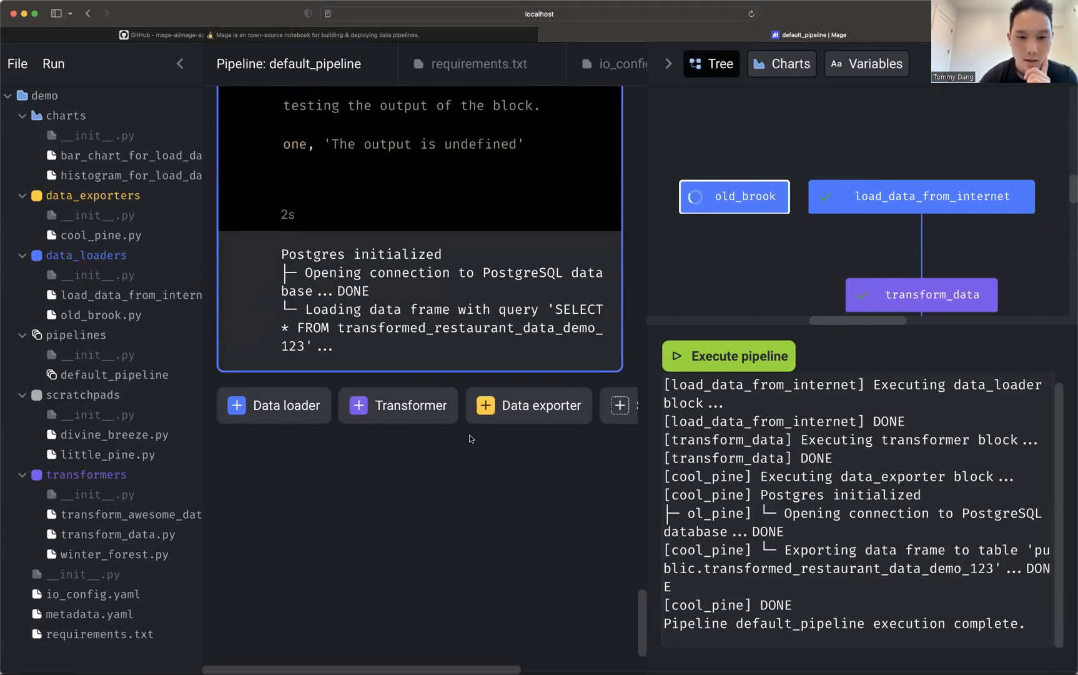
Inspect old_brook's output: 10000 rows, 11 columns including number_of_meals.
scroll(down, 3)
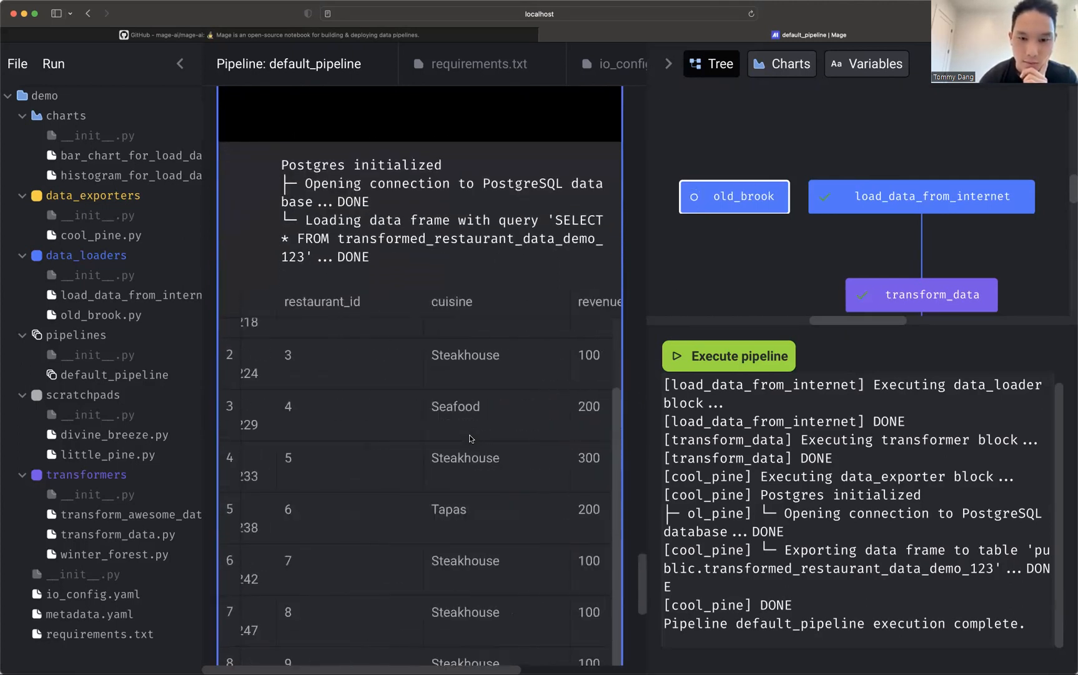
scroll(right, 3)
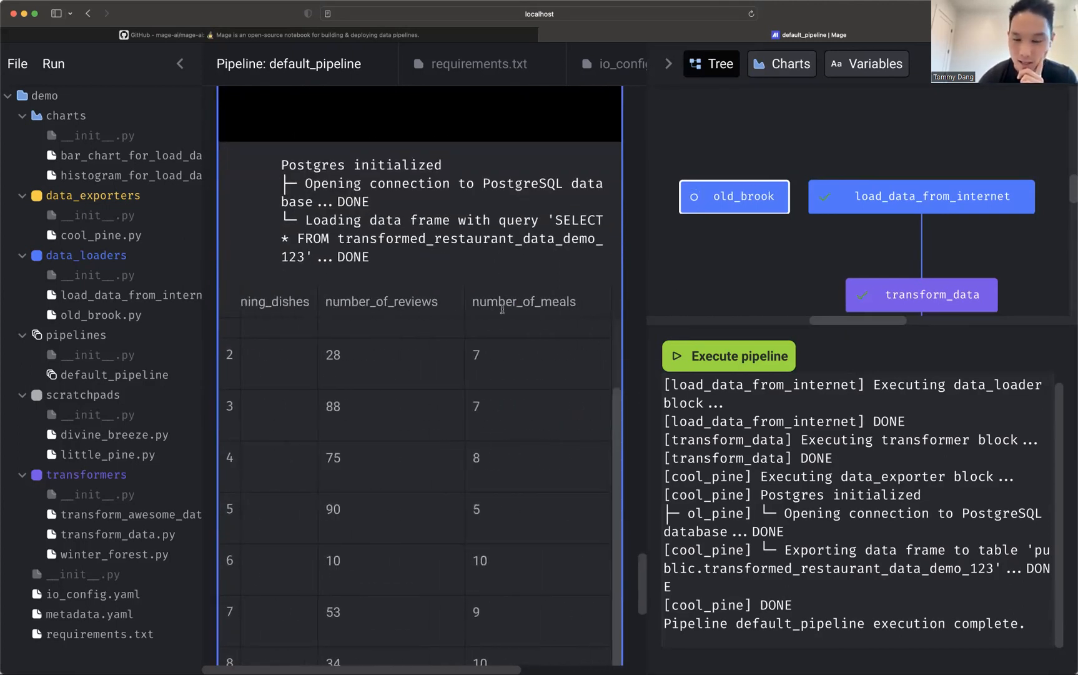
scroll(down, 3)
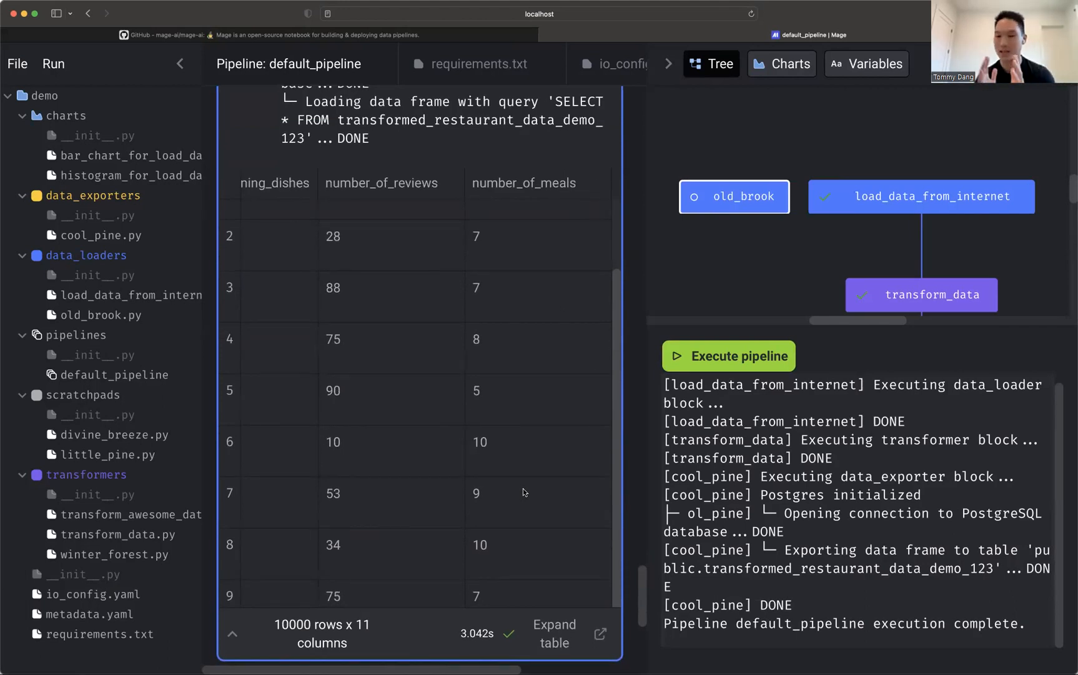
mouse_move(725, 234)
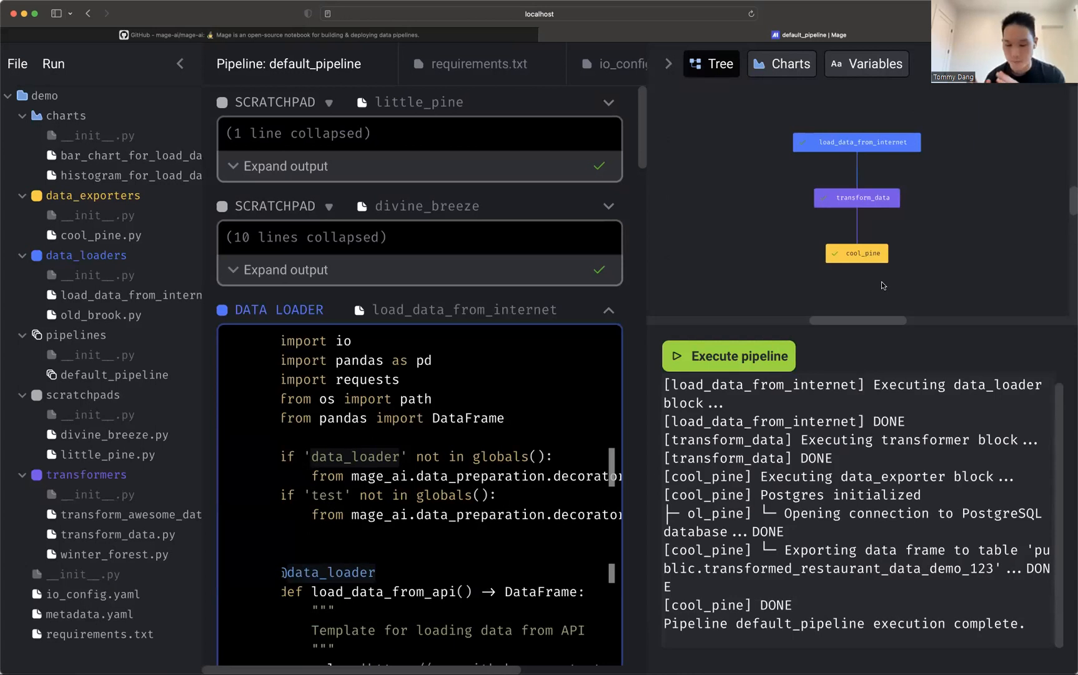
Switch to the browser tab showing the mage-ai GitHub repository.
scroll(down, 3)
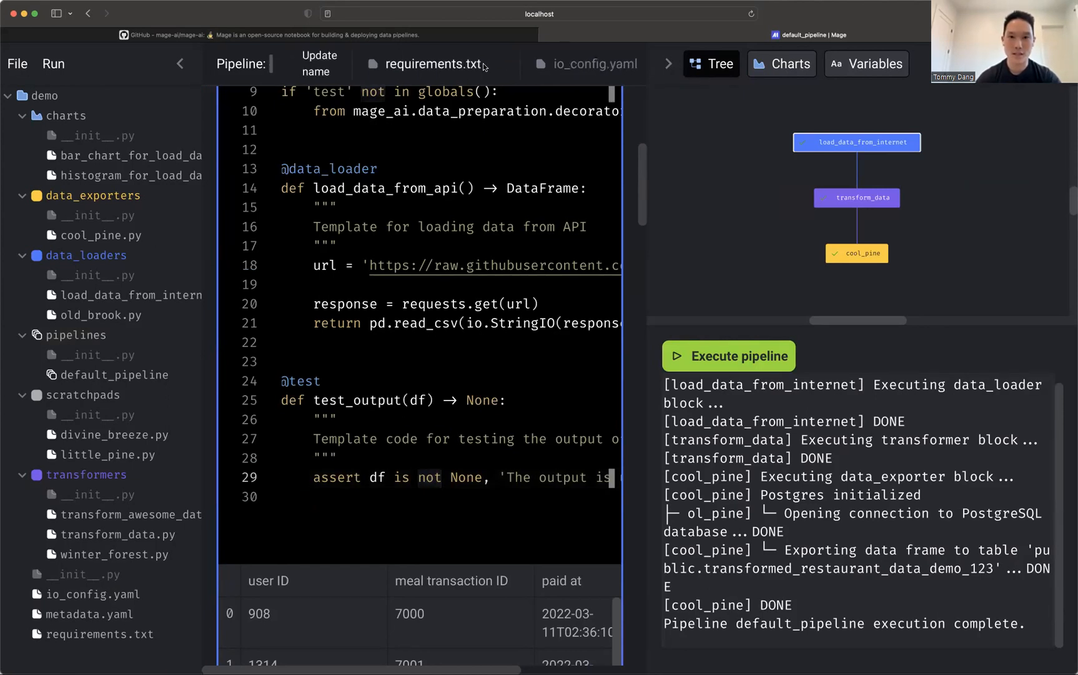
click(591, 63)
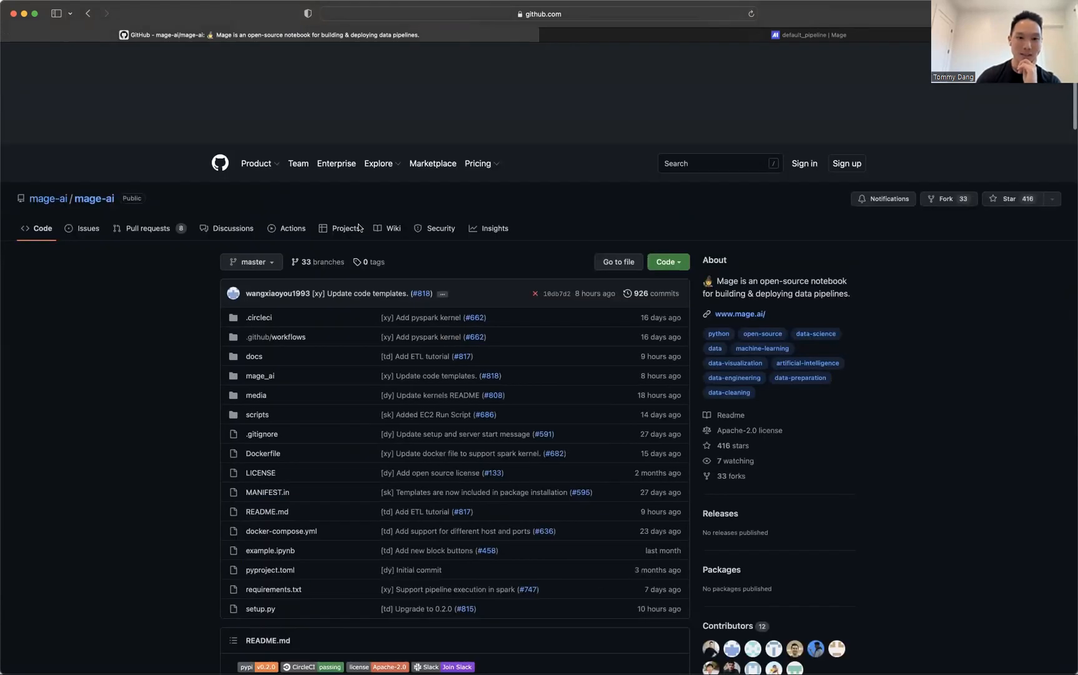
scroll(down, 3)
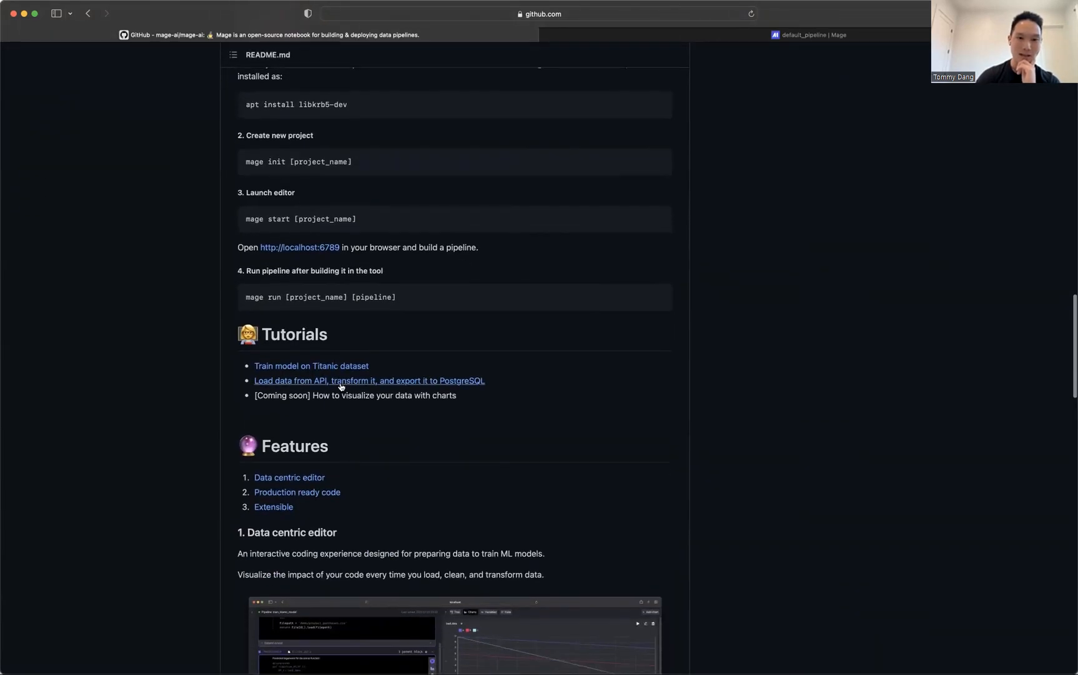
click(340, 380)
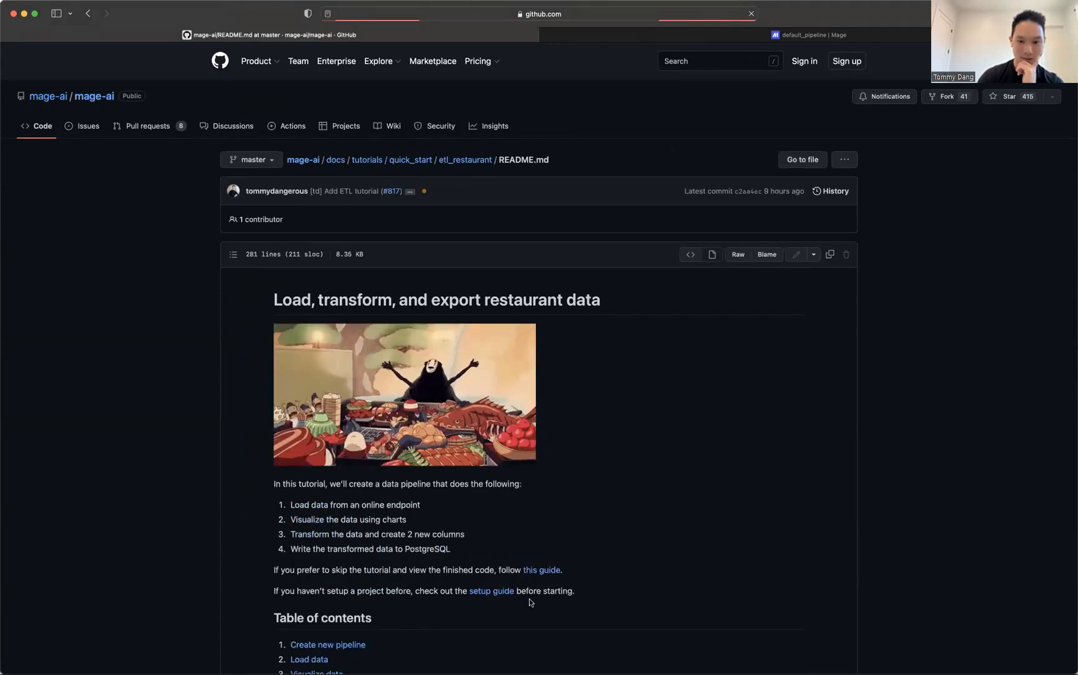
click(542, 570)
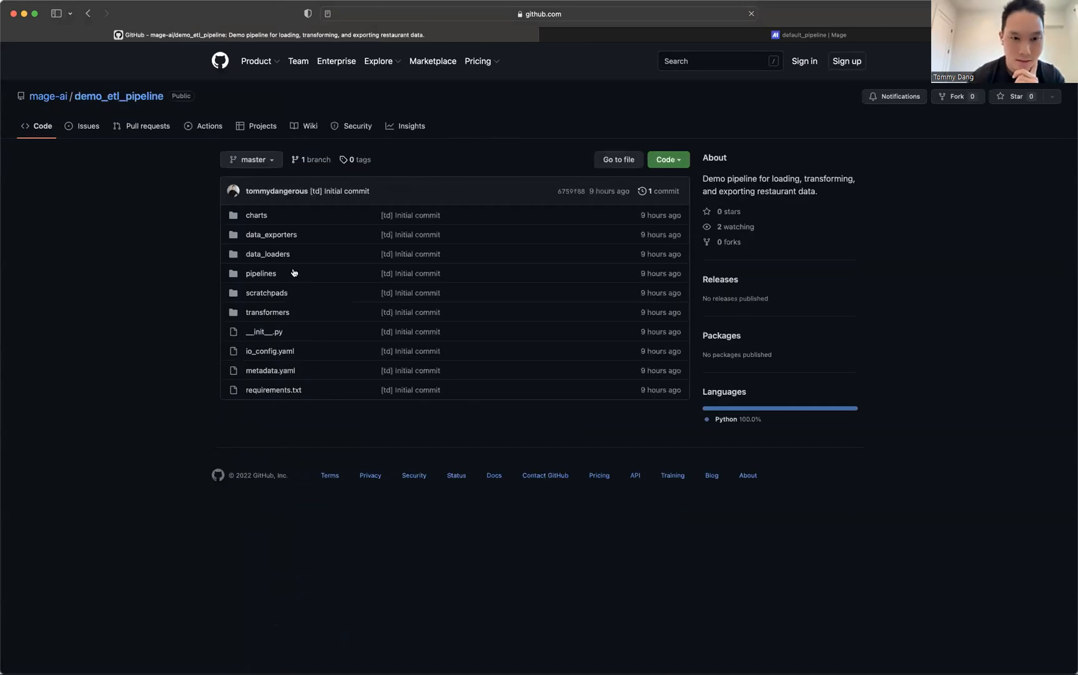
click(261, 273)
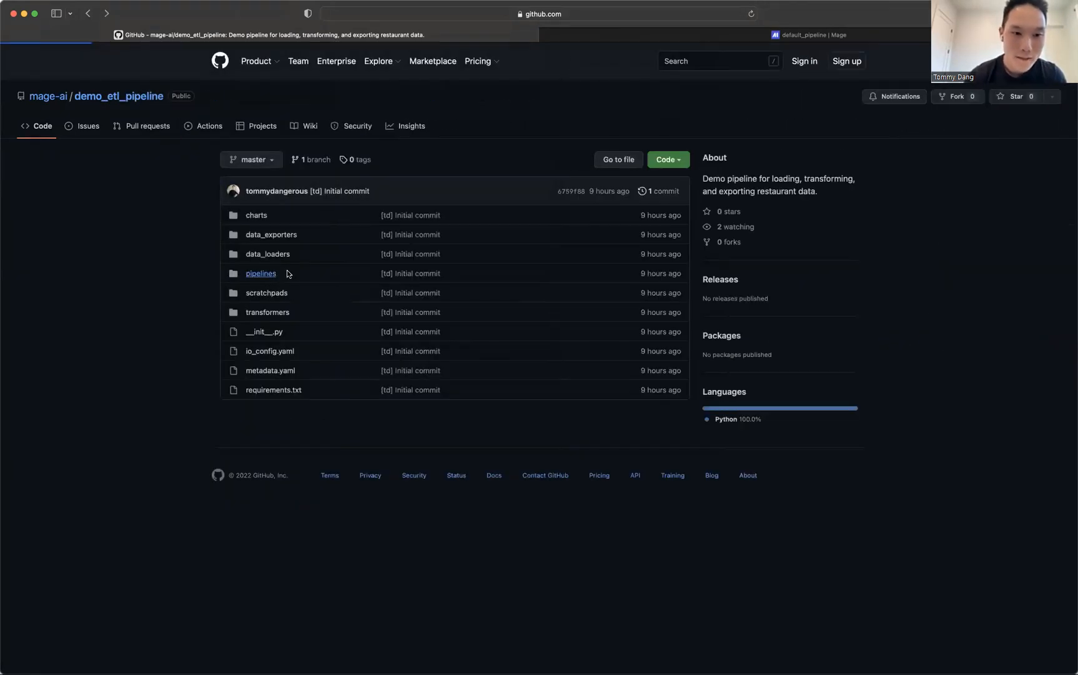
click(271, 234)
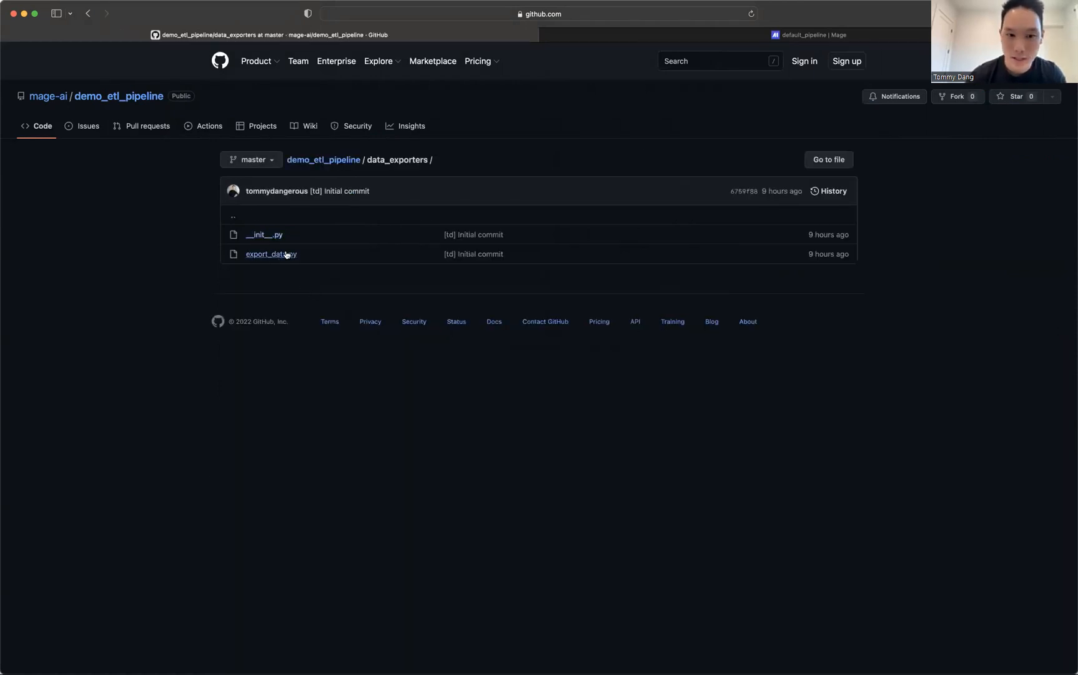
click(271, 254)
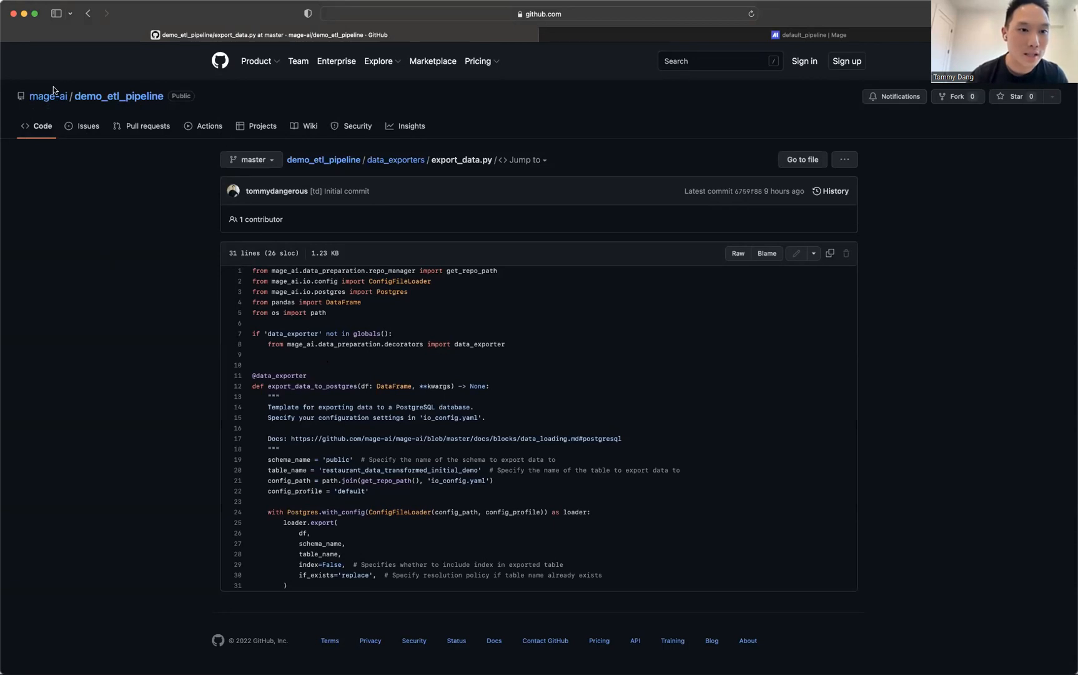
click(45, 96)
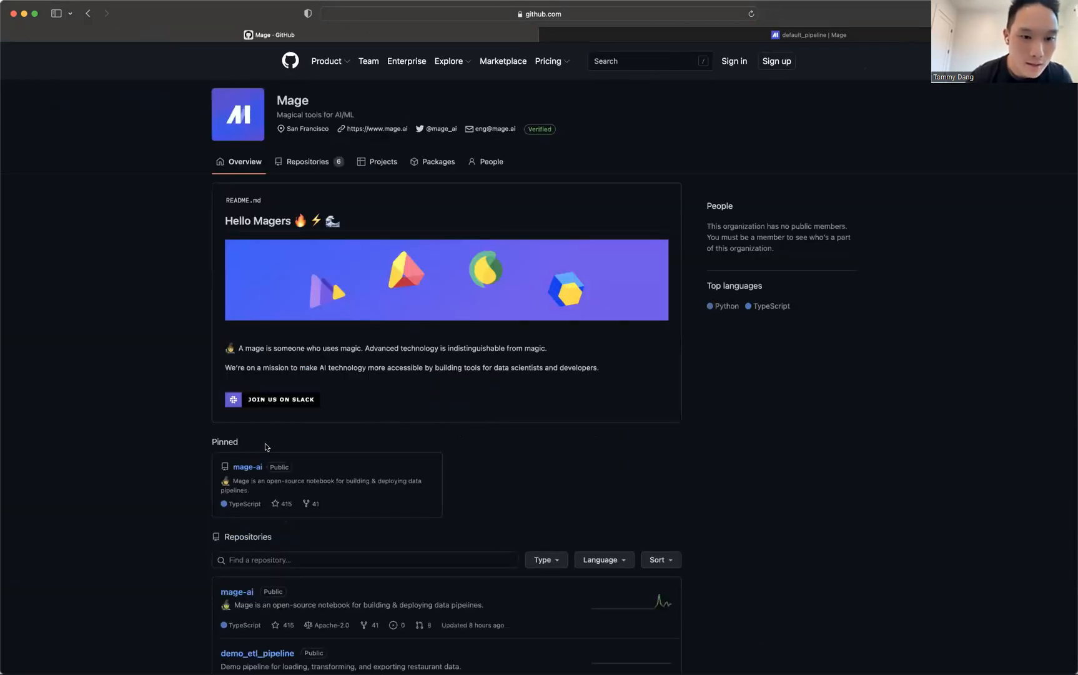
click(247, 467)
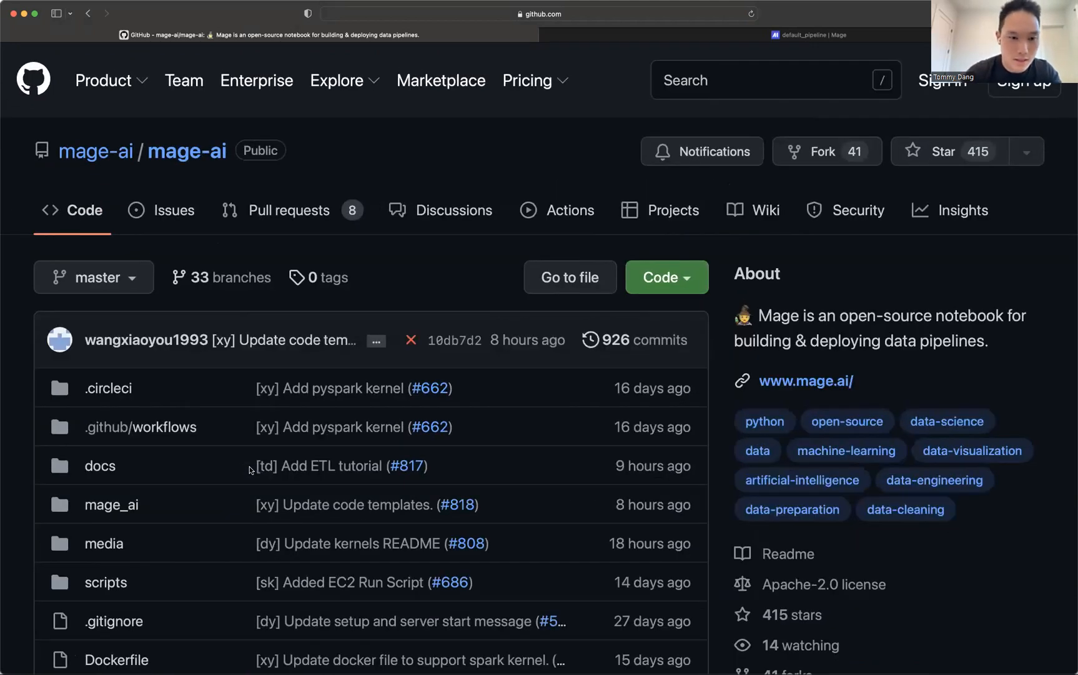
Read the README's Docker and pip install steps, then return to the Mage tab.
scroll(down, 3)
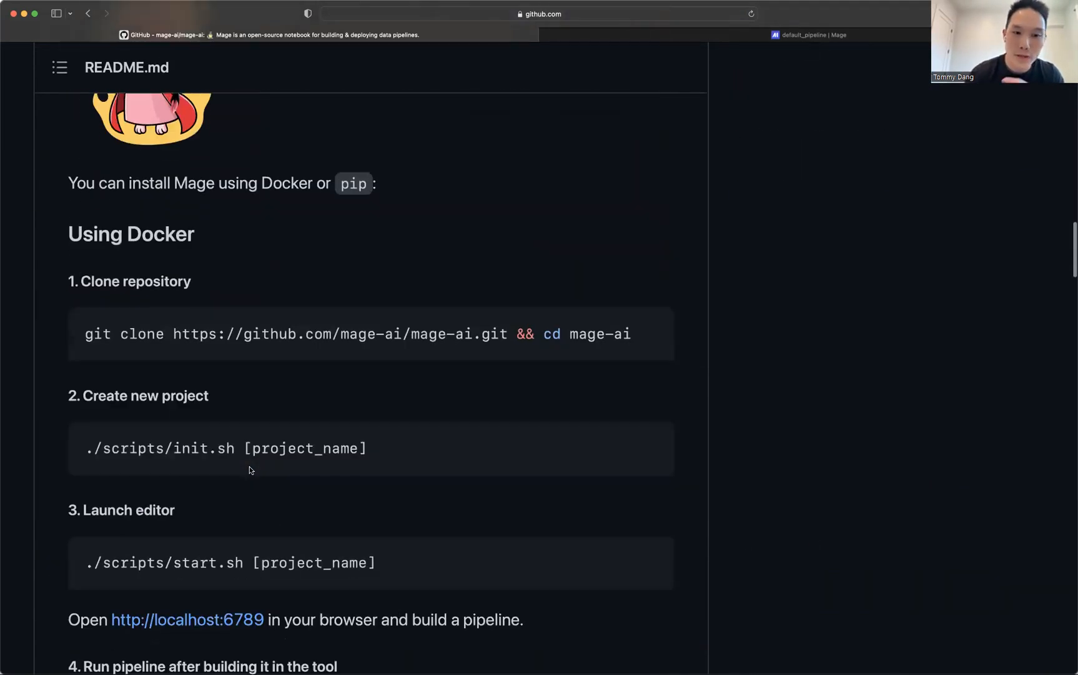
scroll(down, 3)
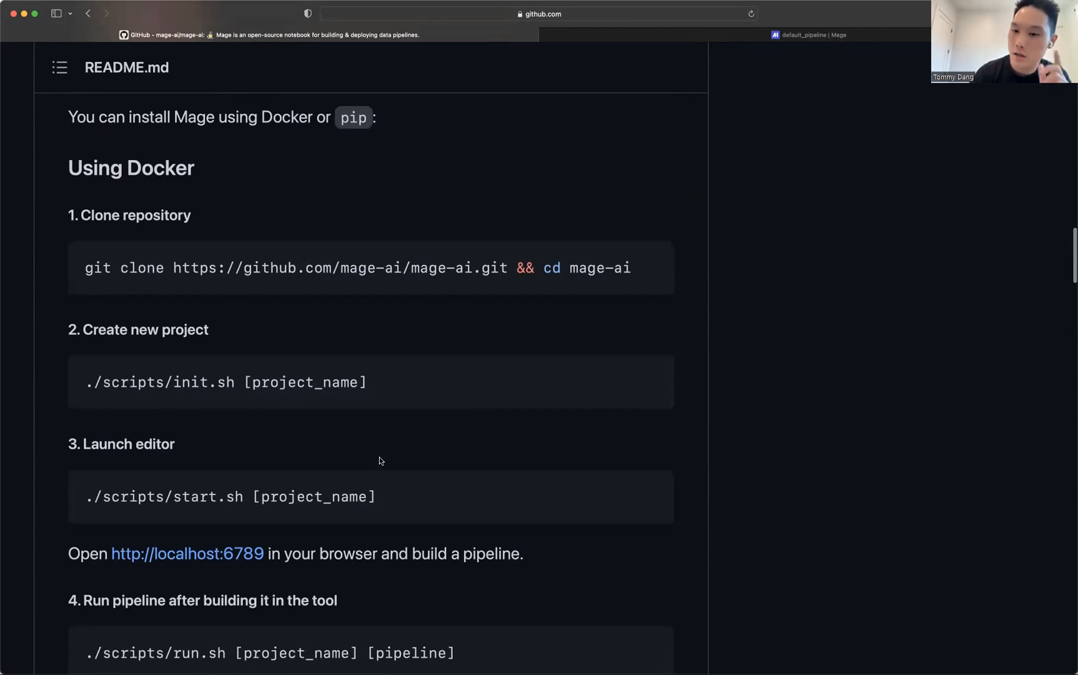
scroll(down, 3)
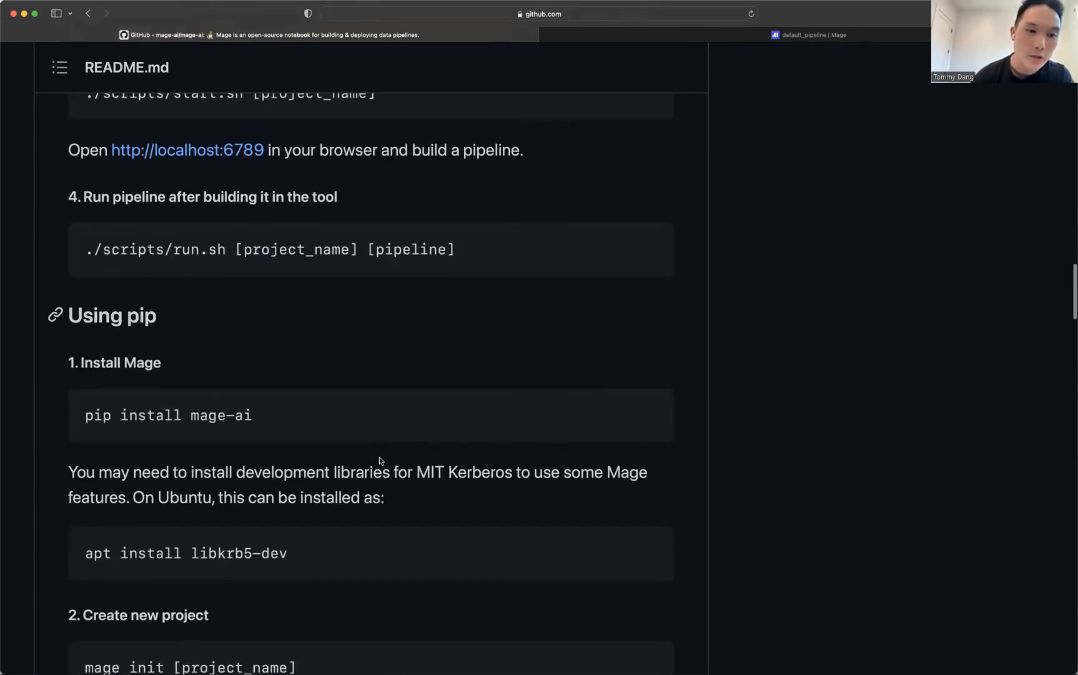
scroll(down, 3)
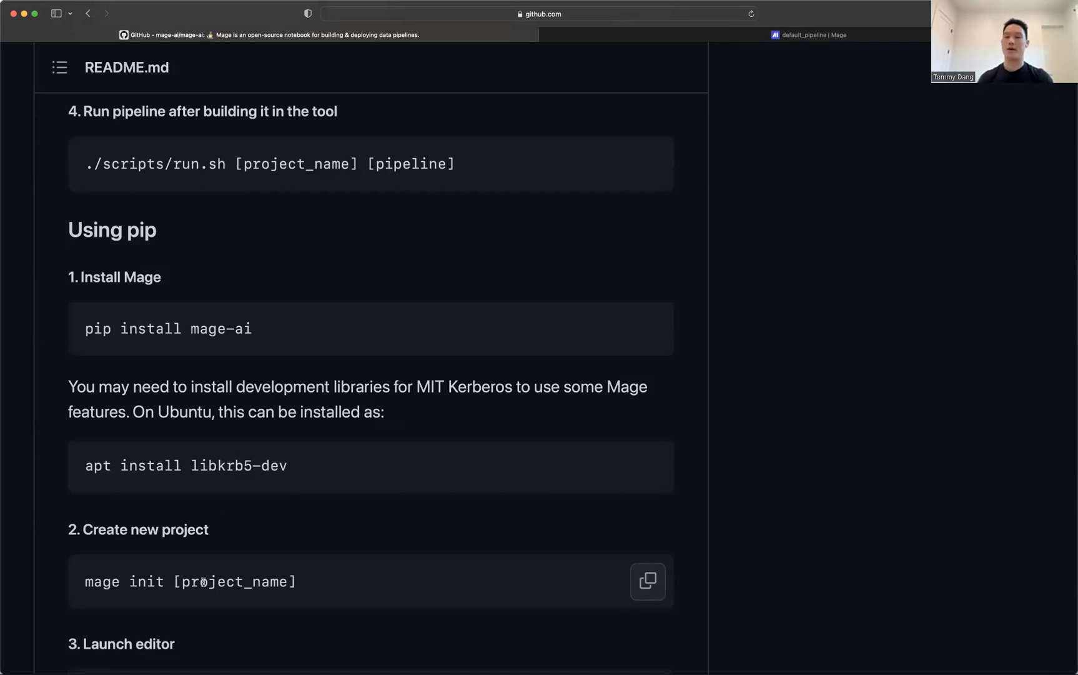
scroll(down, 3)
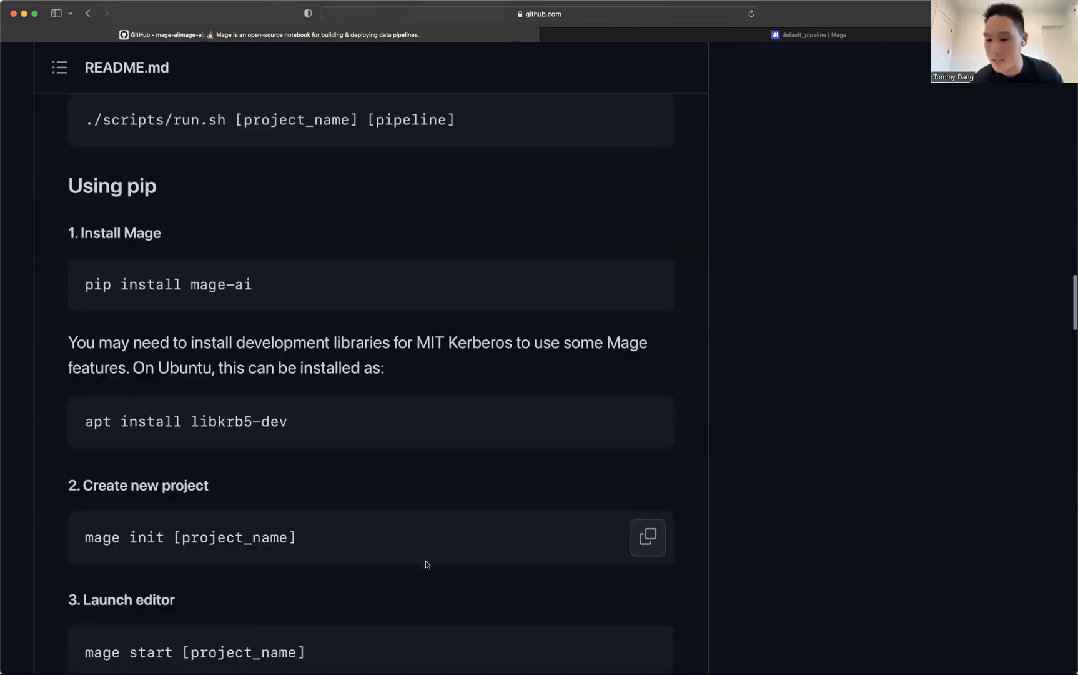
scroll(down, 3)
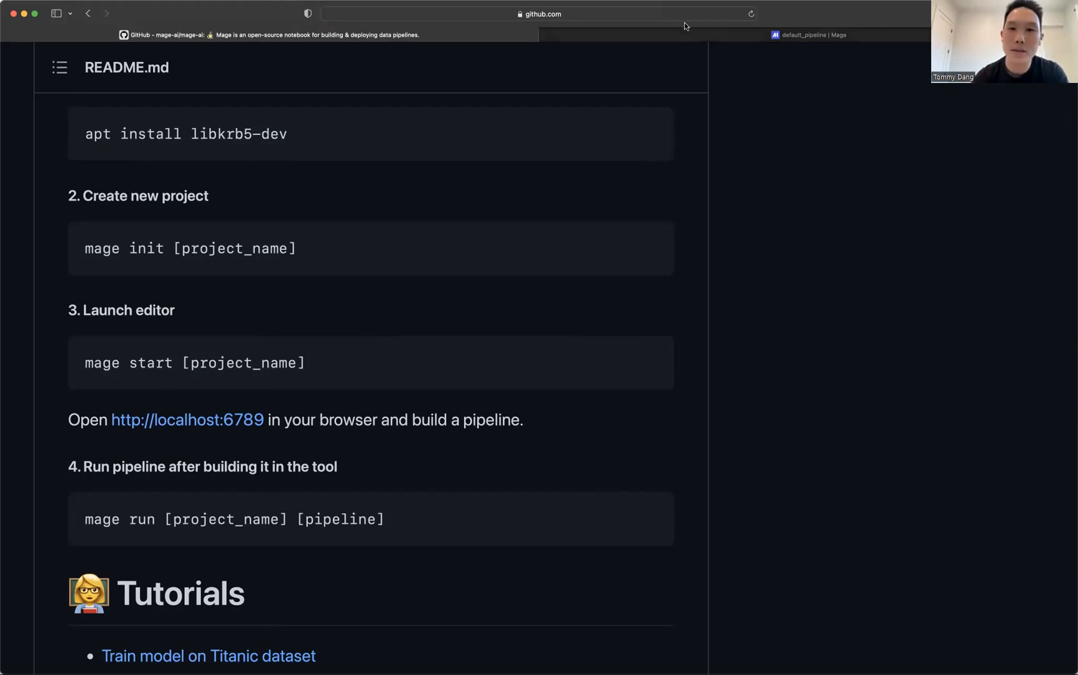
click(812, 34)
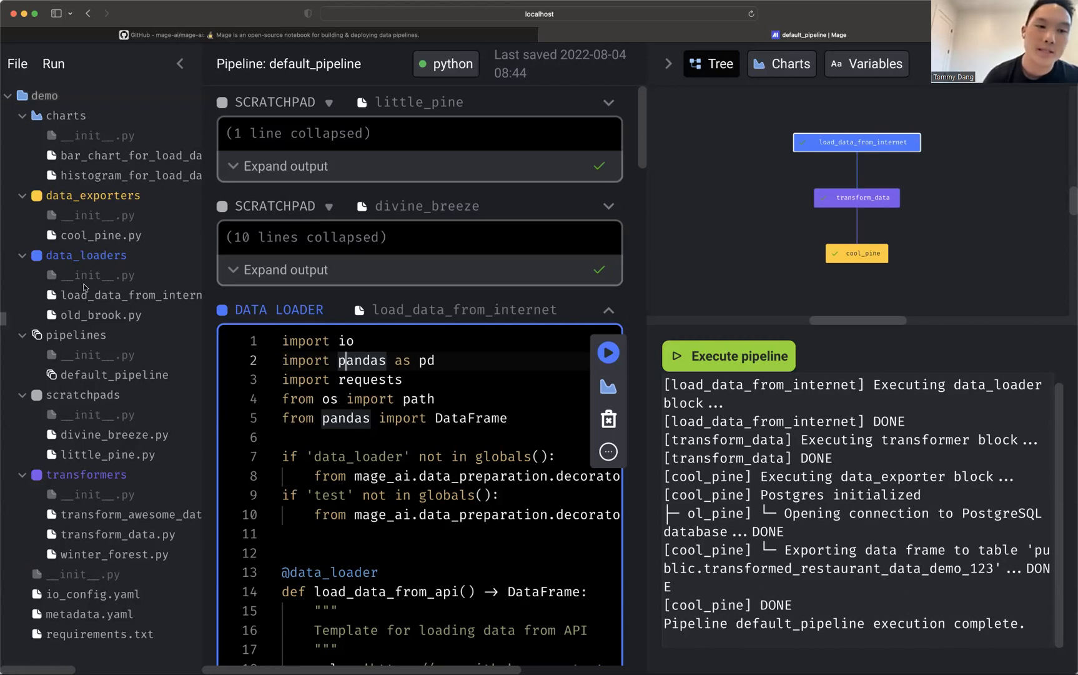
Create new pipeline wild_resonance and add transformers/transform_data.py as its block.
click(17, 64)
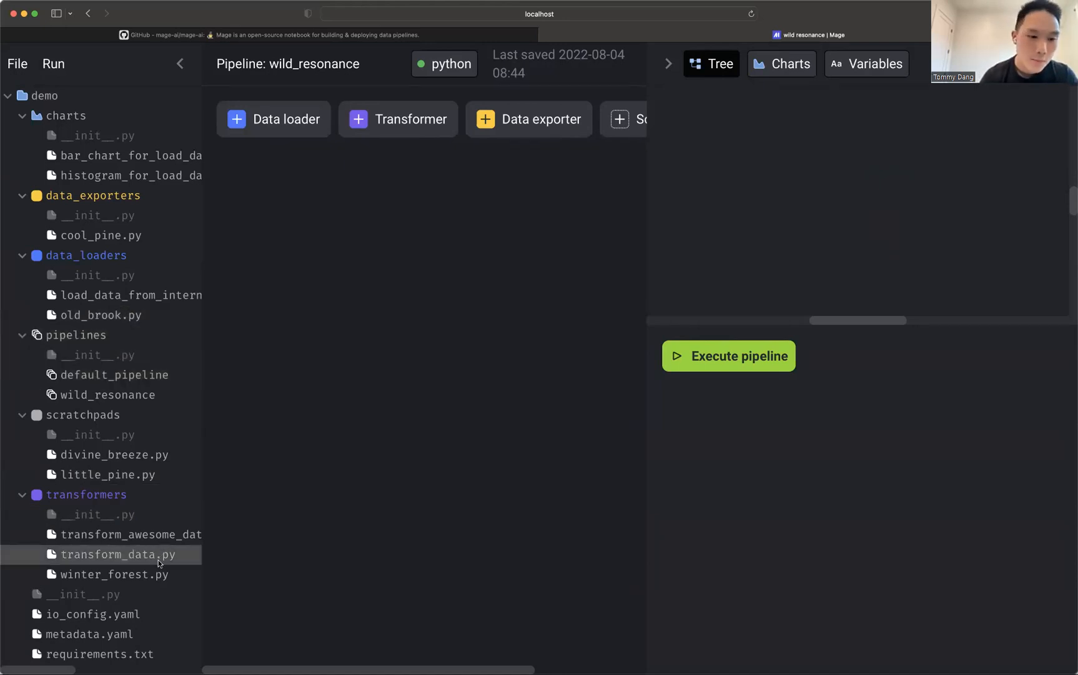
double_click(111, 554)
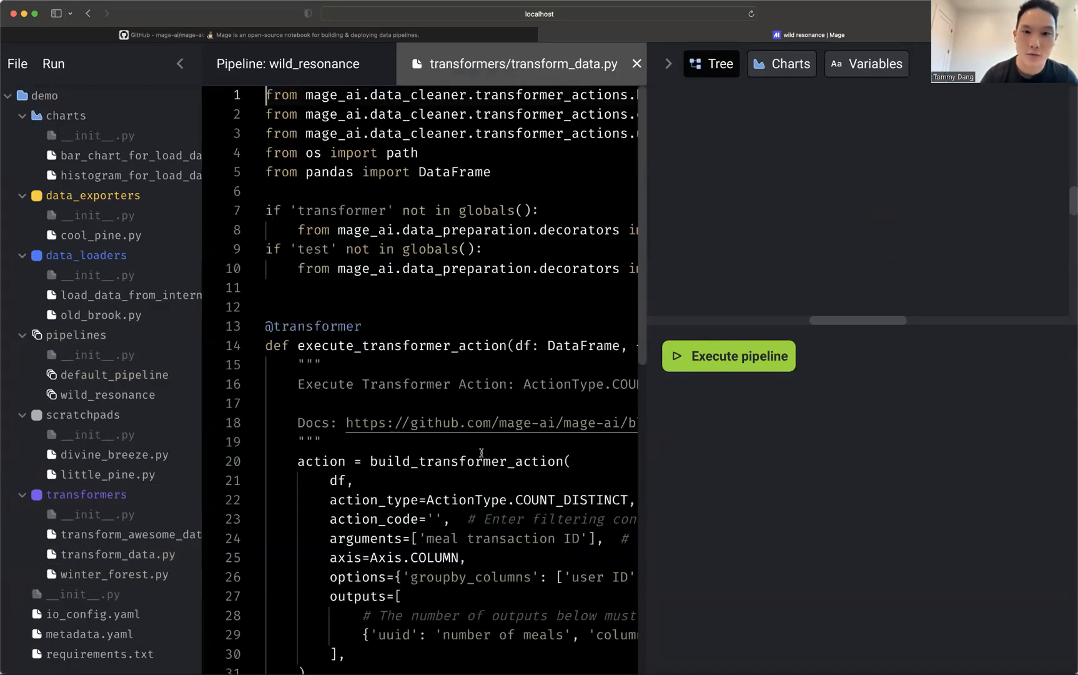
click(637, 64)
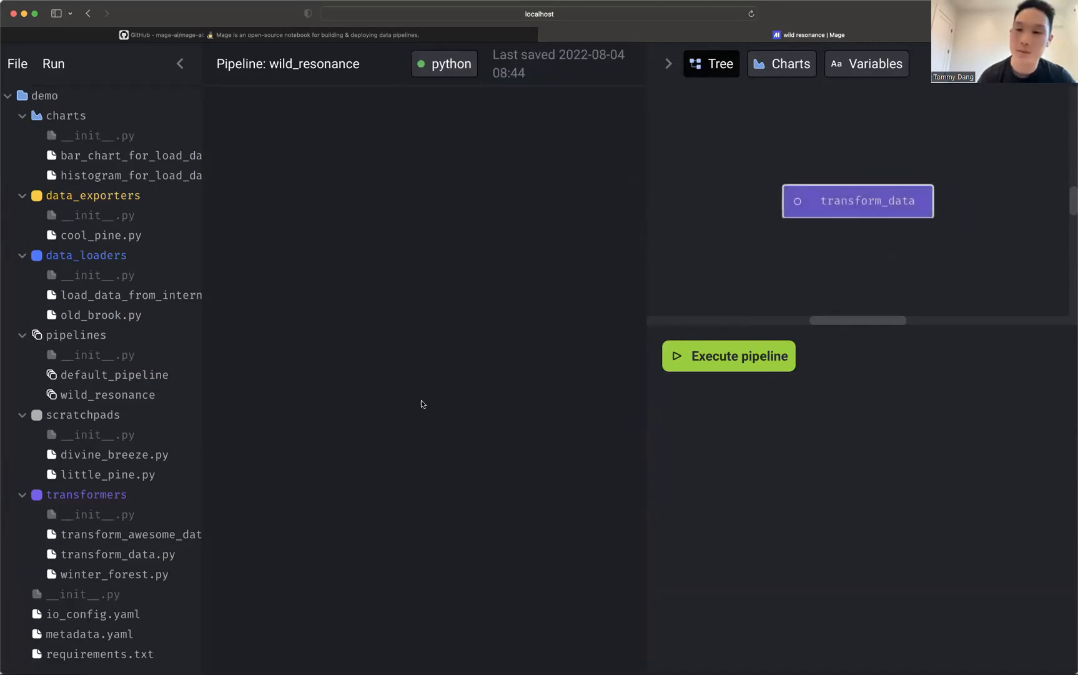
Show transform_data's count-distinct meal code in the wild_resonance notebook.
click(858, 201)
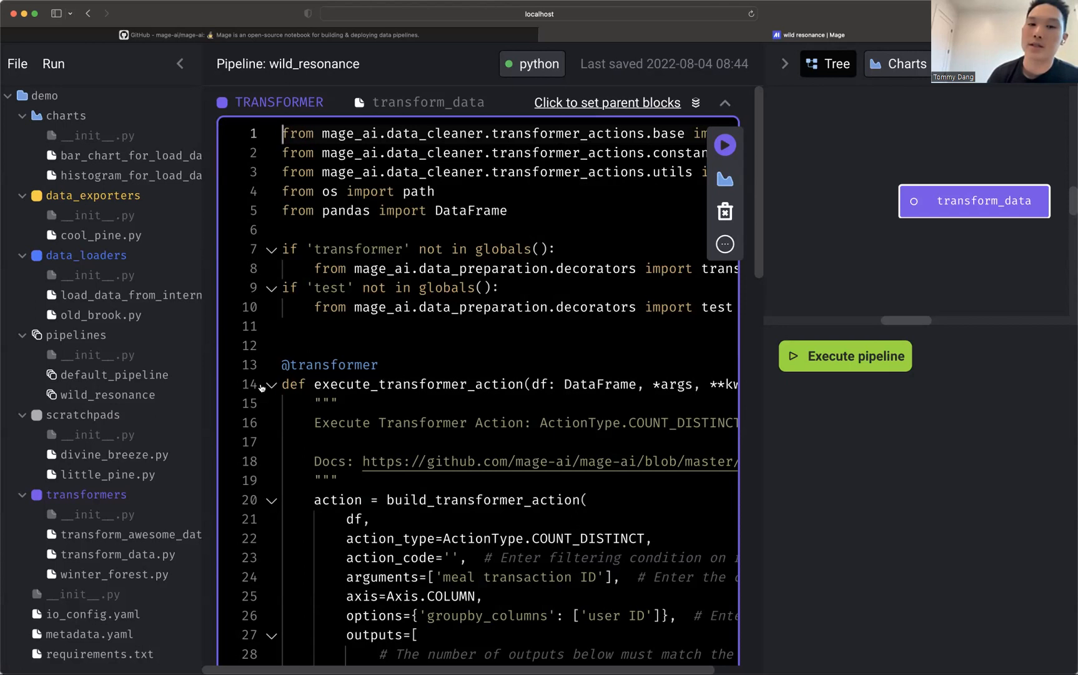
Switch to the GitHub tab at the README's launch editor and run pipeline steps.
scroll(down, 3)
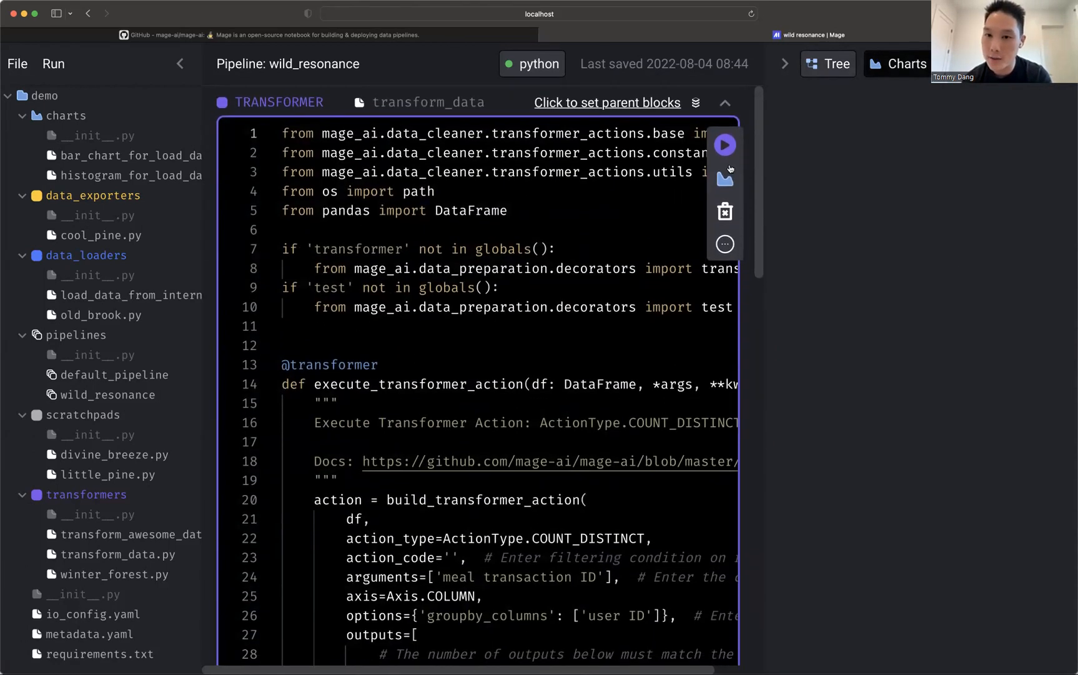
click(724, 180)
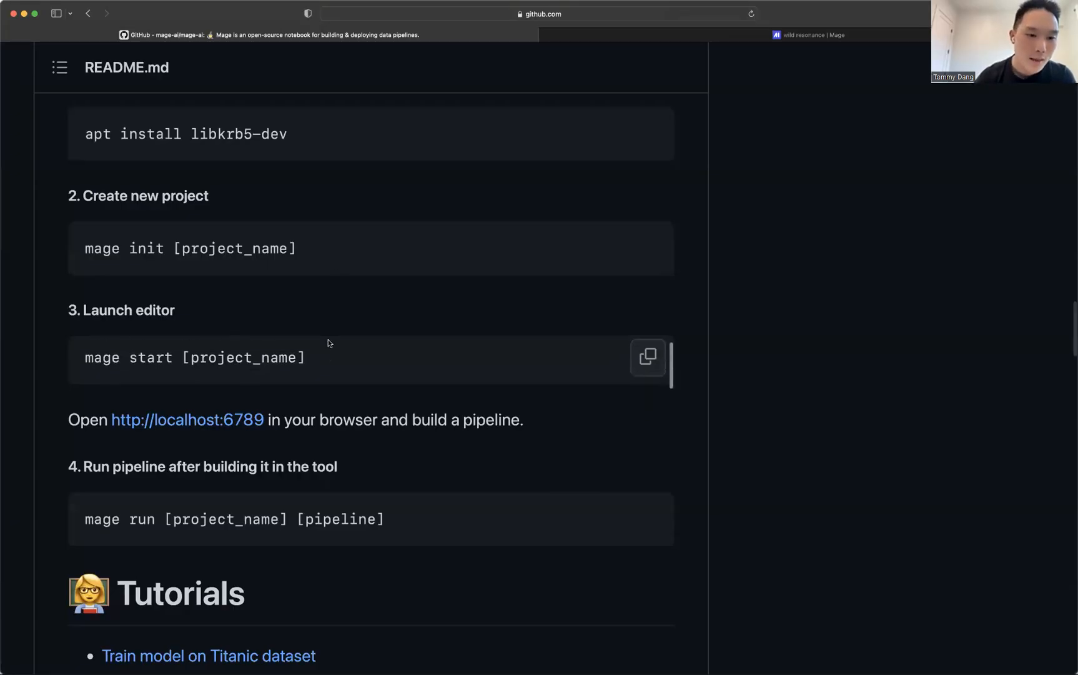
Skim the mage-ai README's contributing and community sections, then return to wild_resonance.
scroll(down, 3)
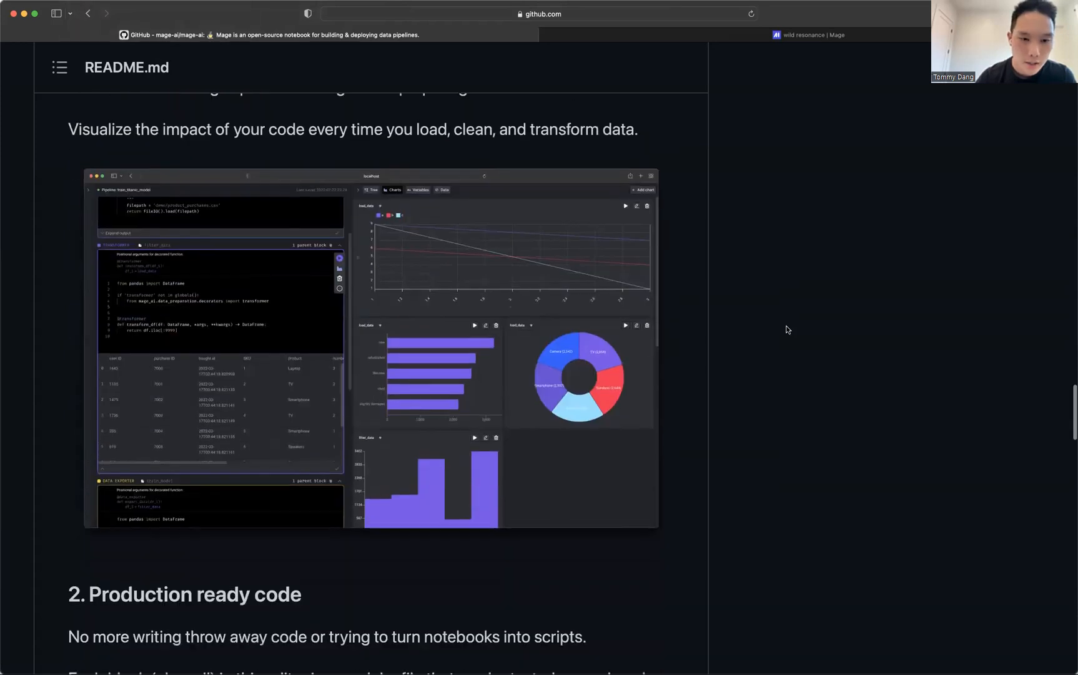
scroll(down, 3)
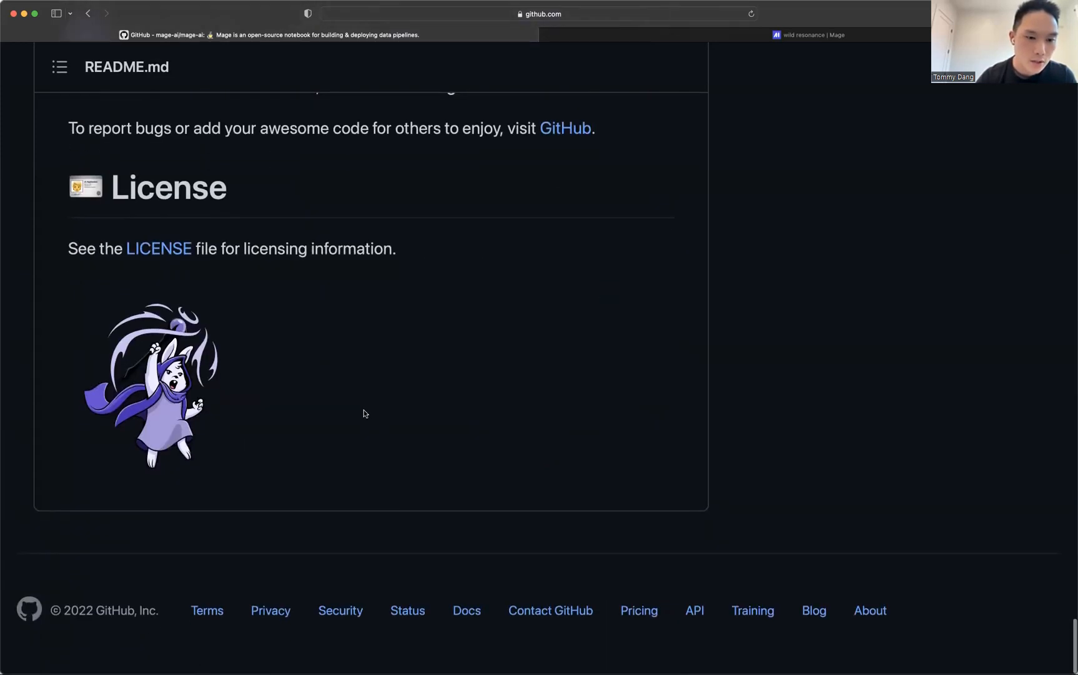
scroll(up, 3)
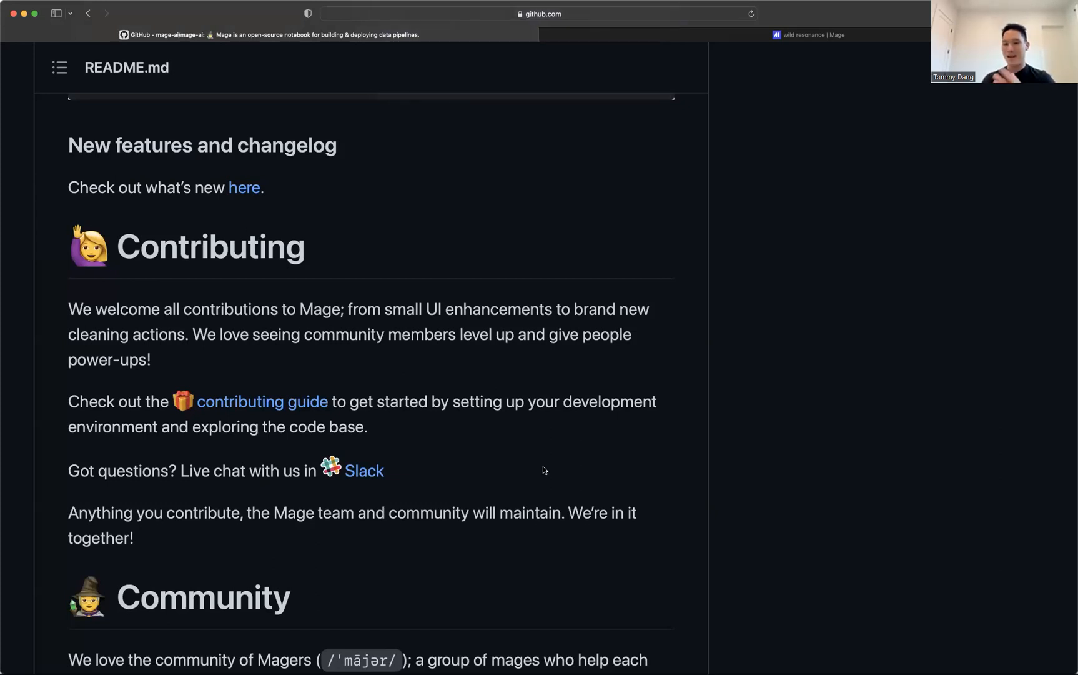
mouse_move(612, 379)
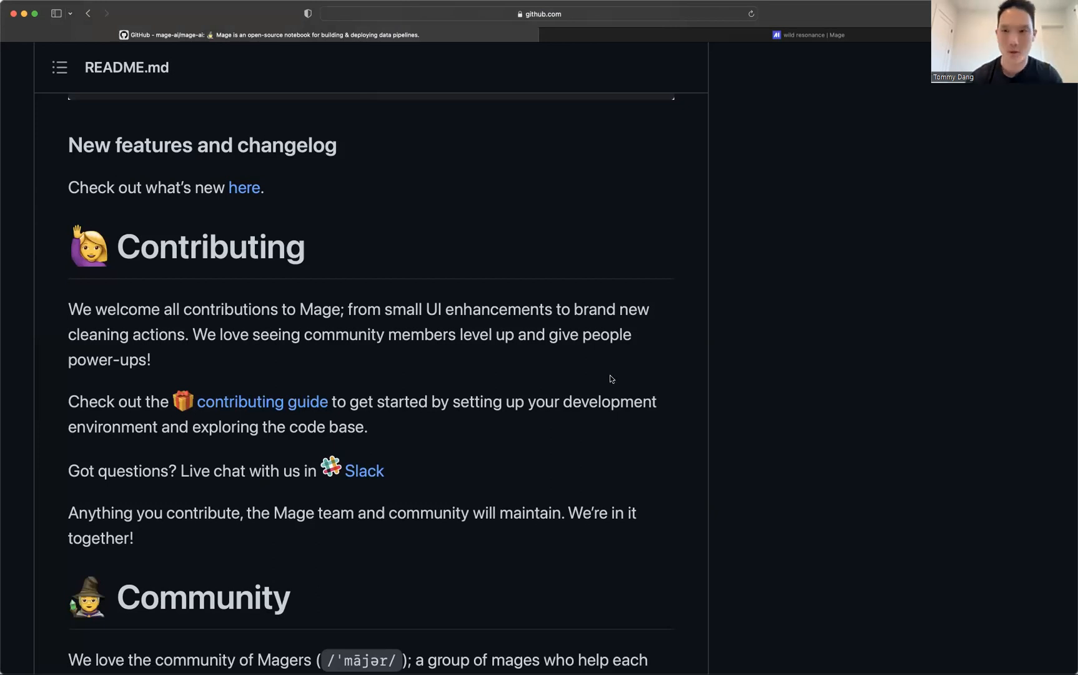
click(811, 34)
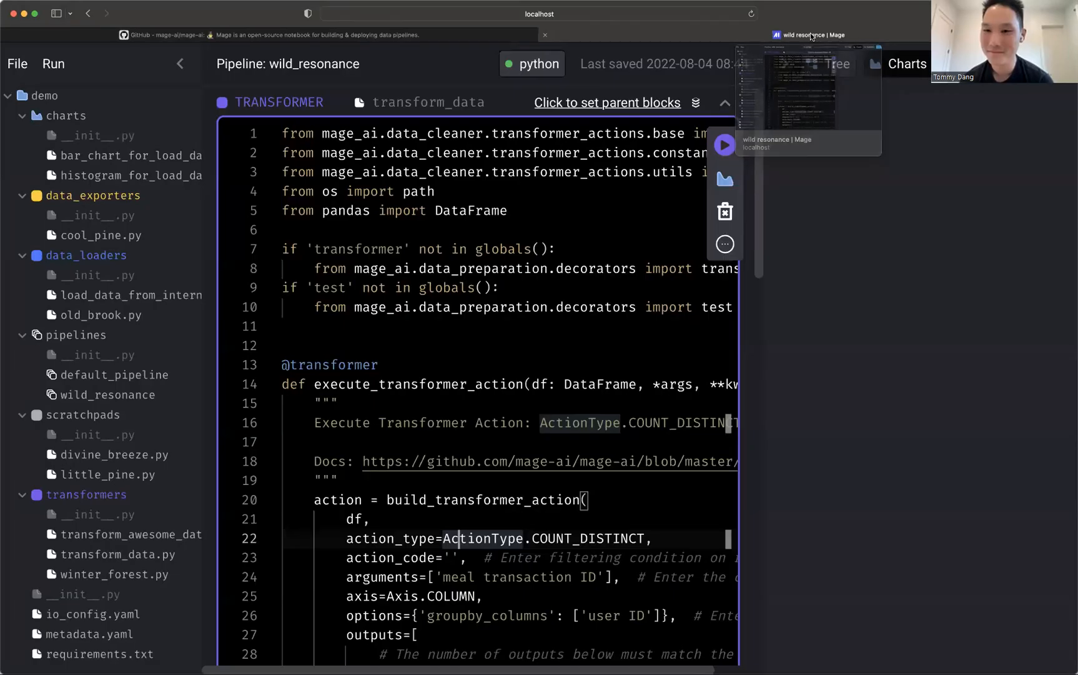